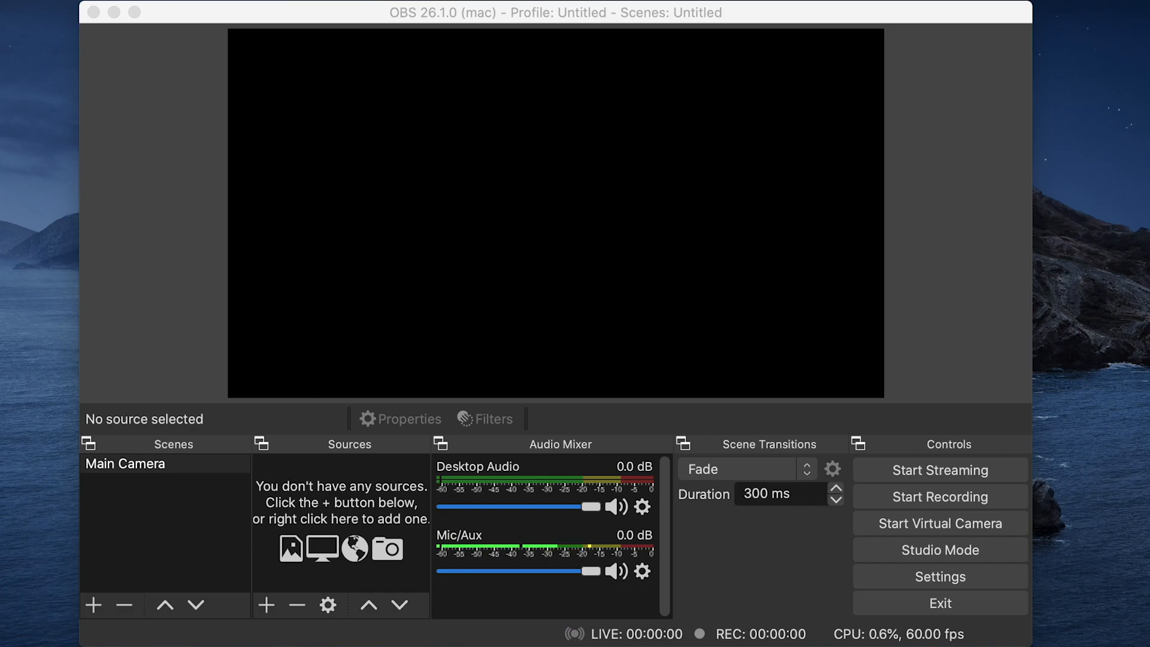
{"action": "mouse_move", "coordinate": [540, 175]}
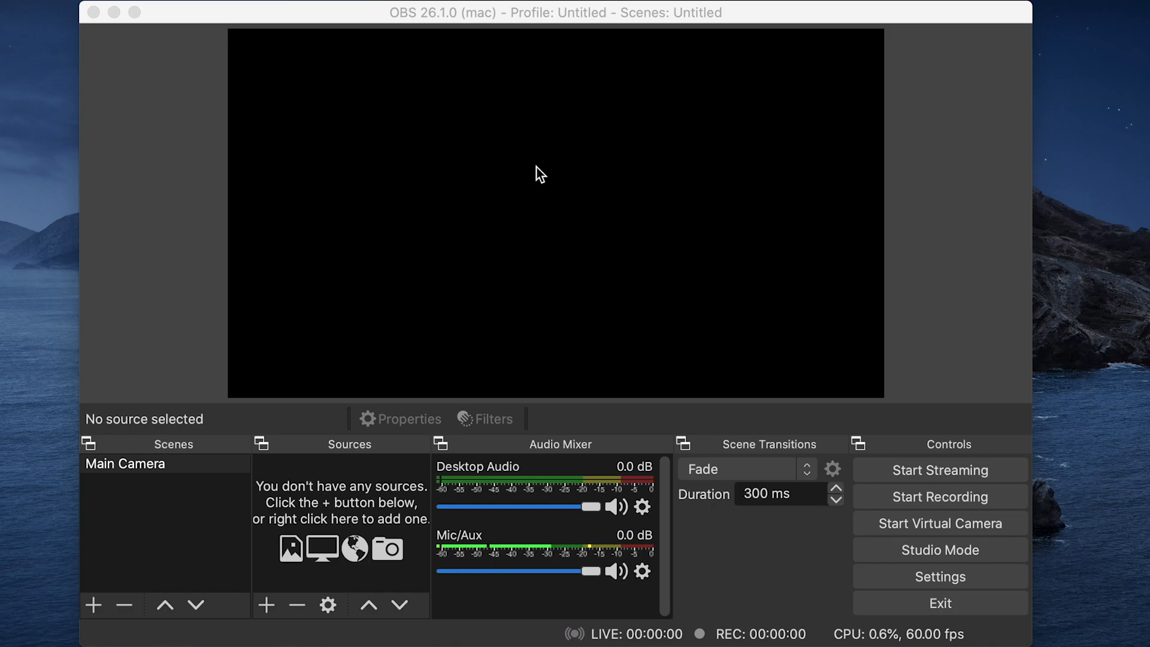
{"action": "mouse_move", "coordinate": [332, 536]}
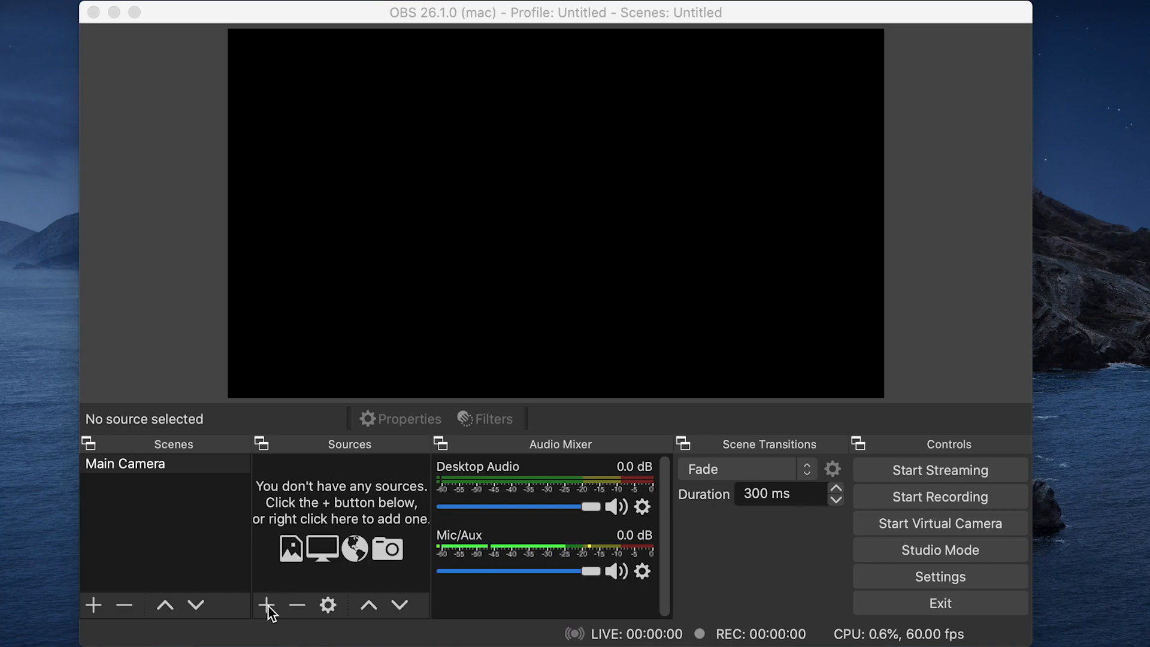
Add a Video Capture Device source named Sony to the Main Camera scene
{"action": "left_click", "coordinate": [266, 604]}
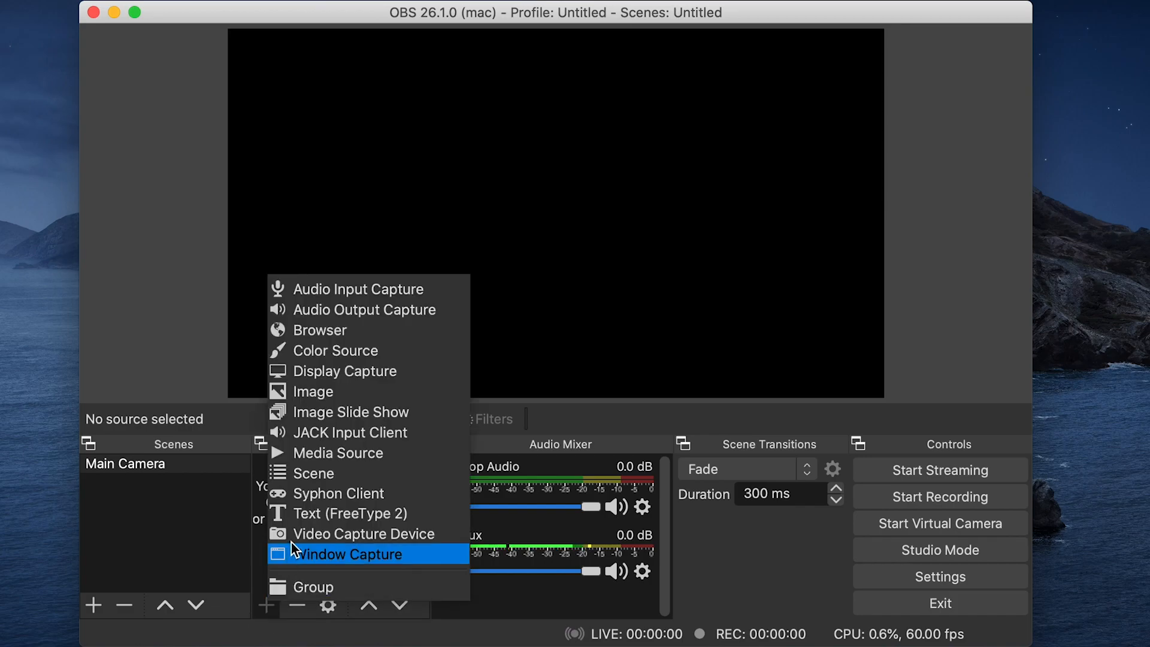
{"action": "left_click", "coordinate": [361, 533]}
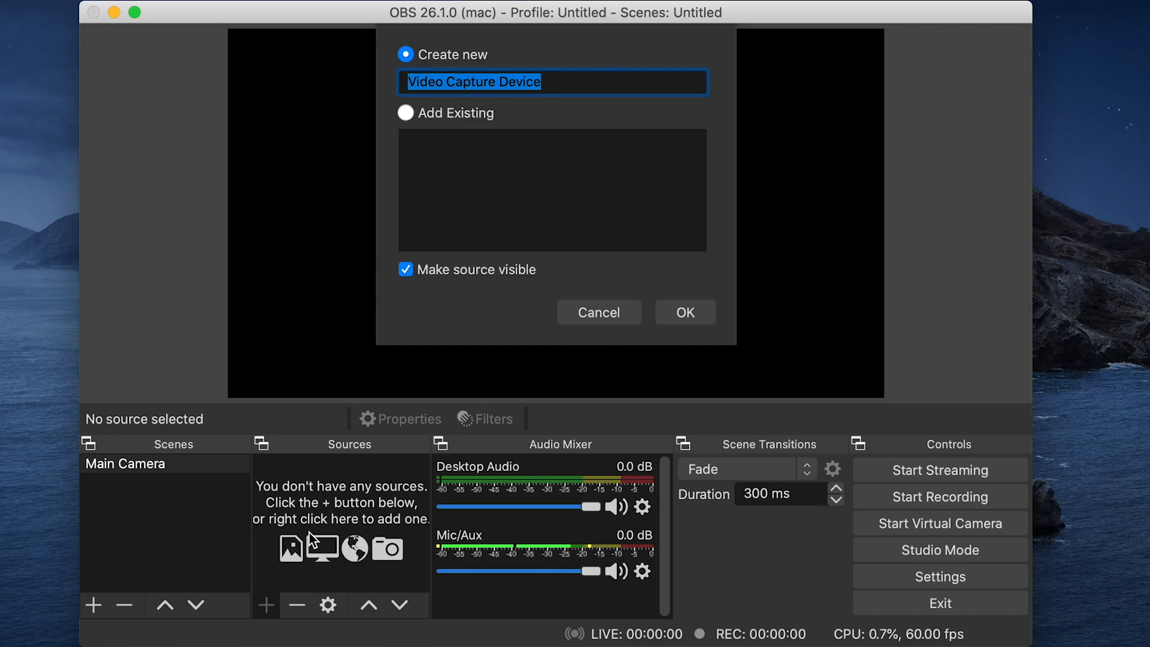
{"action": "type", "text": "Sony"}
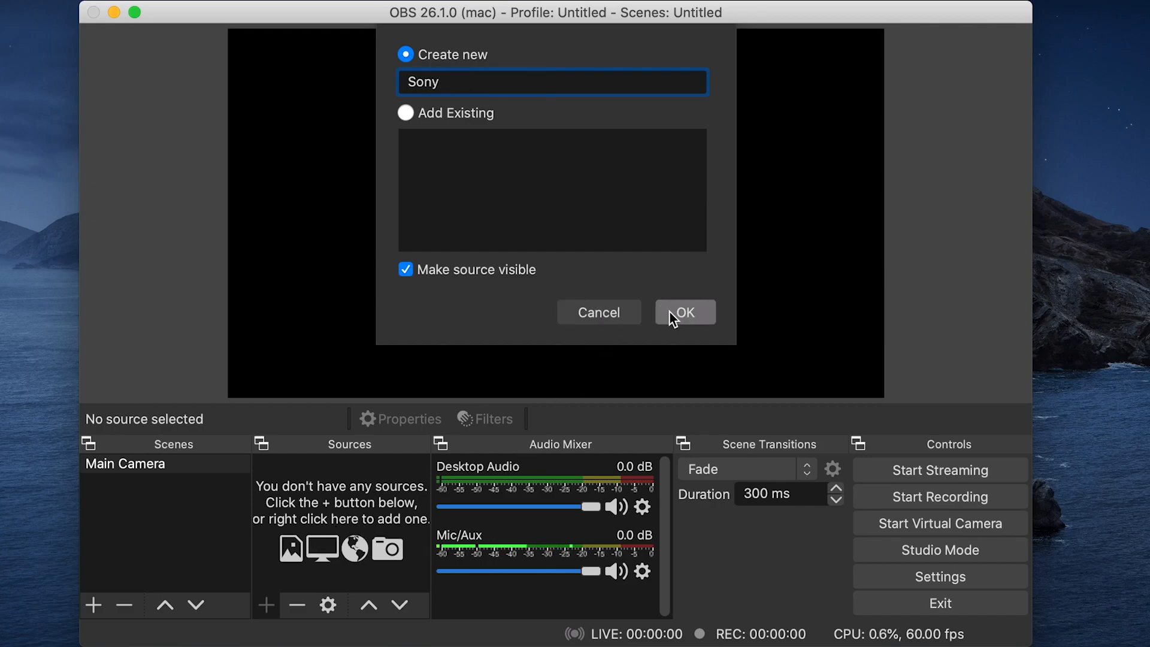
{"action": "left_click", "coordinate": [683, 312]}
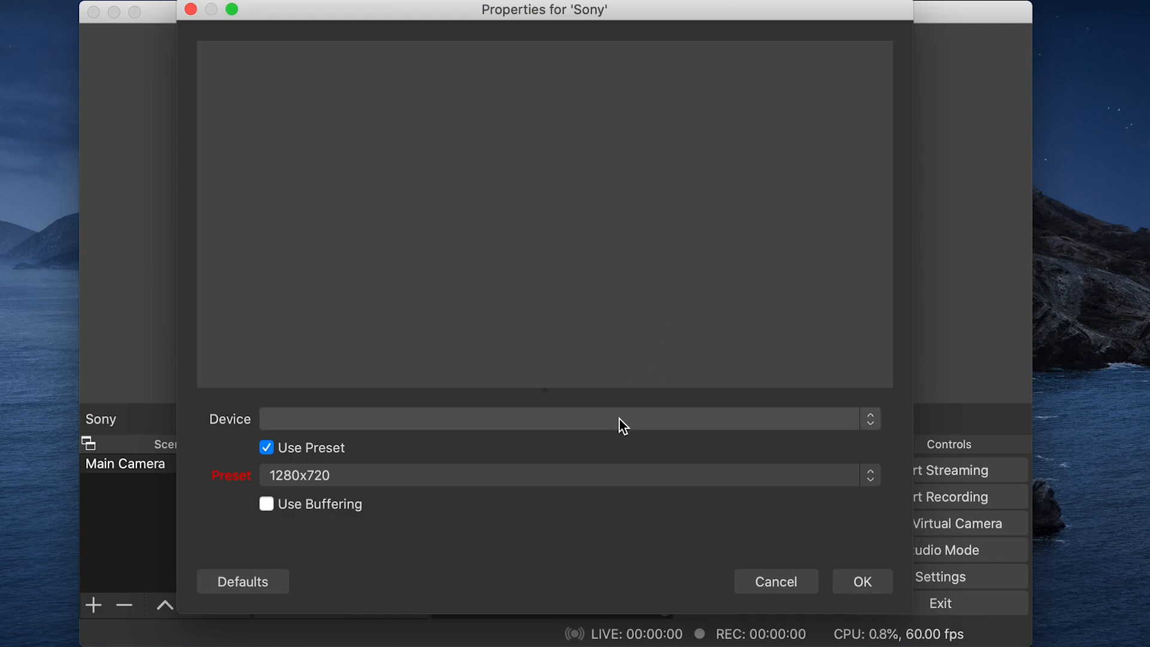
Set the Sony source's device to Cam Link 4K and accept the settings
{"action": "left_click", "coordinate": [564, 419]}
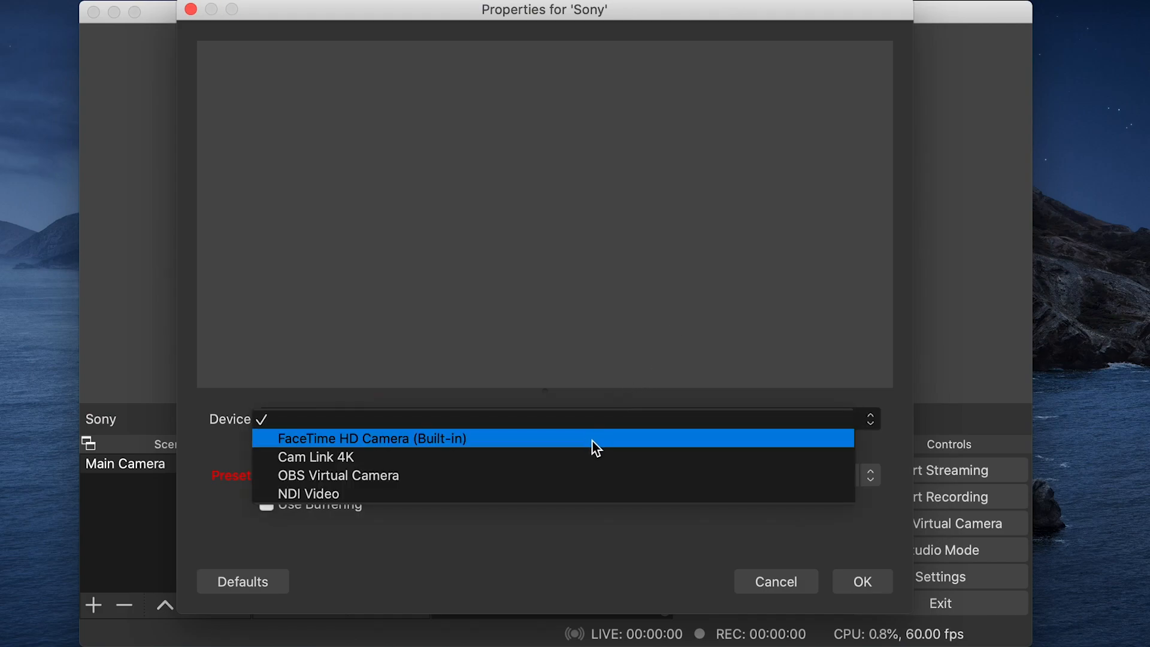
{"action": "mouse_move", "coordinate": [593, 456]}
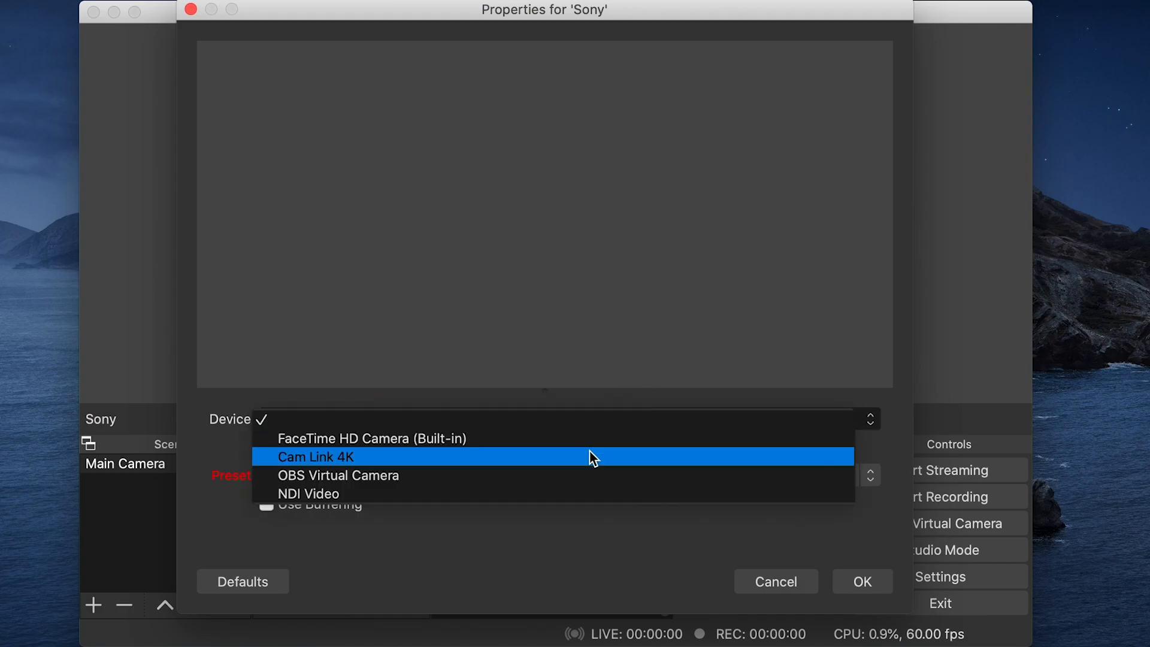
{"action": "left_click", "coordinate": [315, 456]}
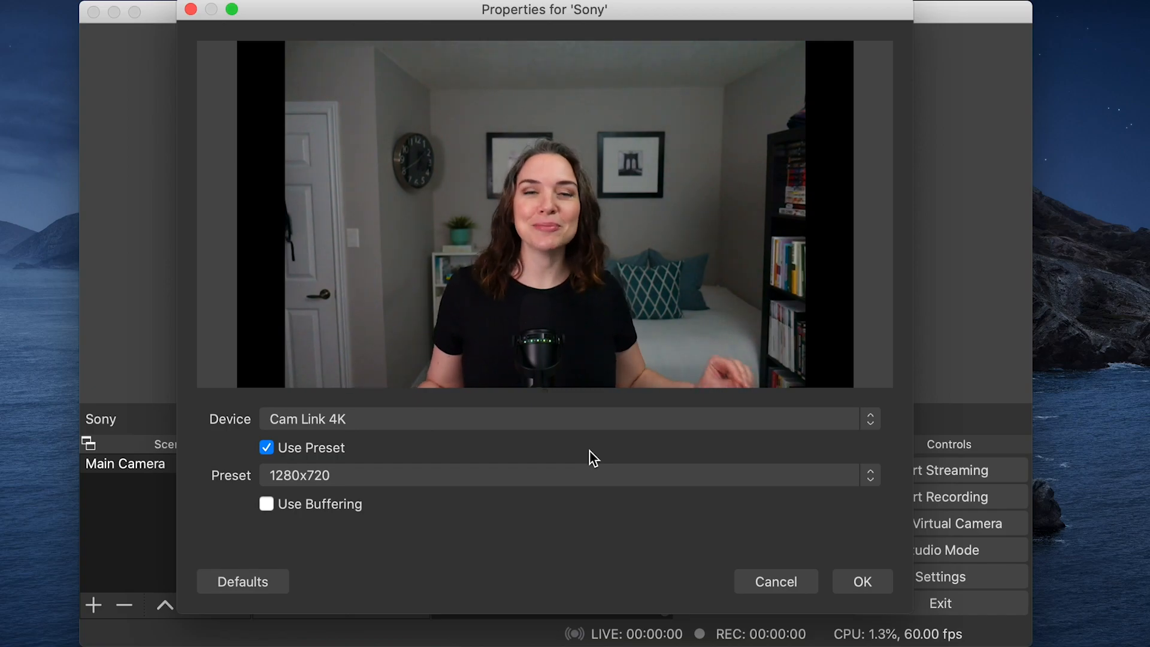
{"action": "mouse_move", "coordinate": [635, 411]}
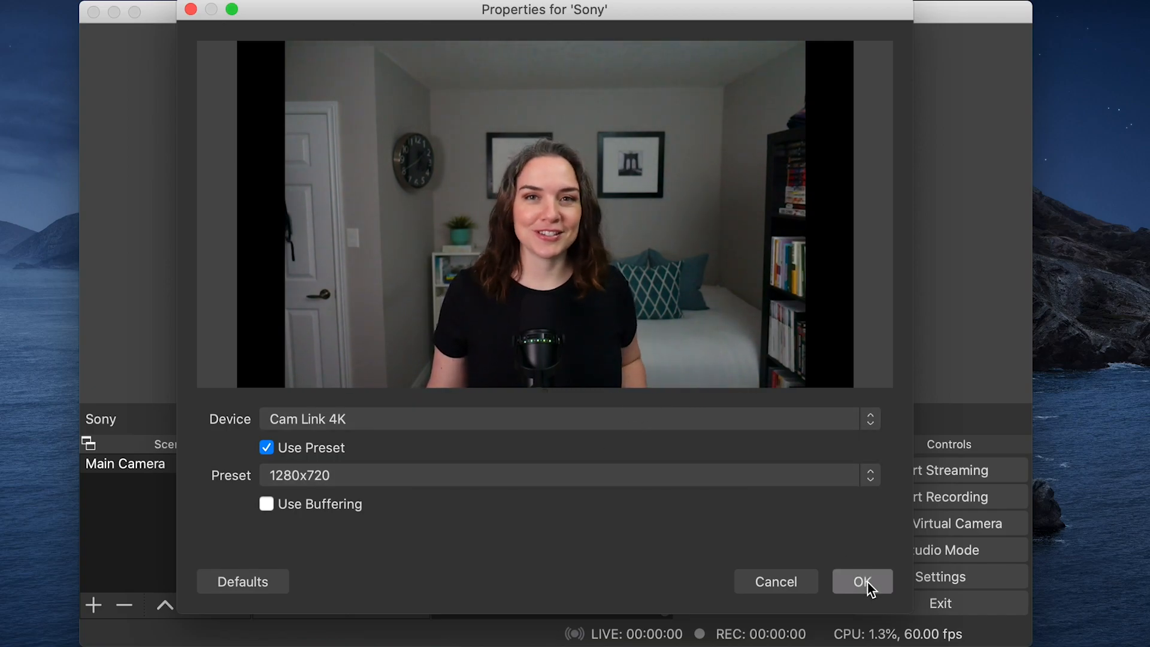
{"action": "left_click", "coordinate": [861, 581]}
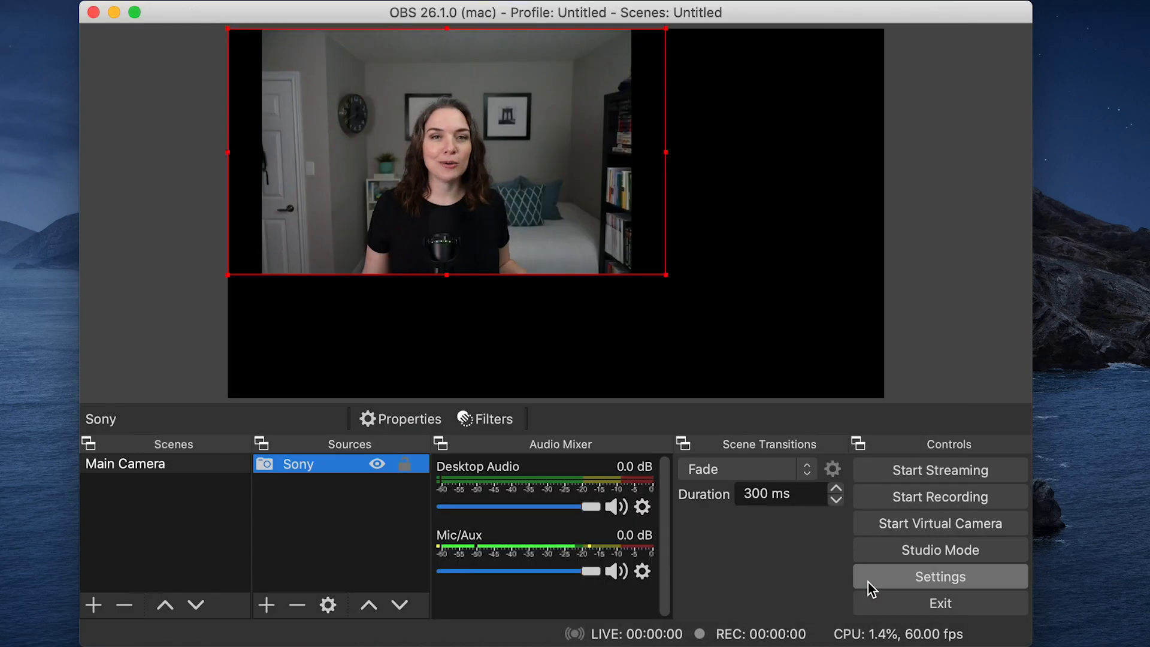
{"action": "mouse_move", "coordinate": [711, 431]}
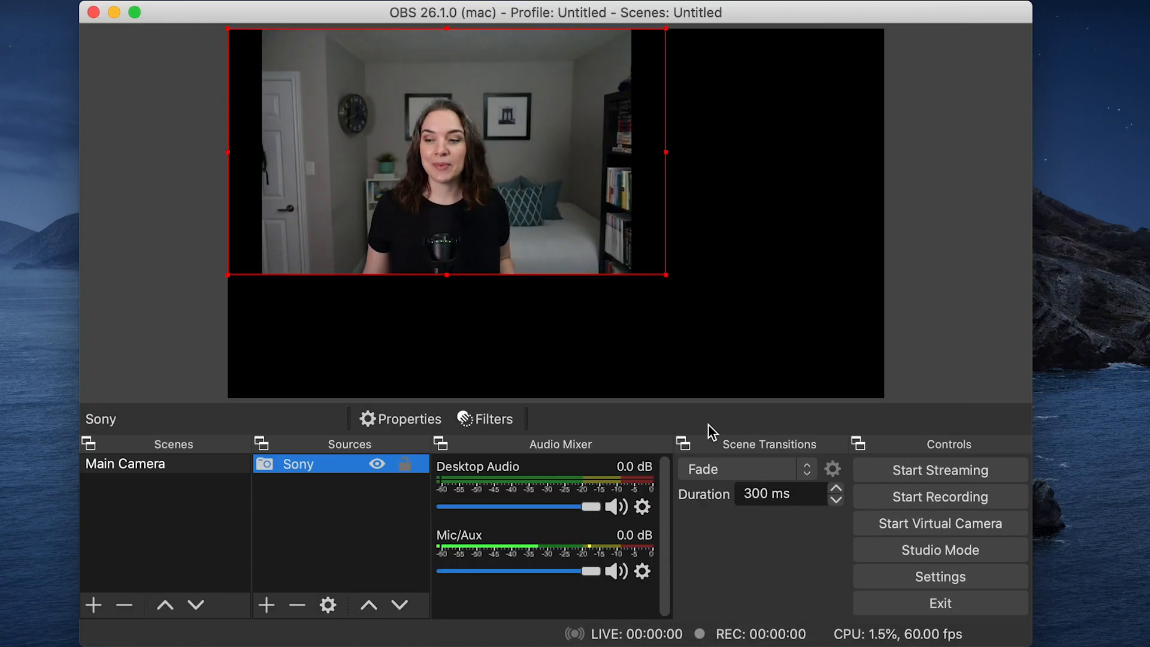
{"action": "mouse_move", "coordinate": [595, 308]}
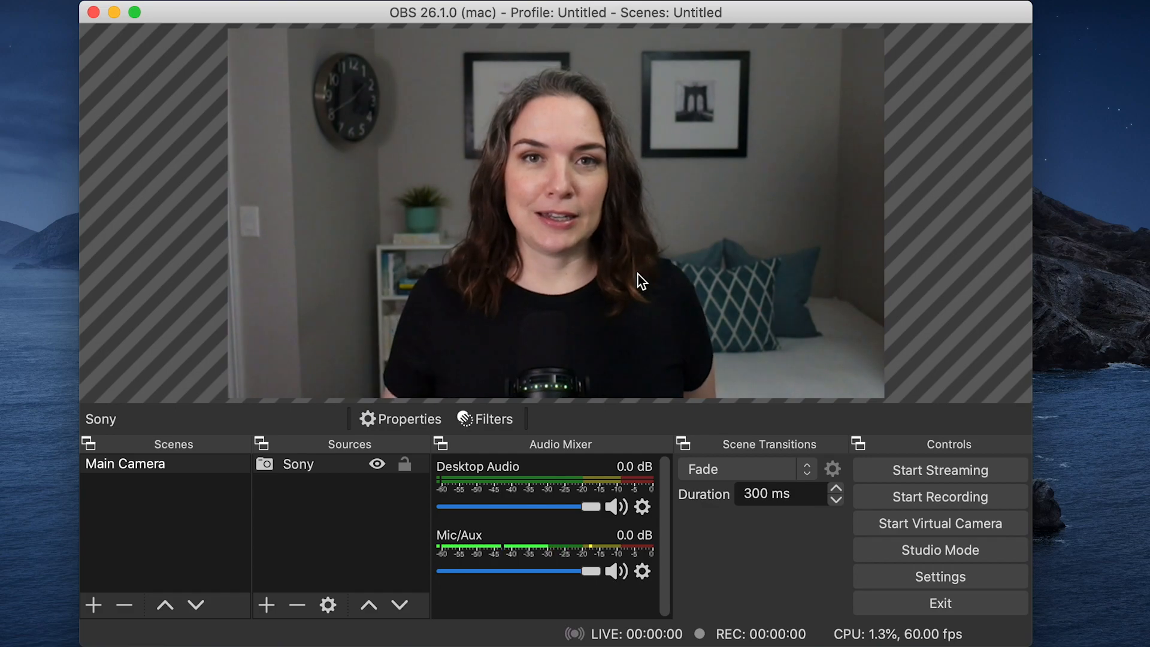
{"action": "mouse_move", "coordinate": [452, 267]}
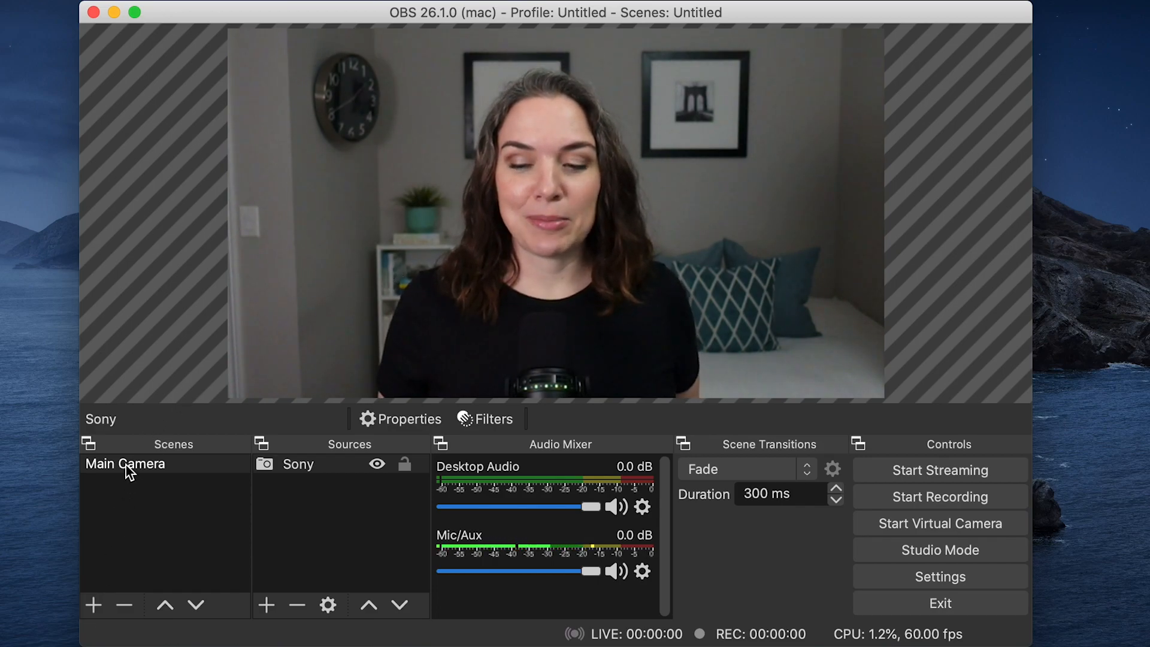
Duplicate Main Camera as a new scene named Title and switch to it
{"action": "right_click", "coordinate": [124, 462]}
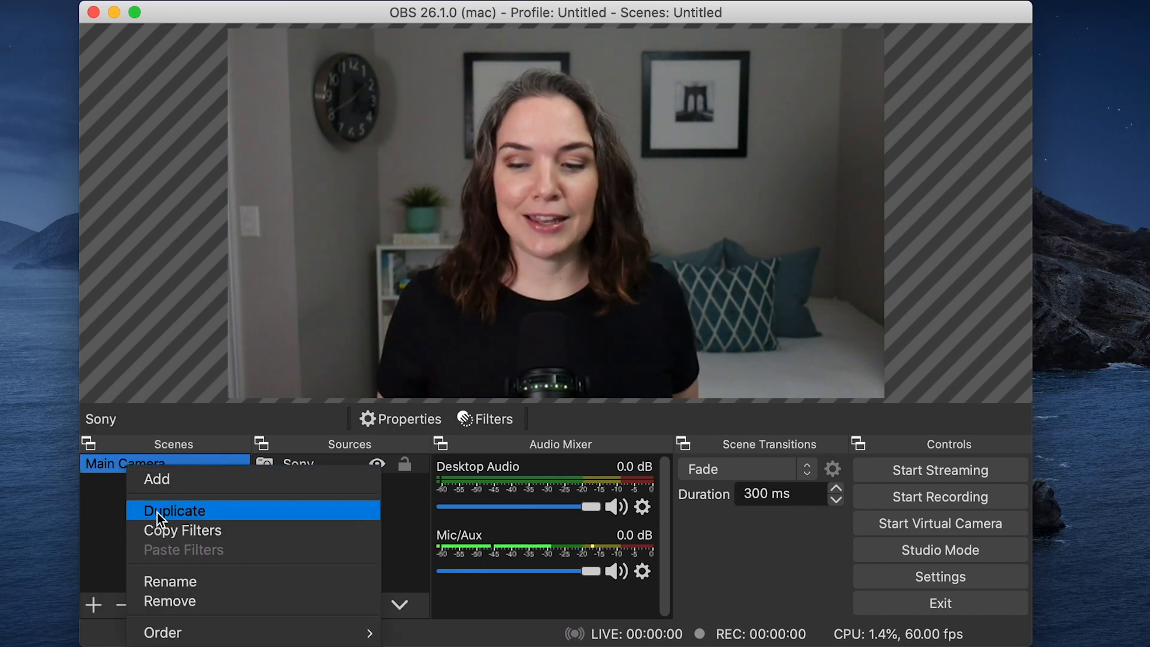
{"action": "left_click", "coordinate": [174, 511]}
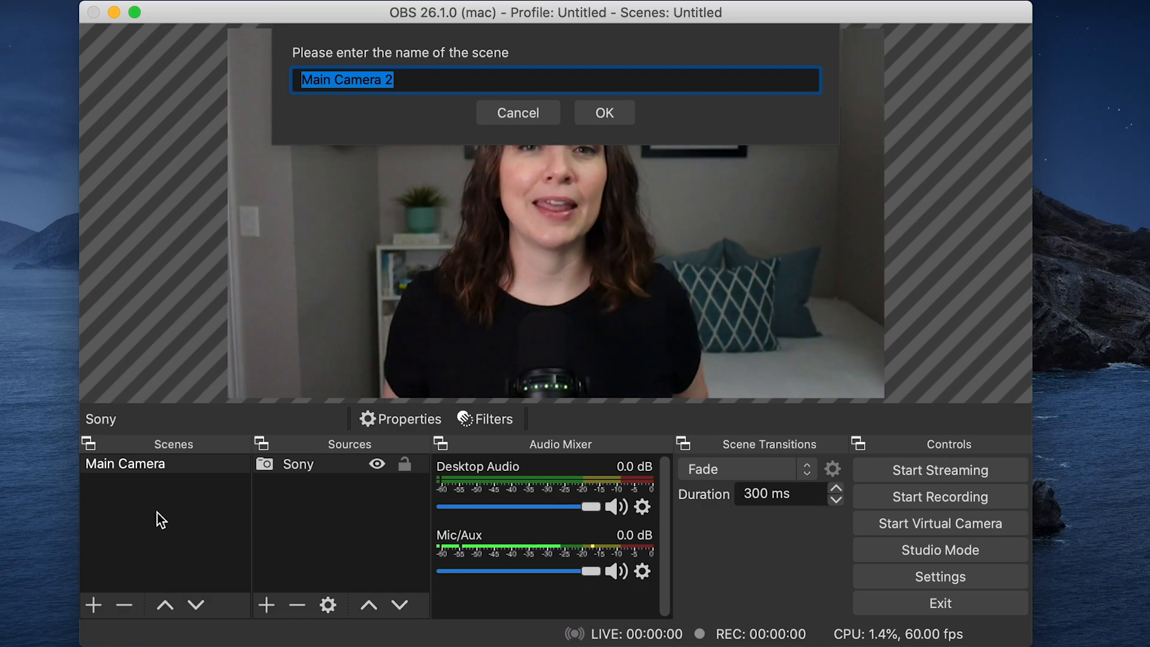
{"action": "left_click", "coordinate": [518, 113]}
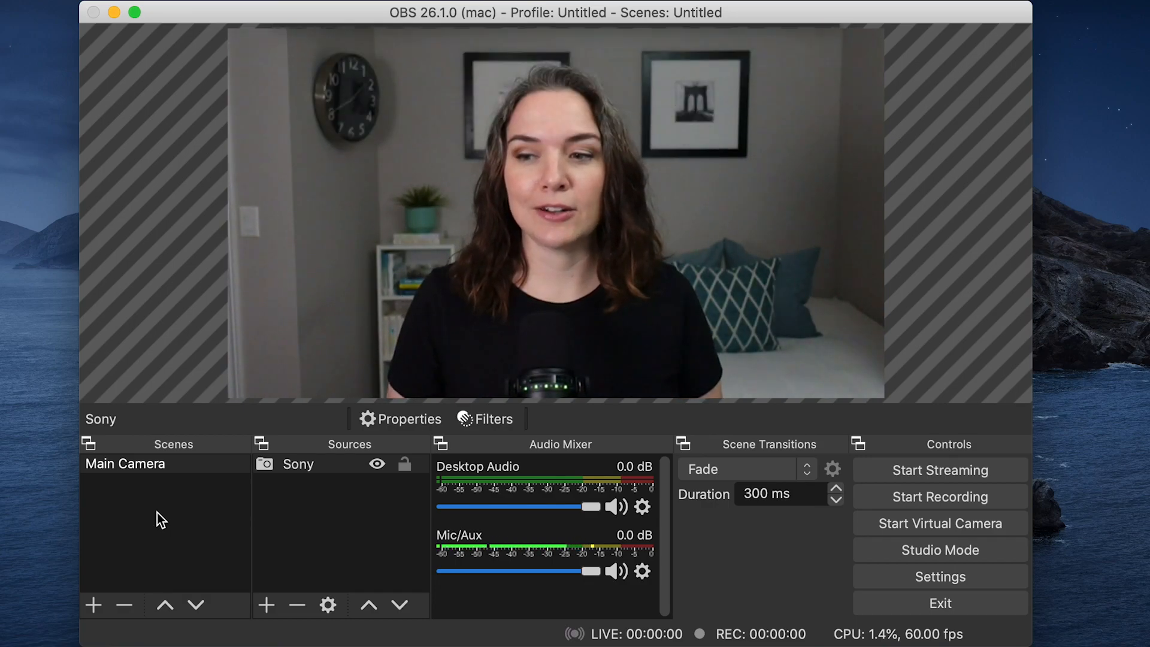
{"action": "left_click", "coordinate": [98, 482]}
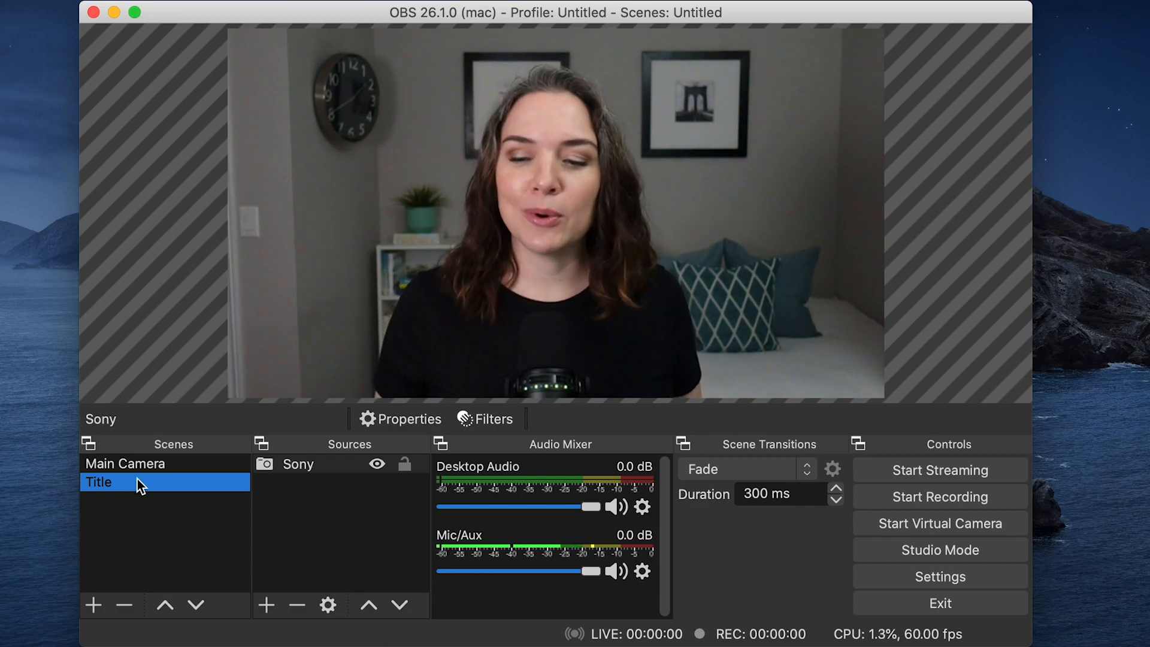
{"action": "mouse_move", "coordinate": [328, 466]}
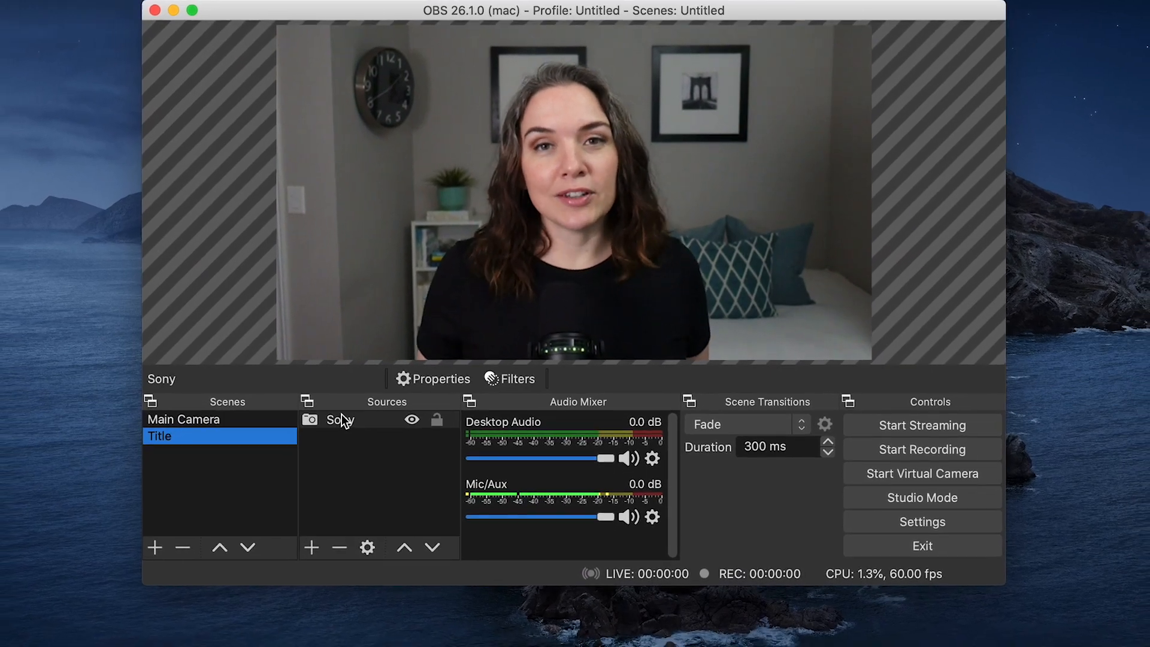
Add the white lower-third image to Title and place it at the bottom of the frame
{"action": "left_click_drag", "start_coordinate": [574, 9], "coordinate": [584, 9]}
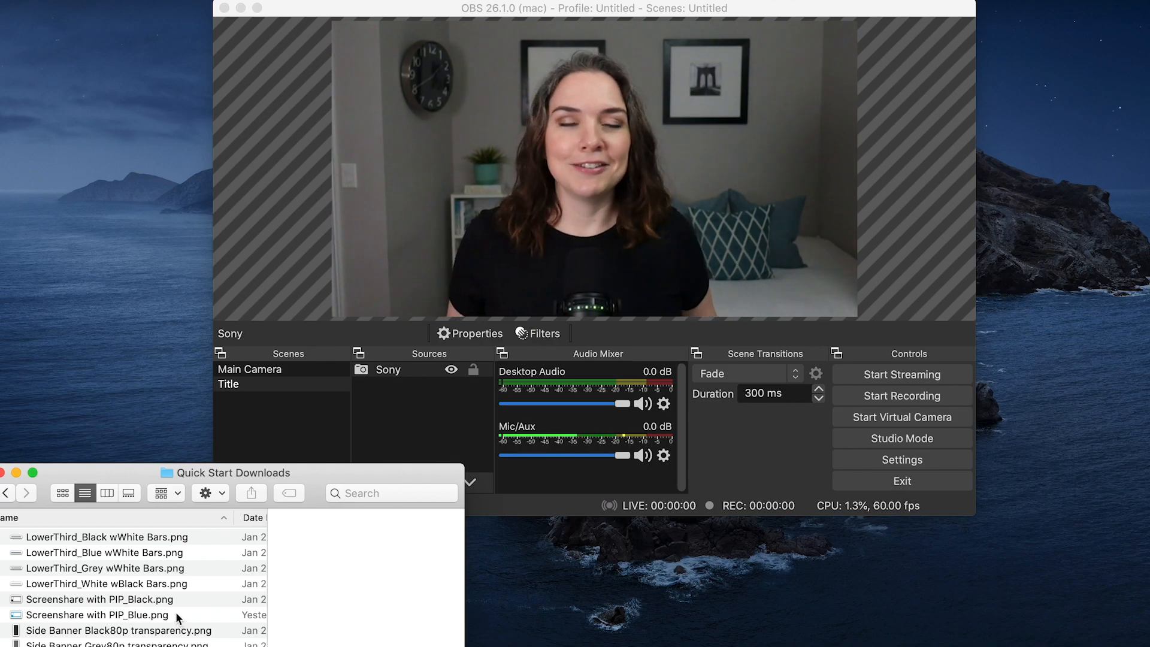
{"action": "mouse_move", "coordinate": [107, 601]}
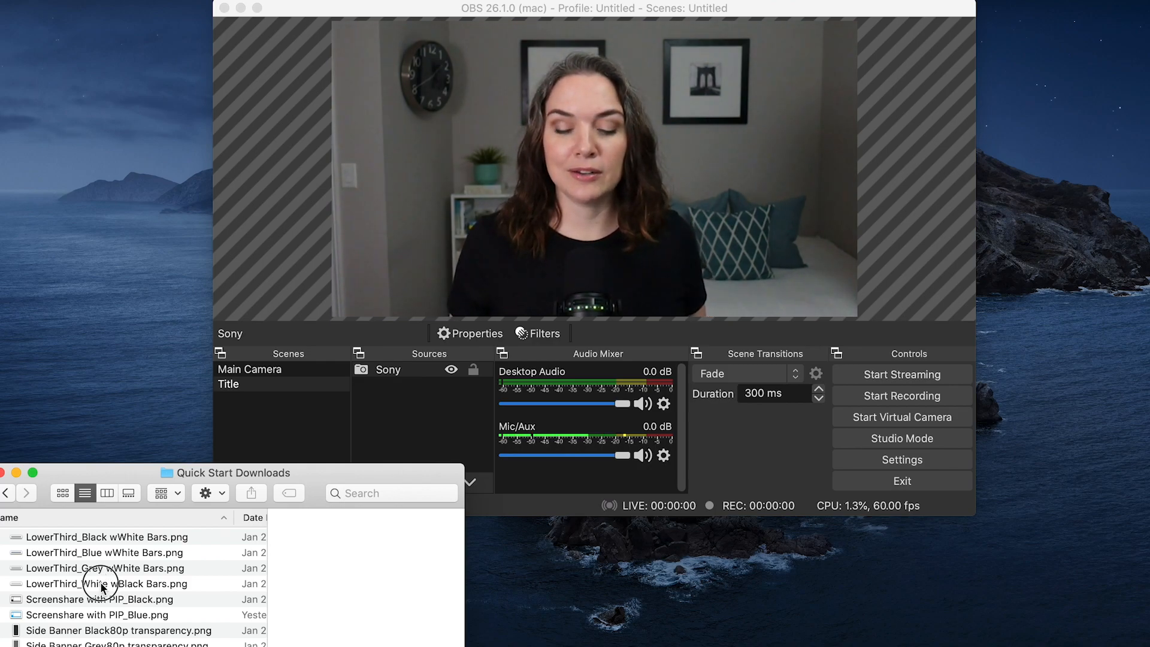
{"action": "left_click", "coordinate": [106, 584]}
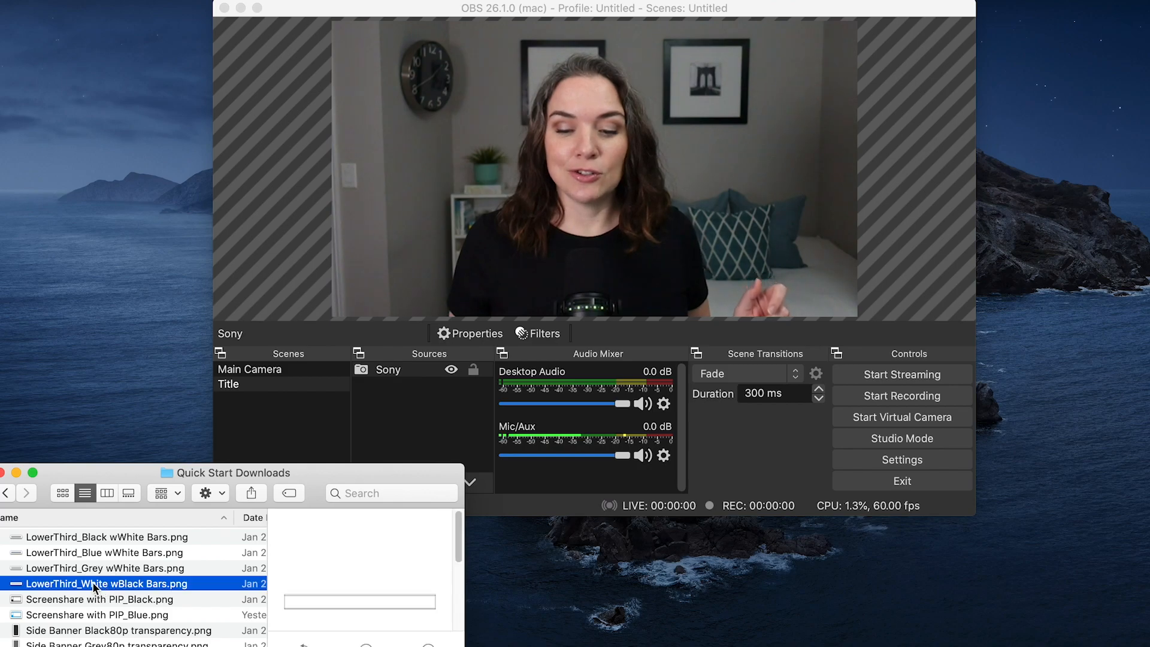
{"action": "double_click", "coordinate": [105, 584]}
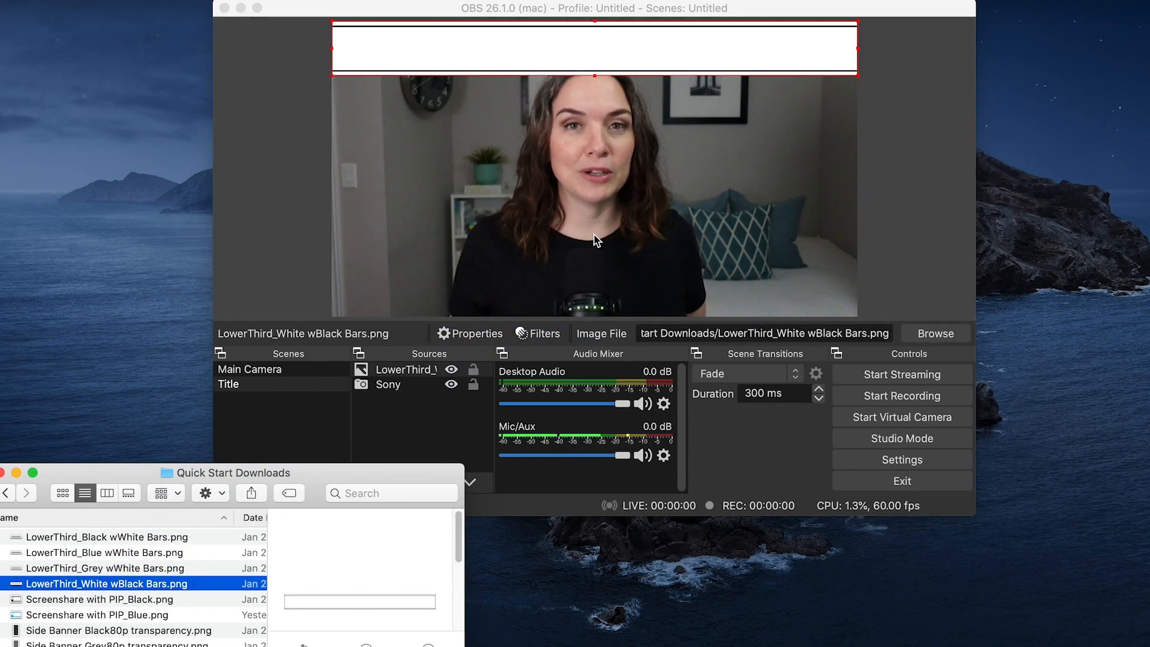
{"action": "left_click_drag", "start_coordinate": [594, 48], "coordinate": [651, 134]}
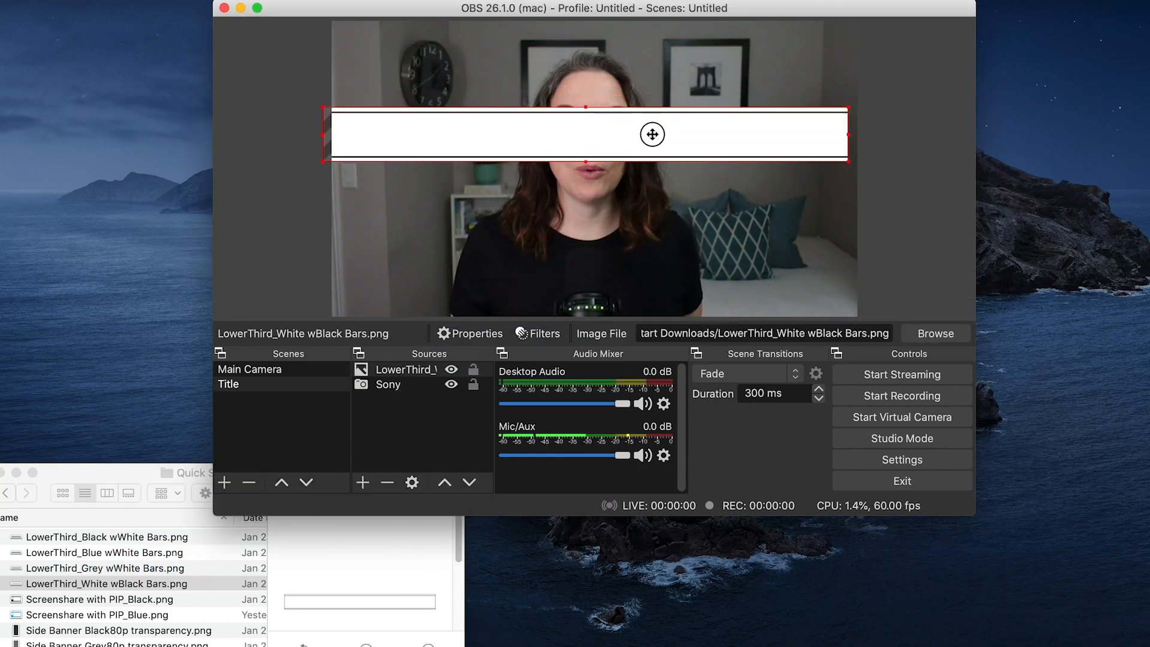
{"action": "left_click_drag", "start_coordinate": [652, 134], "coordinate": [665, 272]}
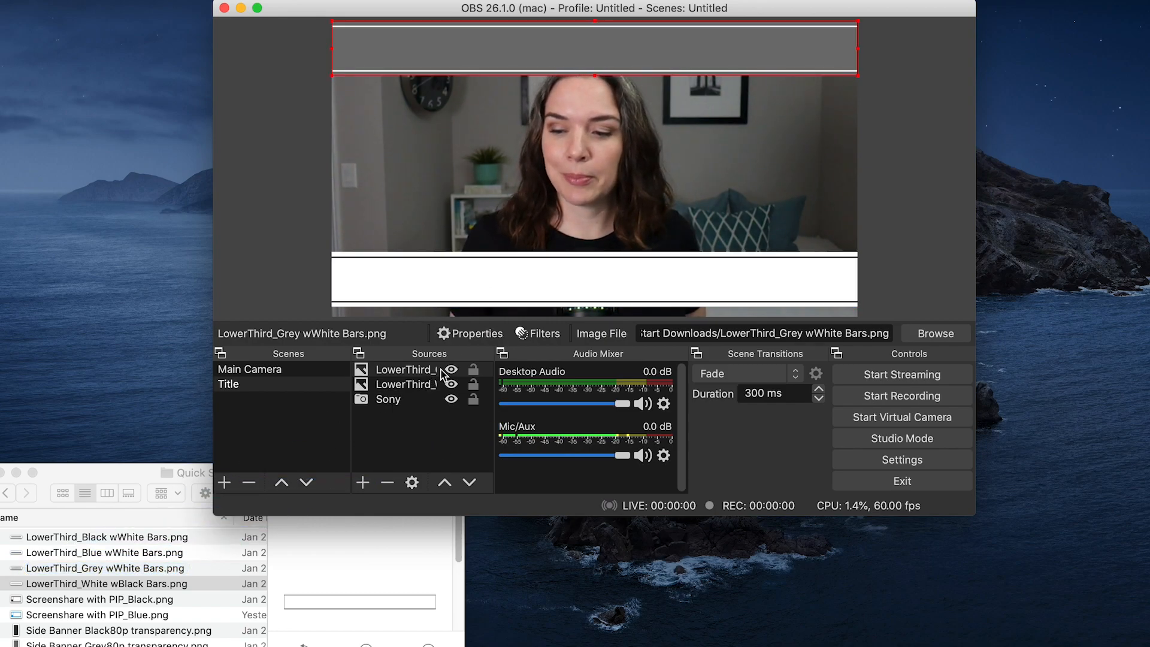
Remove the grey lower-third bar source from the Title scene
{"action": "left_click", "coordinate": [387, 483]}
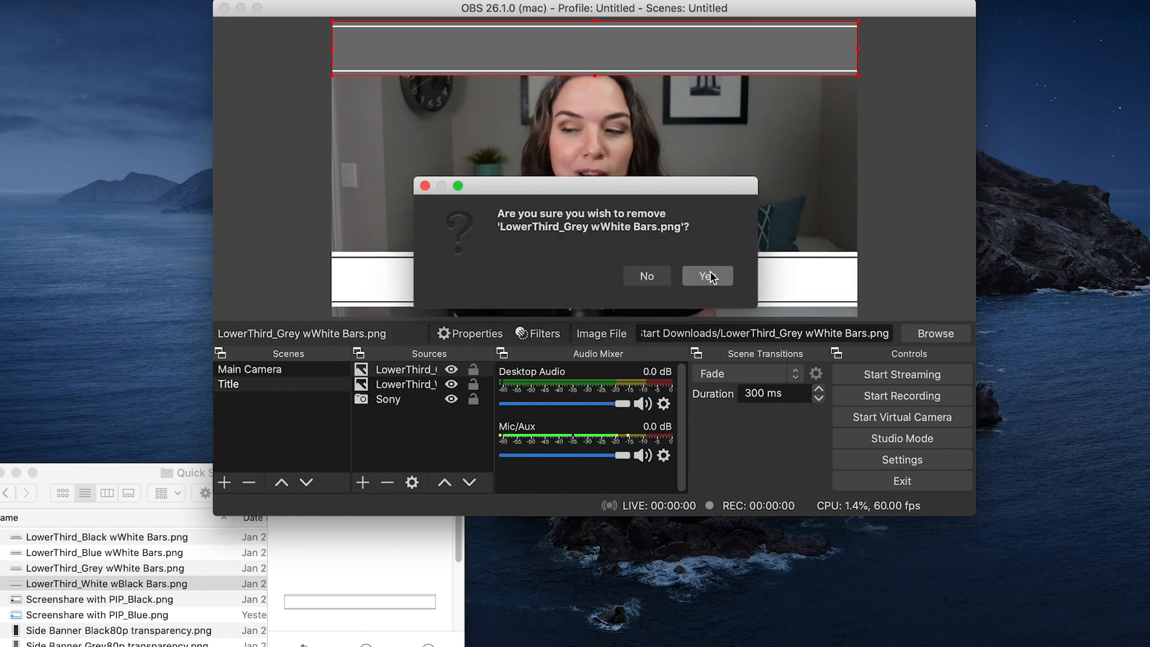
{"action": "left_click", "coordinate": [707, 275]}
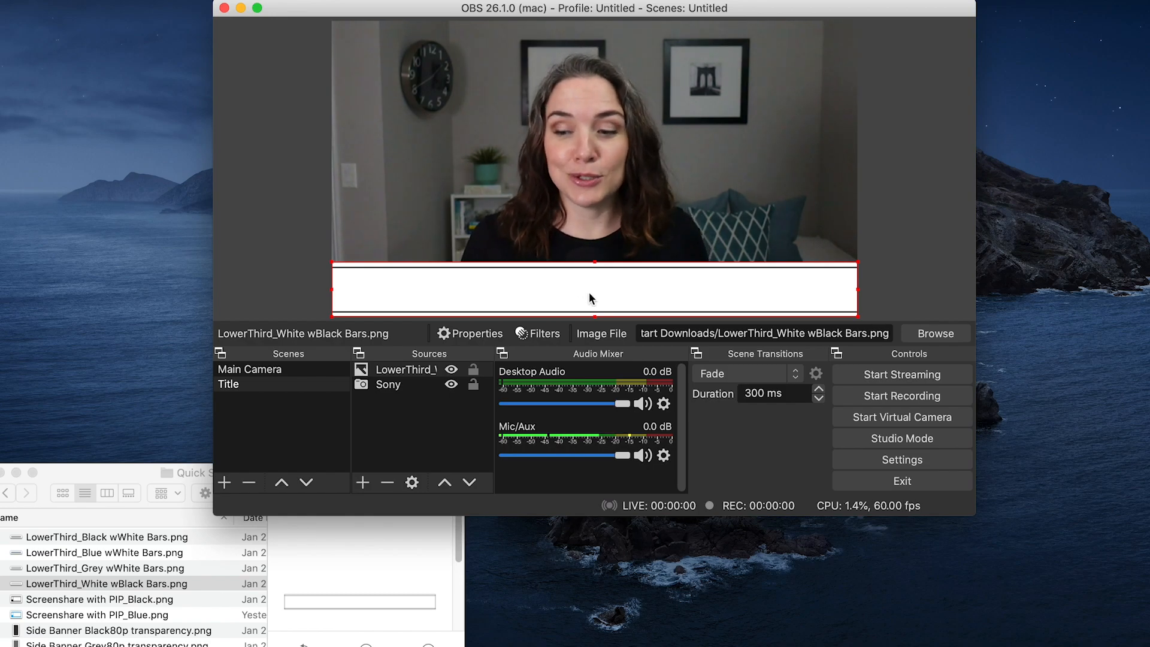
Add a text source named Session Title and begin entering 'Annual Planning Meeting'
{"action": "left_click", "coordinate": [361, 483]}
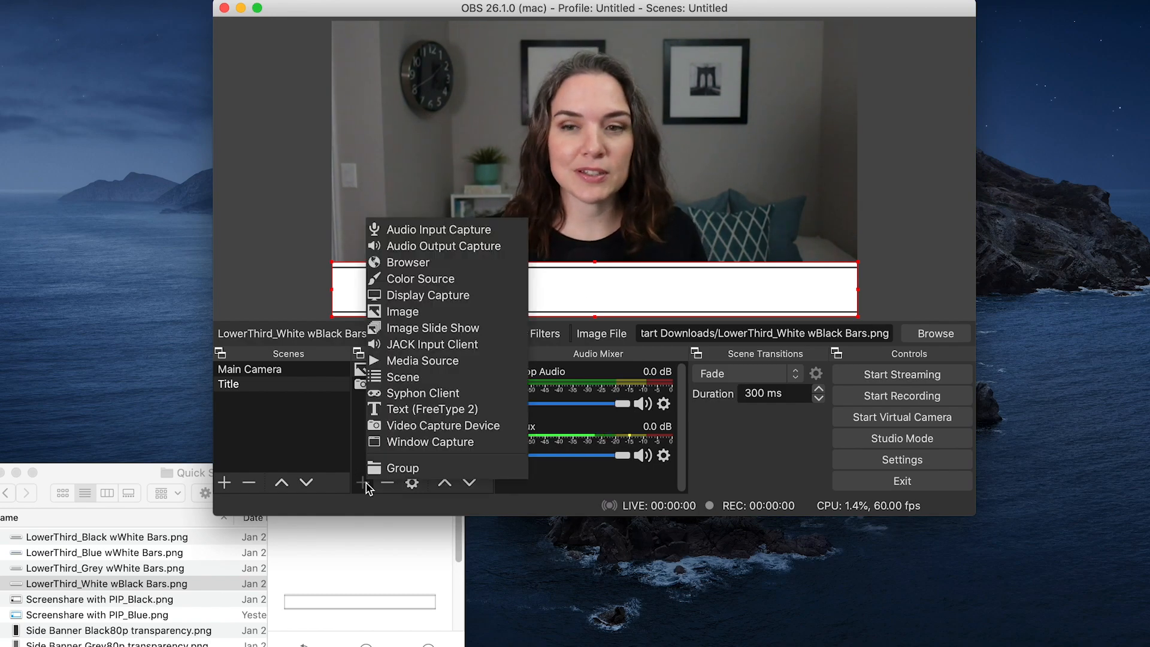
{"action": "mouse_move", "coordinate": [433, 408]}
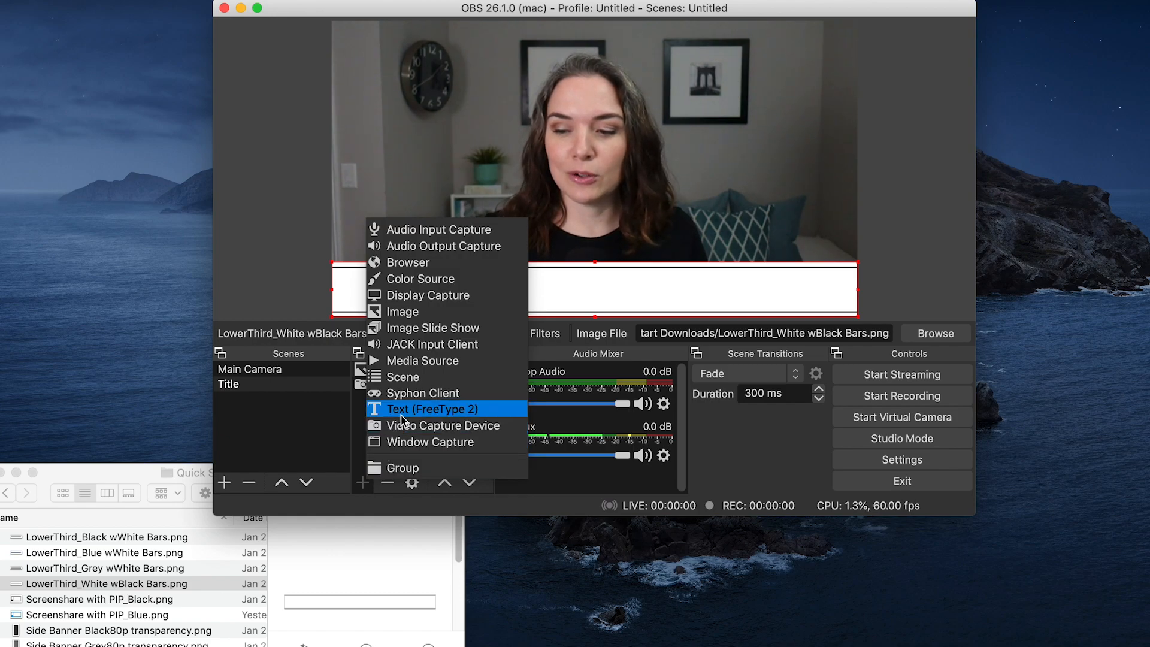
{"action": "left_click", "coordinate": [433, 409]}
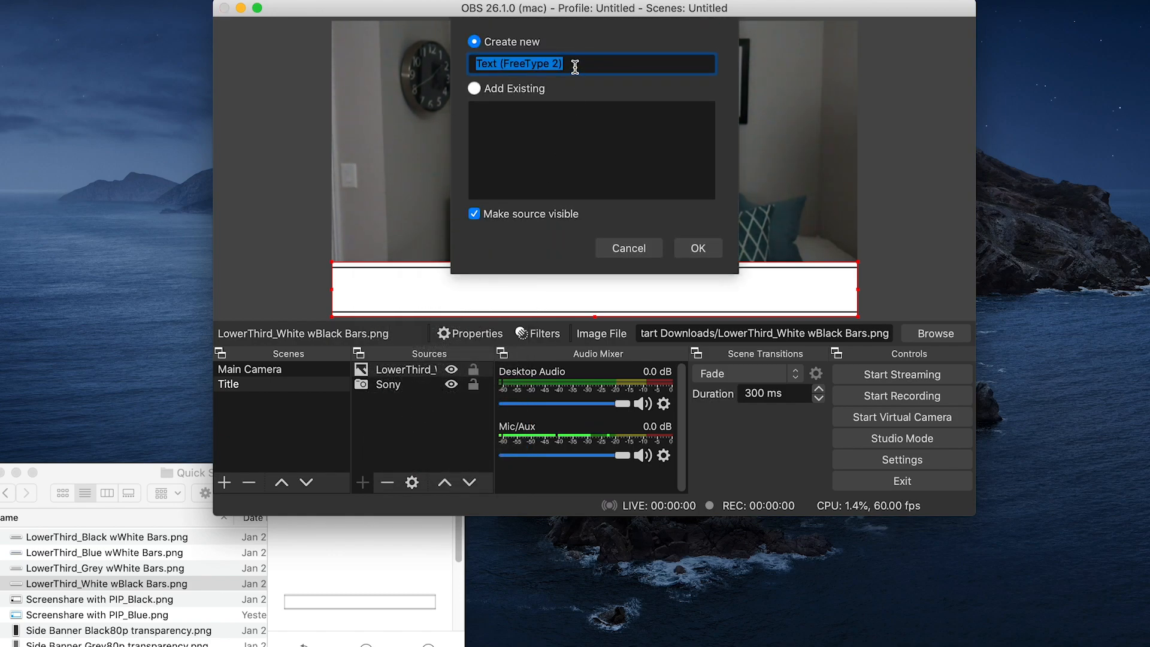
{"action": "type", "text": "Session Title"}
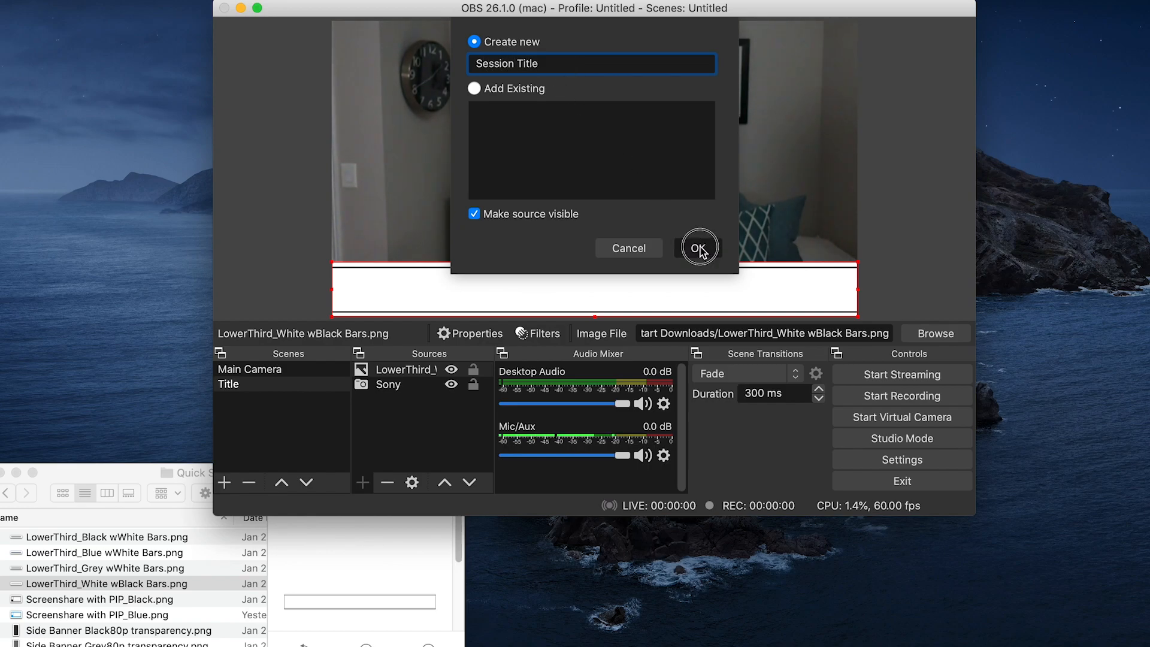
{"action": "left_click", "coordinate": [698, 247]}
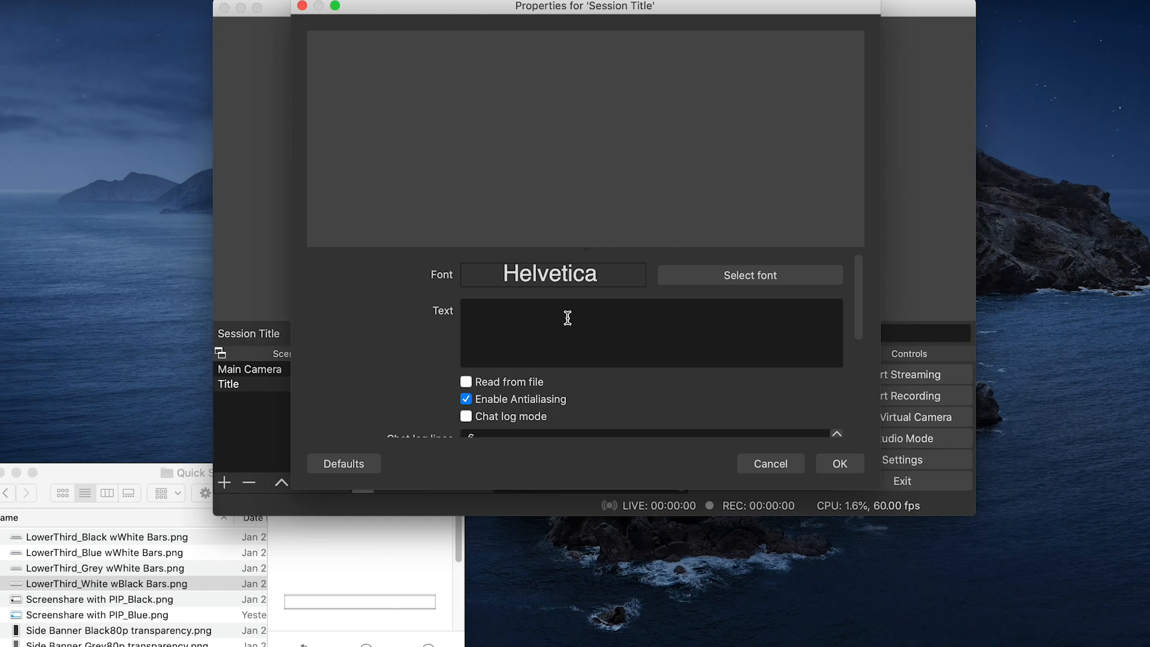
{"action": "mouse_move", "coordinate": [541, 314]}
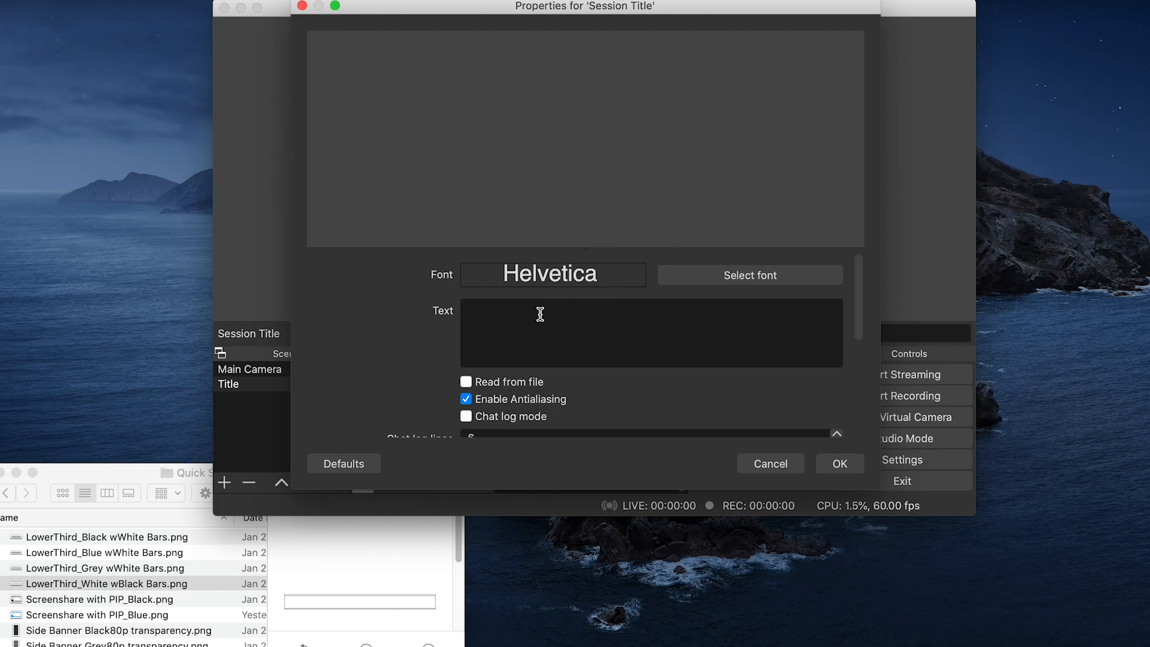
{"action": "type", "text": "Annual Planning Meeting"}
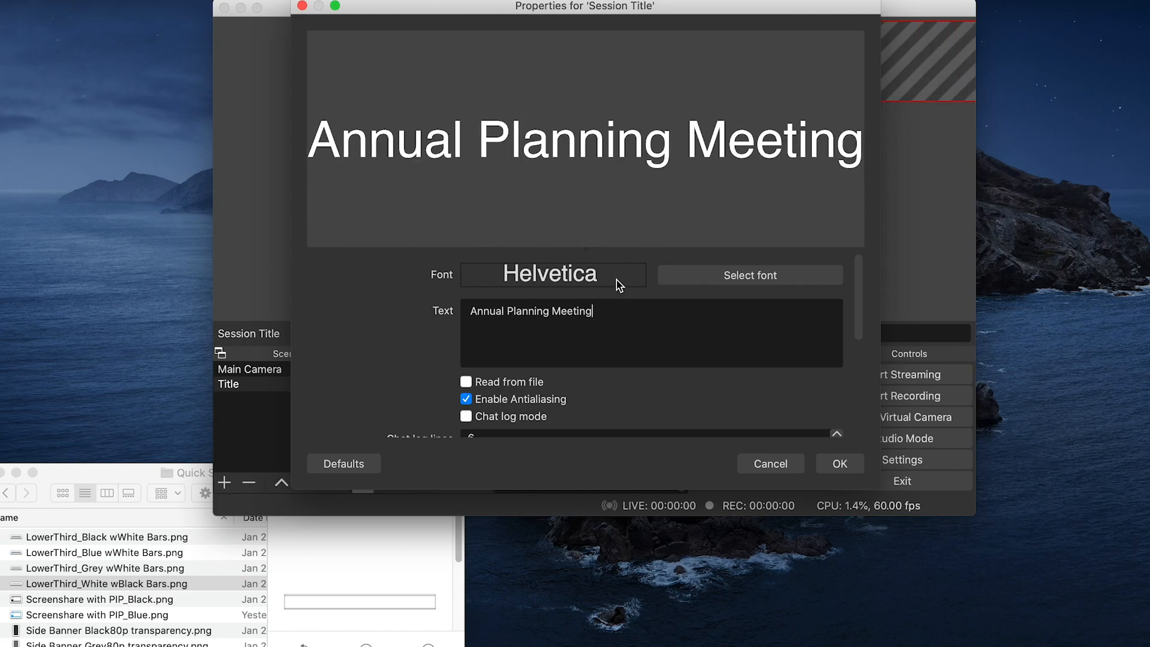
{"action": "left_click", "coordinate": [750, 276]}
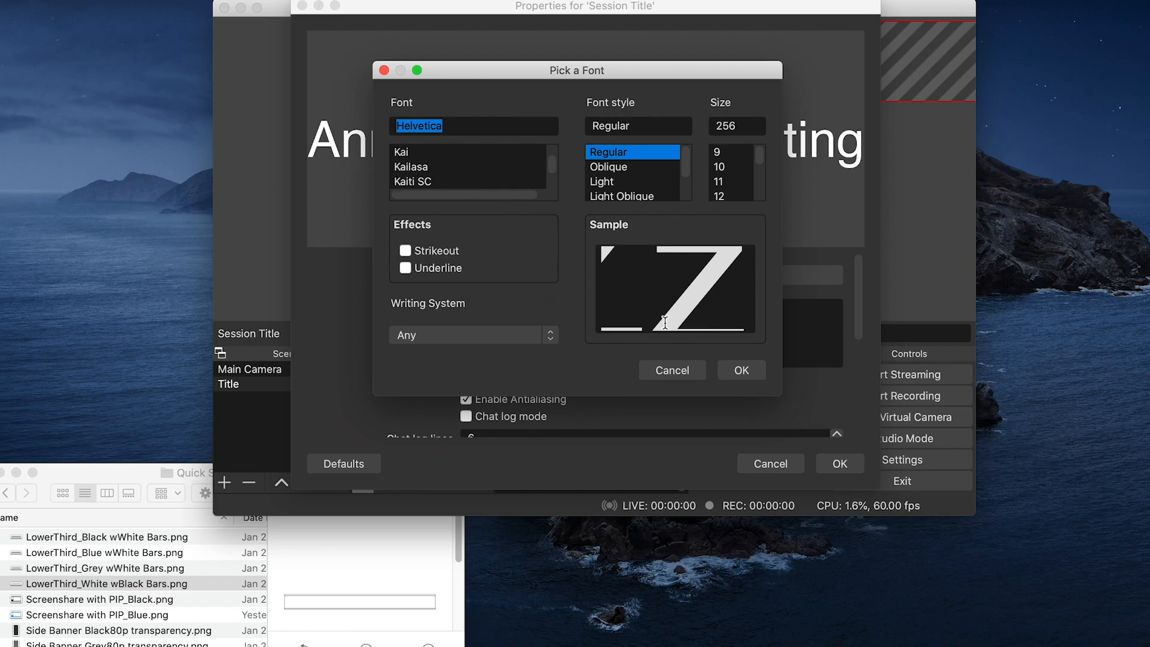
{"action": "left_click", "coordinate": [740, 370]}
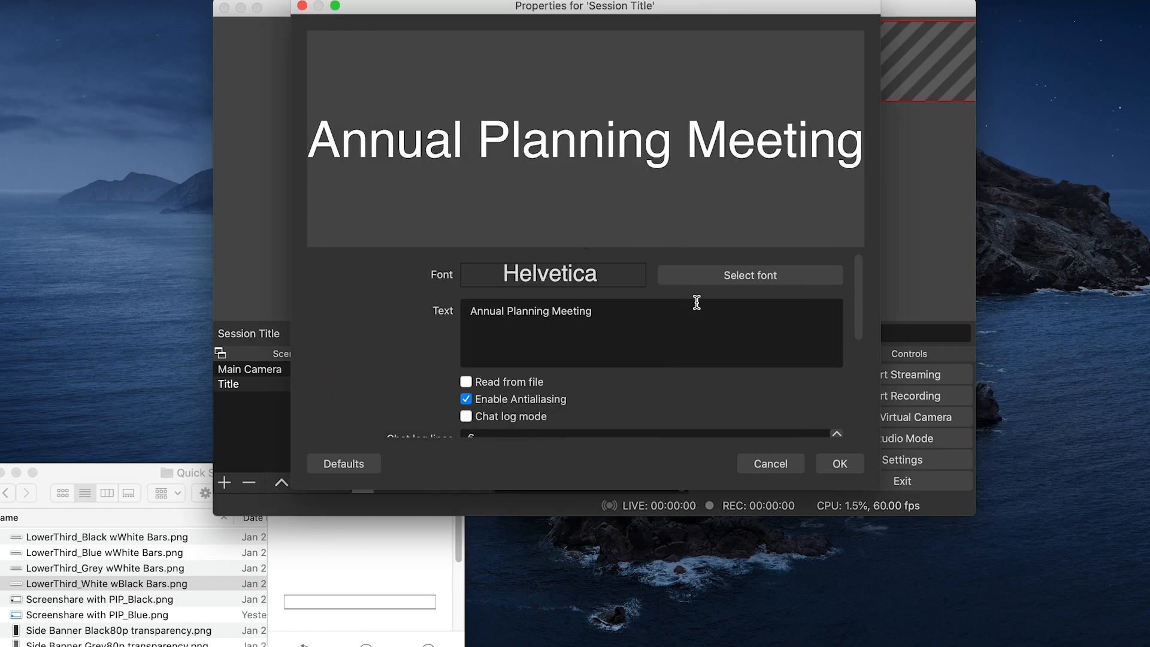
{"action": "left_click", "coordinate": [750, 276]}
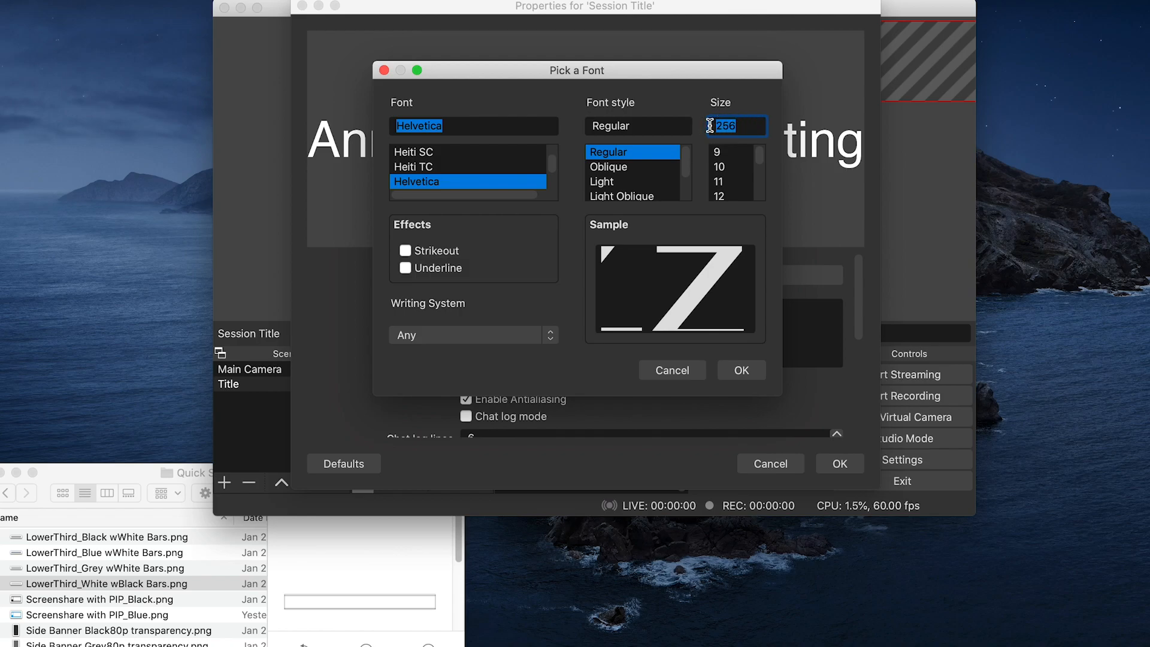
{"action": "left_click", "coordinate": [740, 370]}
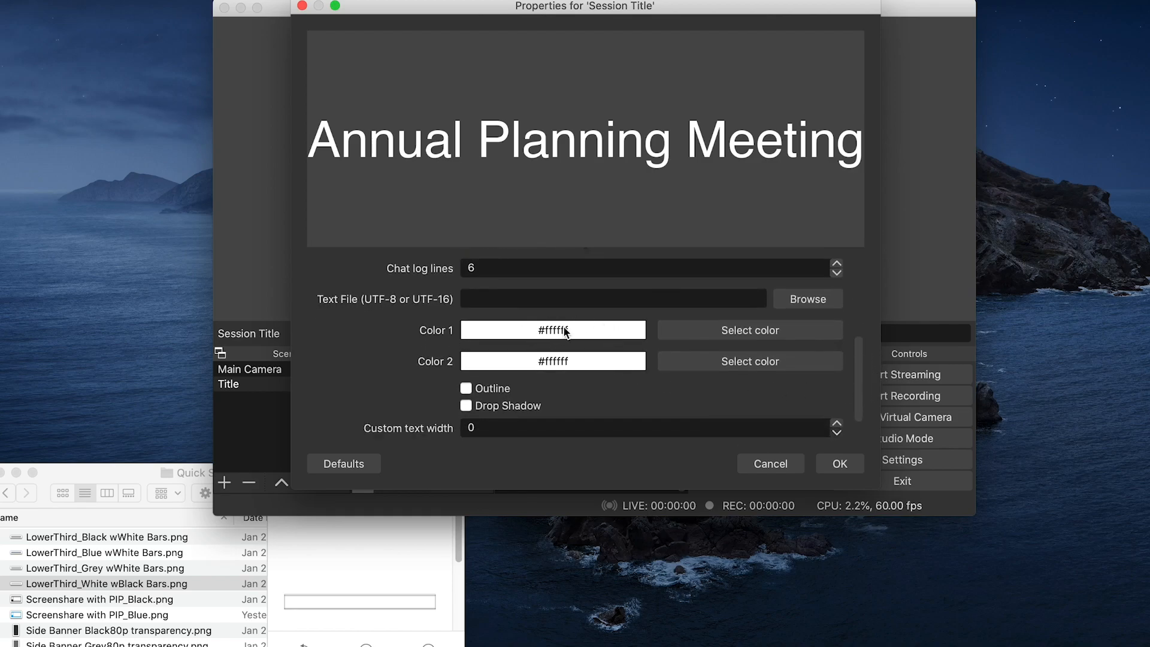
Set the title's Color 1 and Color 2 to black #000000
{"action": "left_click", "coordinate": [750, 331]}
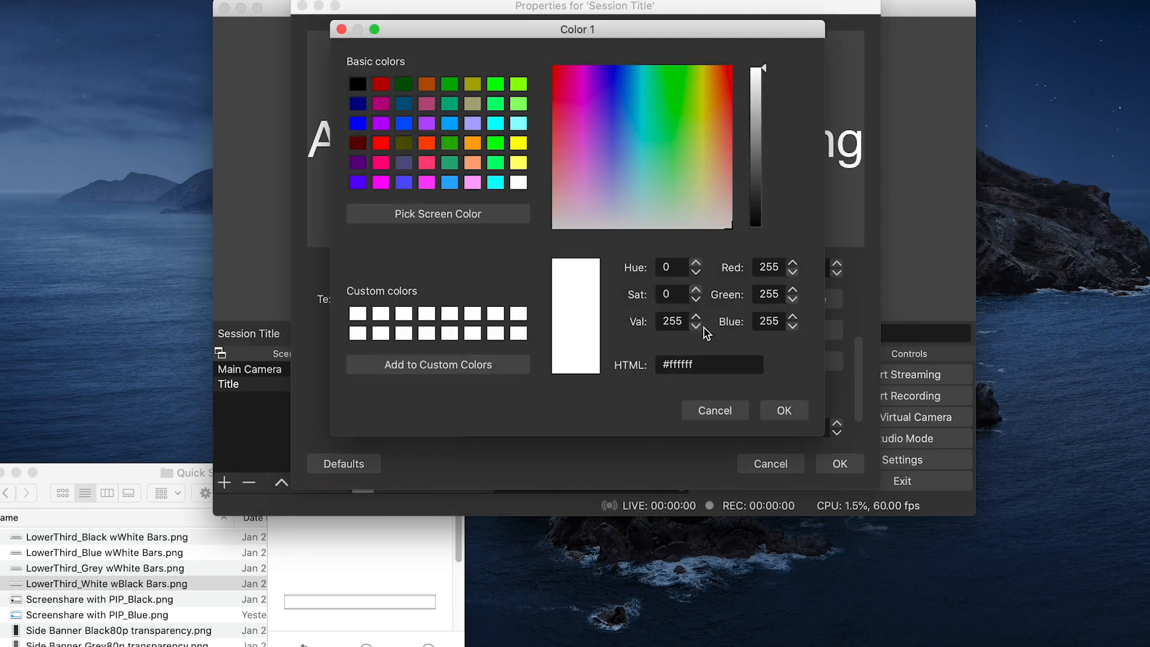
{"action": "left_click_drag", "start_coordinate": [761, 64], "coordinate": [761, 225]}
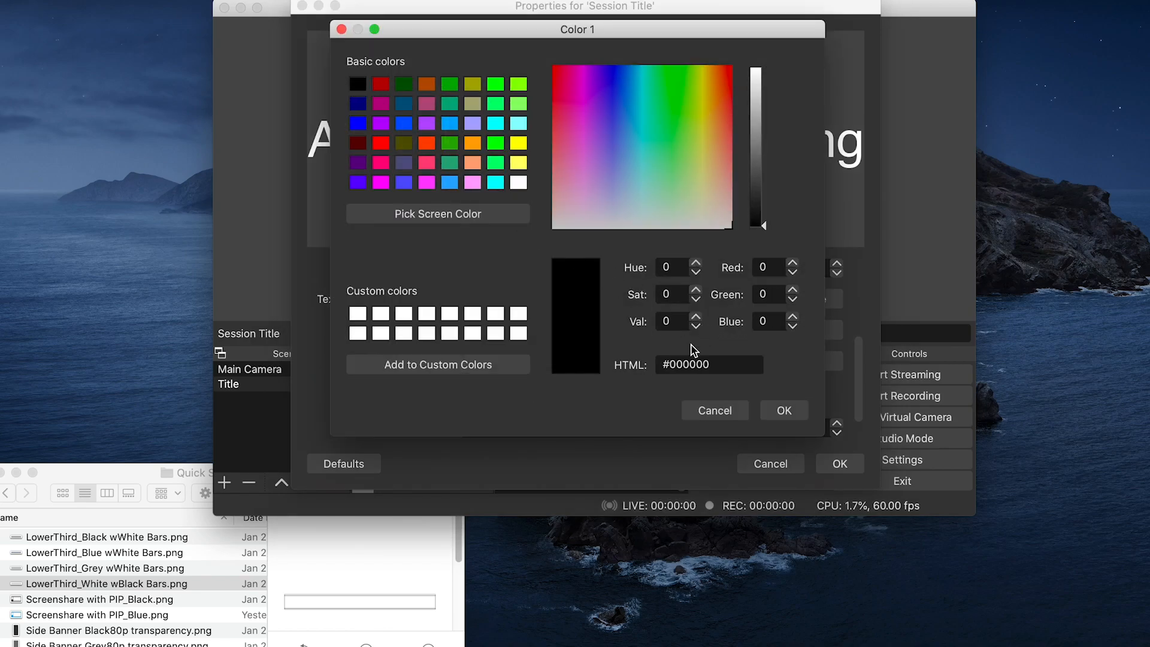
{"action": "left_click", "coordinate": [713, 410]}
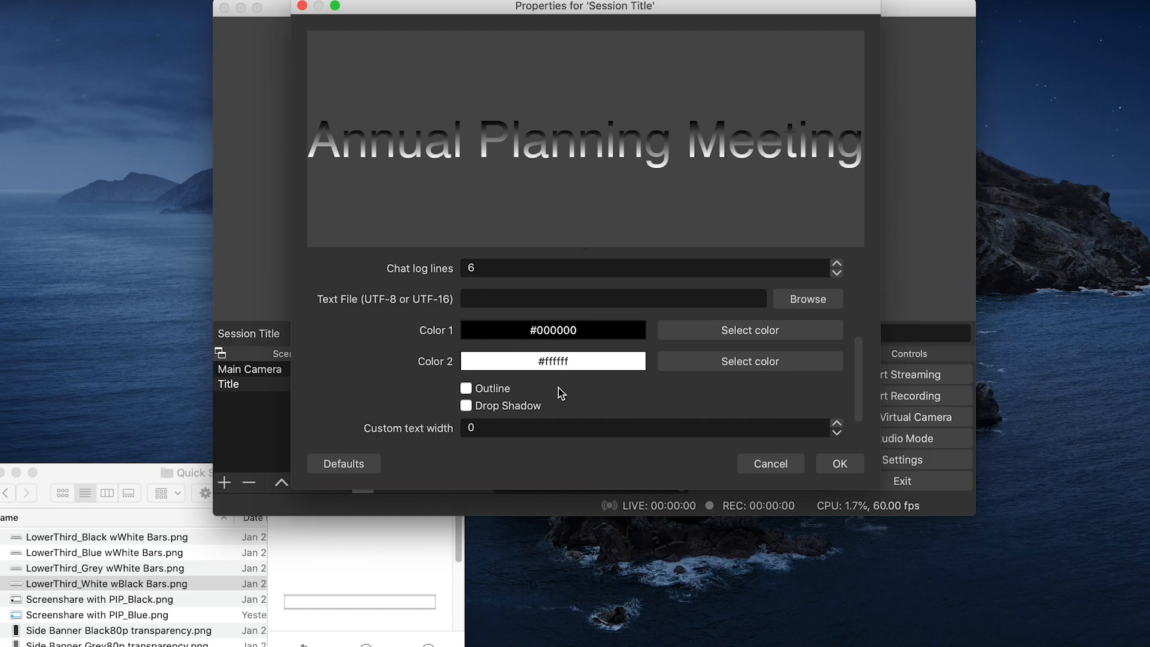
{"action": "mouse_move", "coordinate": [505, 153]}
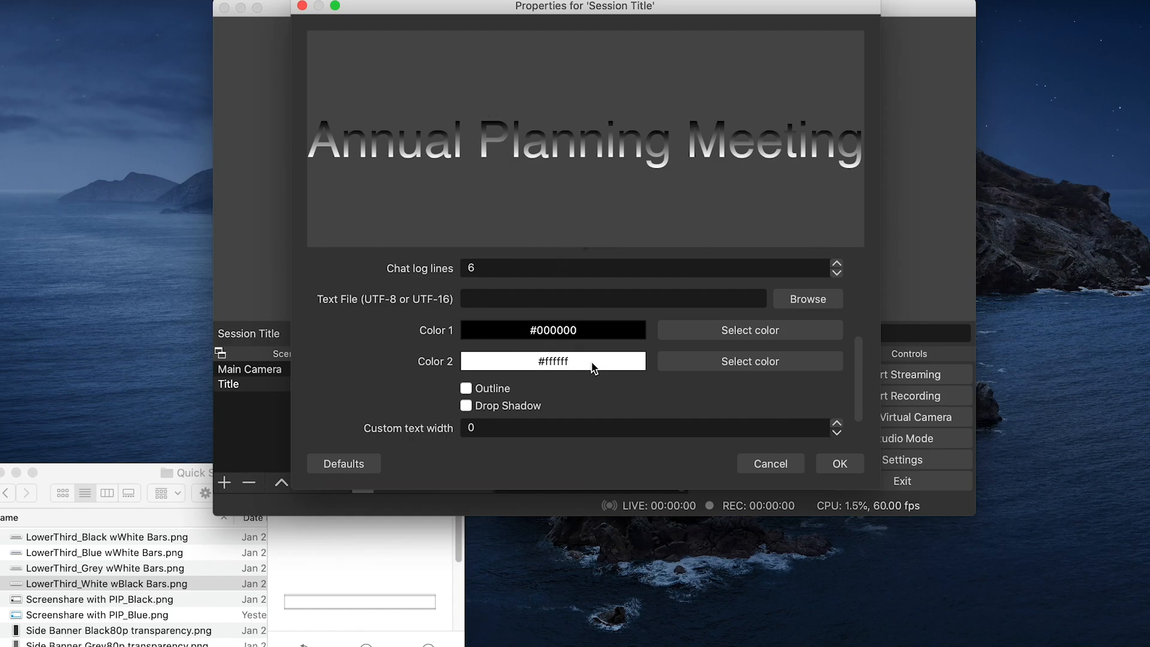
{"action": "left_click", "coordinate": [751, 360]}
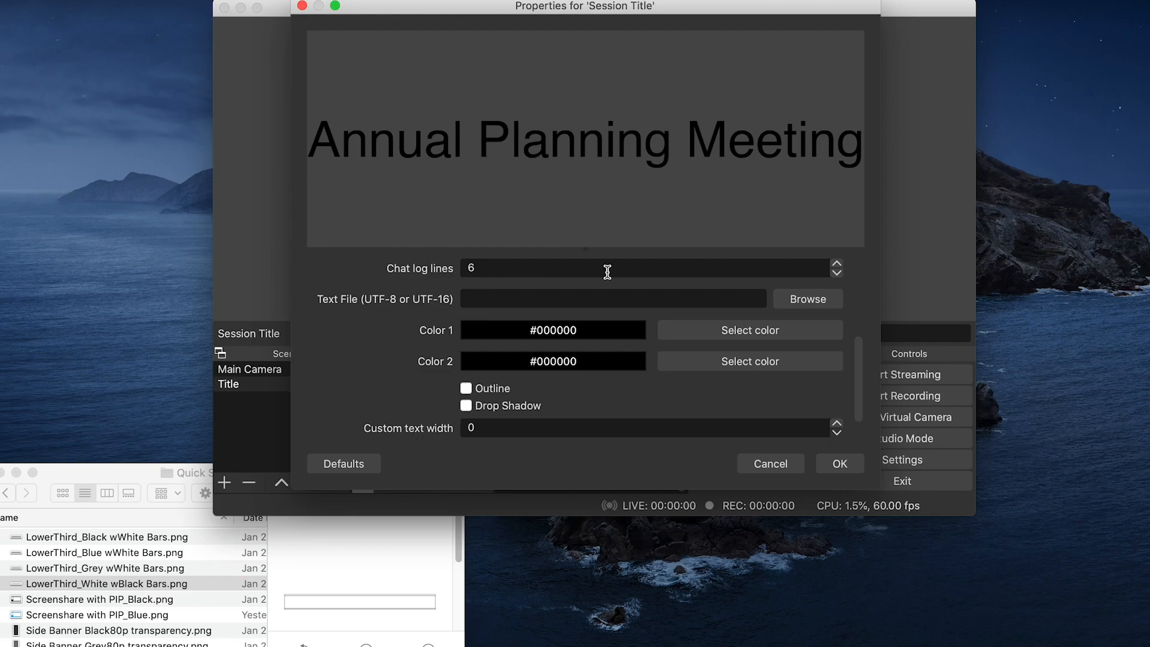
Toggle Drop Shadow on then off and confirm the Session Title properties
{"action": "scroll", "scroll_direction": "down", "scroll_amount": 3}
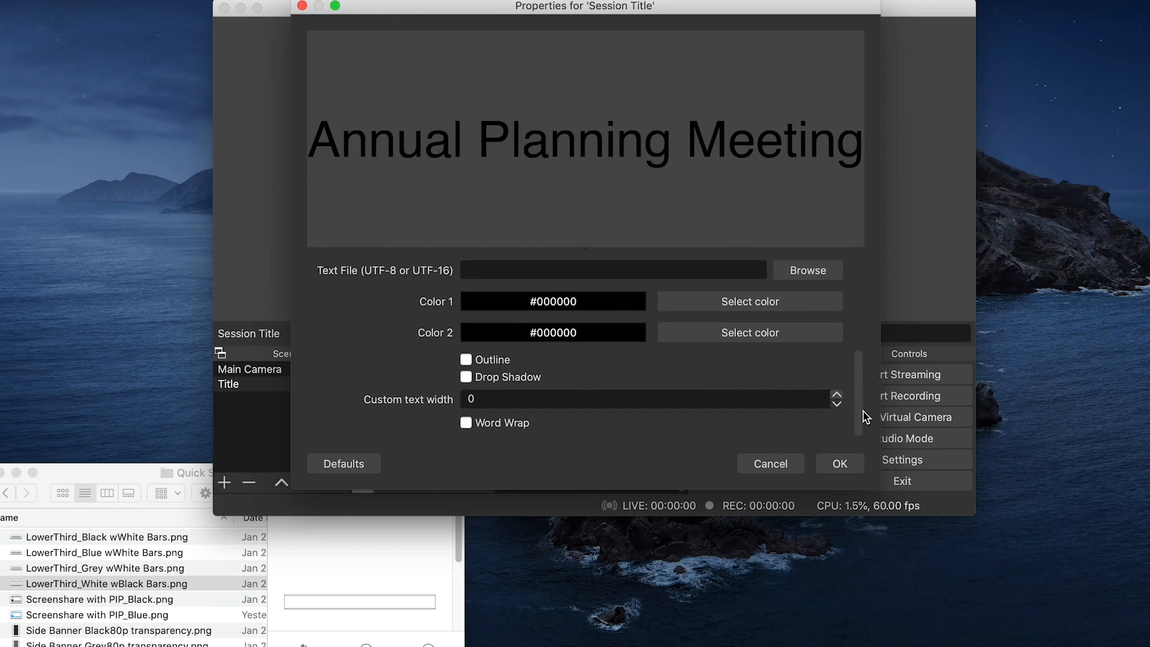
{"action": "left_click", "coordinate": [466, 378]}
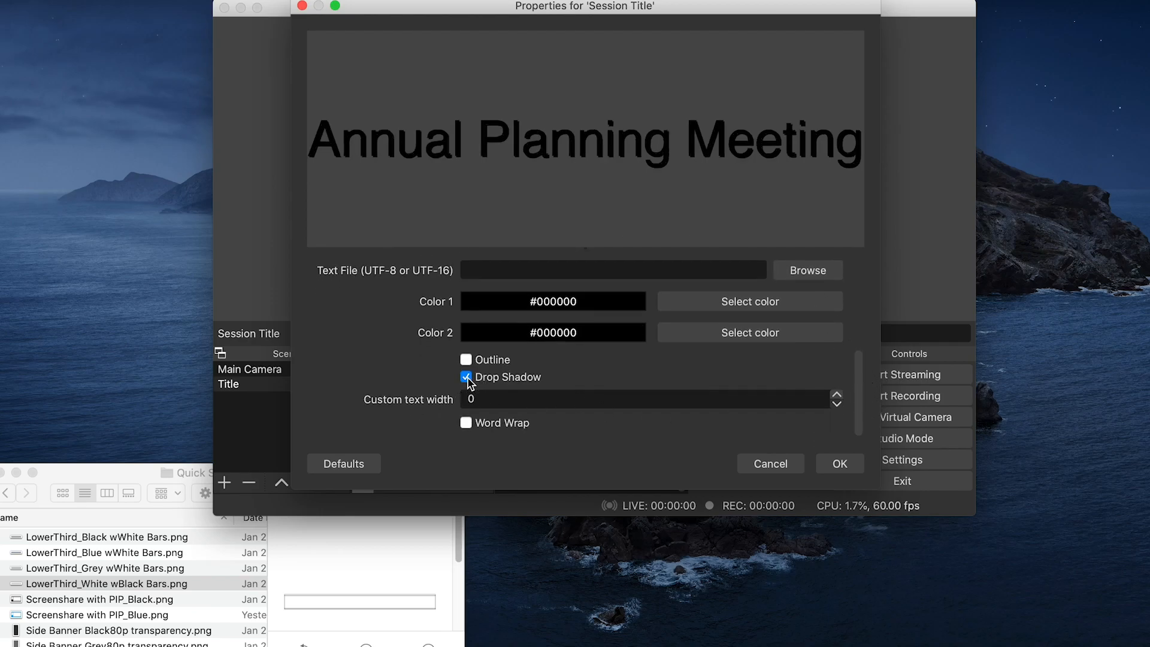
{"action": "left_click", "coordinate": [466, 378]}
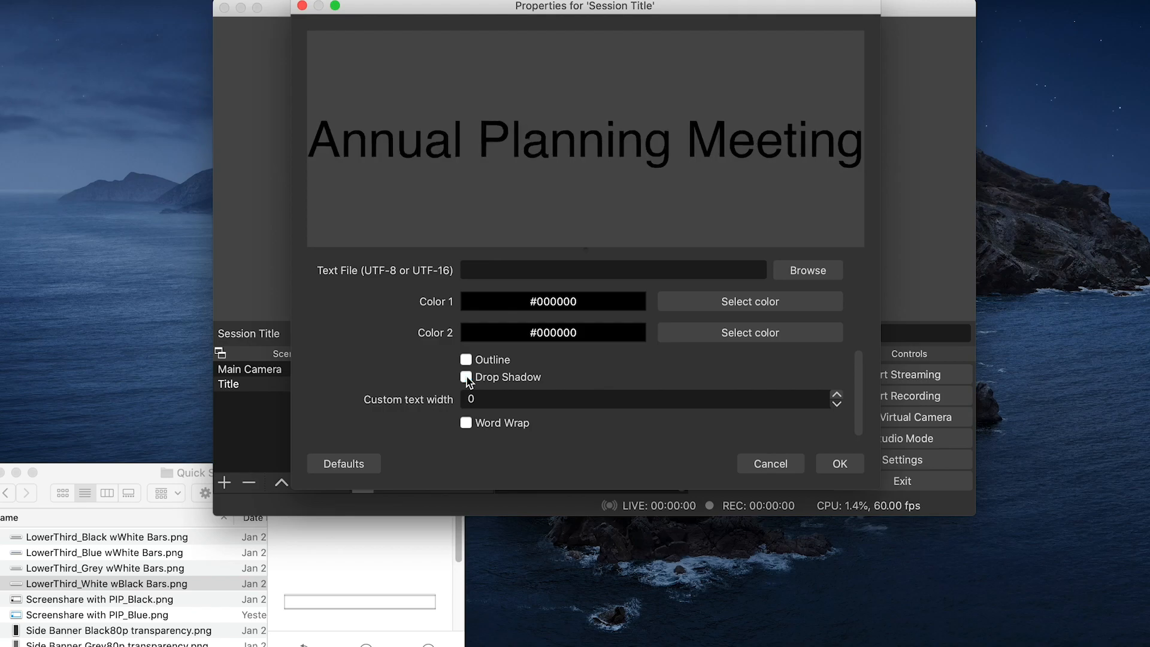
{"action": "left_click", "coordinate": [838, 463]}
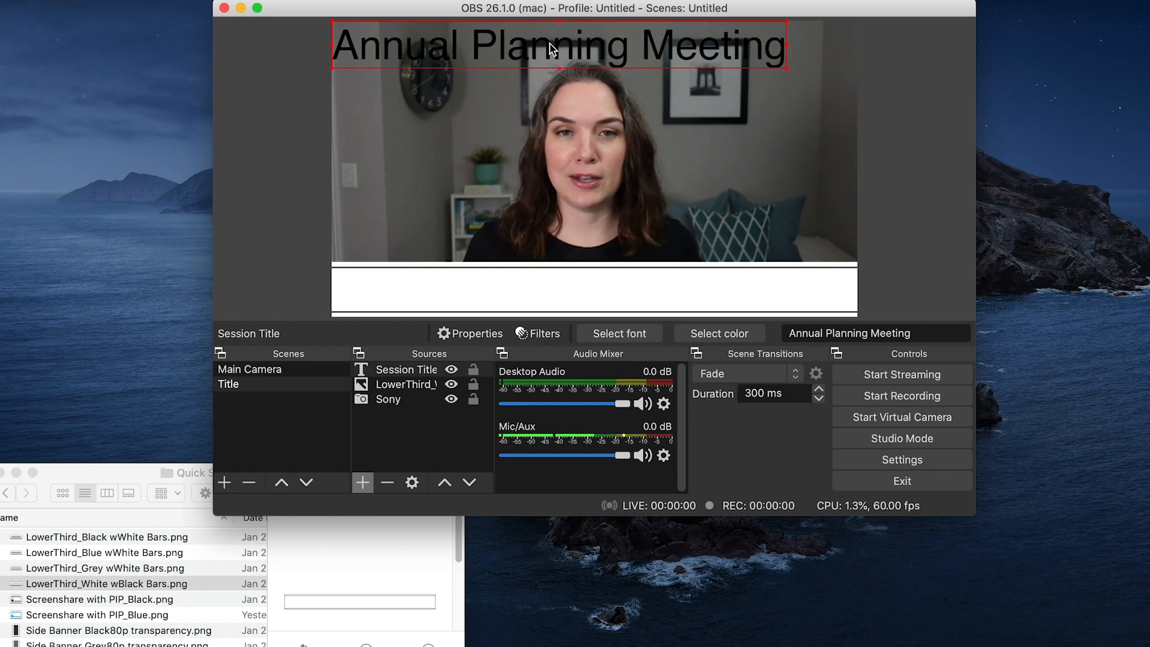
Move the Annual Planning Meeting title down onto the white lower-third bar
{"action": "left_click_drag", "start_coordinate": [557, 45], "coordinate": [598, 289]}
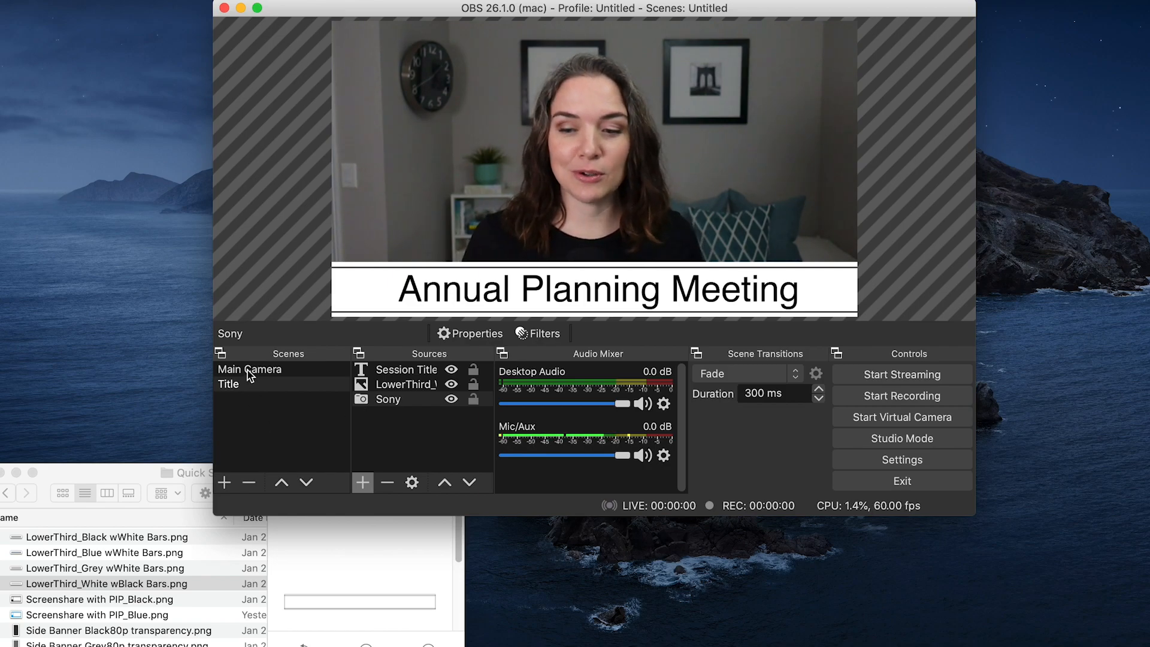
Duplicate Main Camera as a new scene named Agenda
{"action": "right_click", "coordinate": [249, 369]}
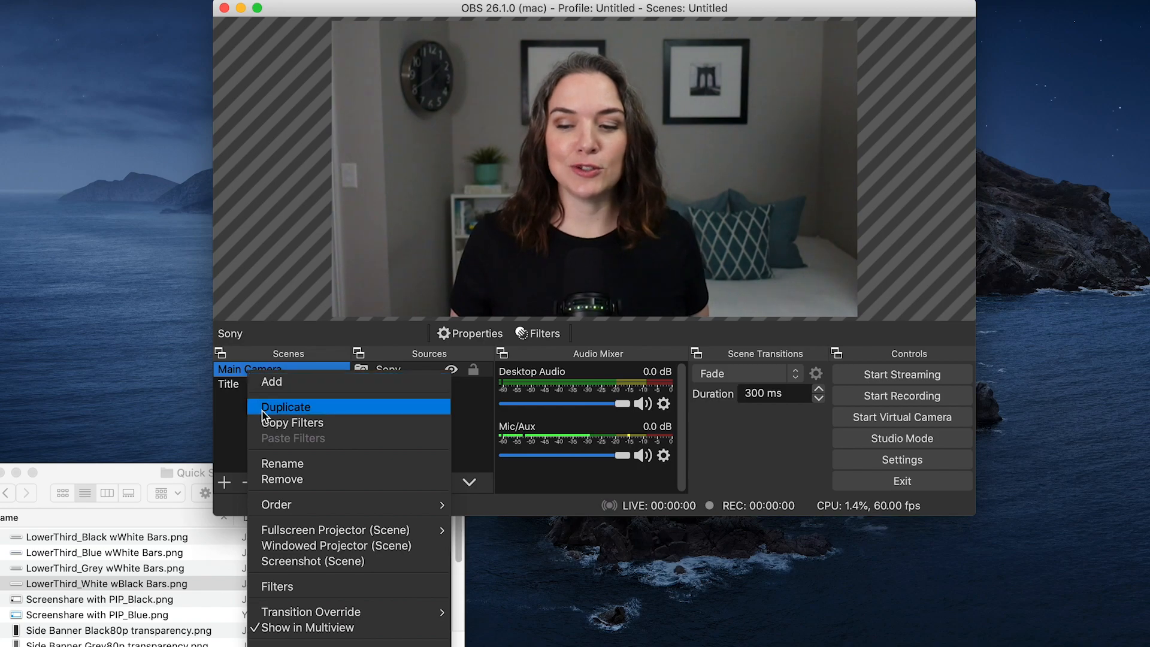
{"action": "left_click", "coordinate": [286, 407]}
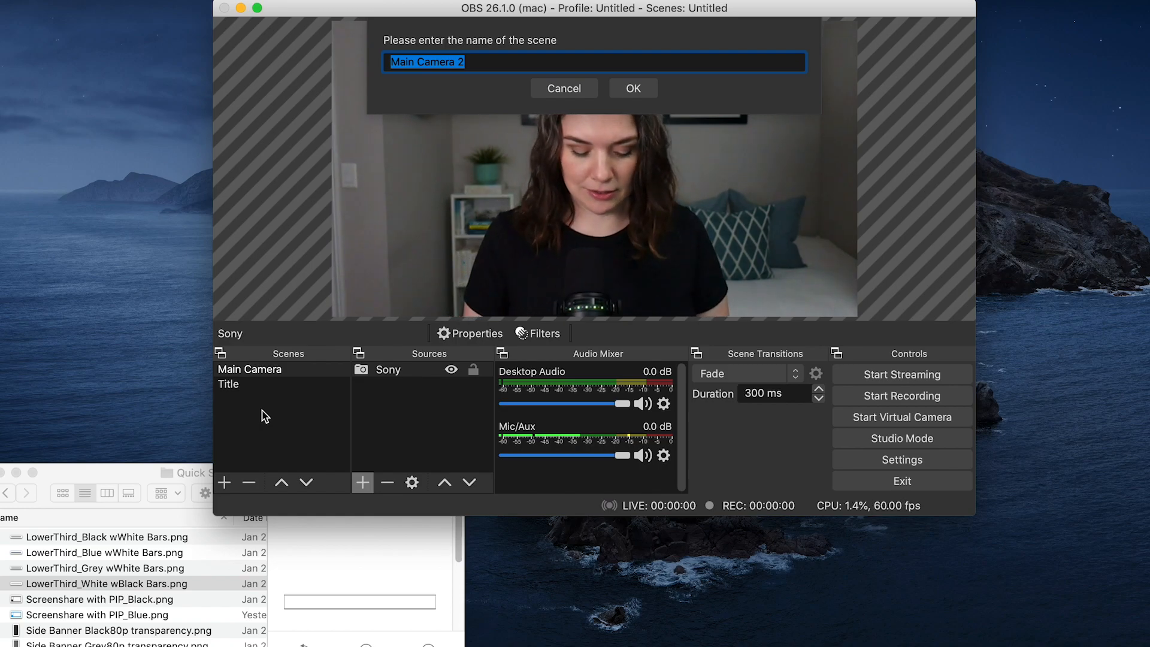
{"action": "left_click", "coordinate": [563, 87]}
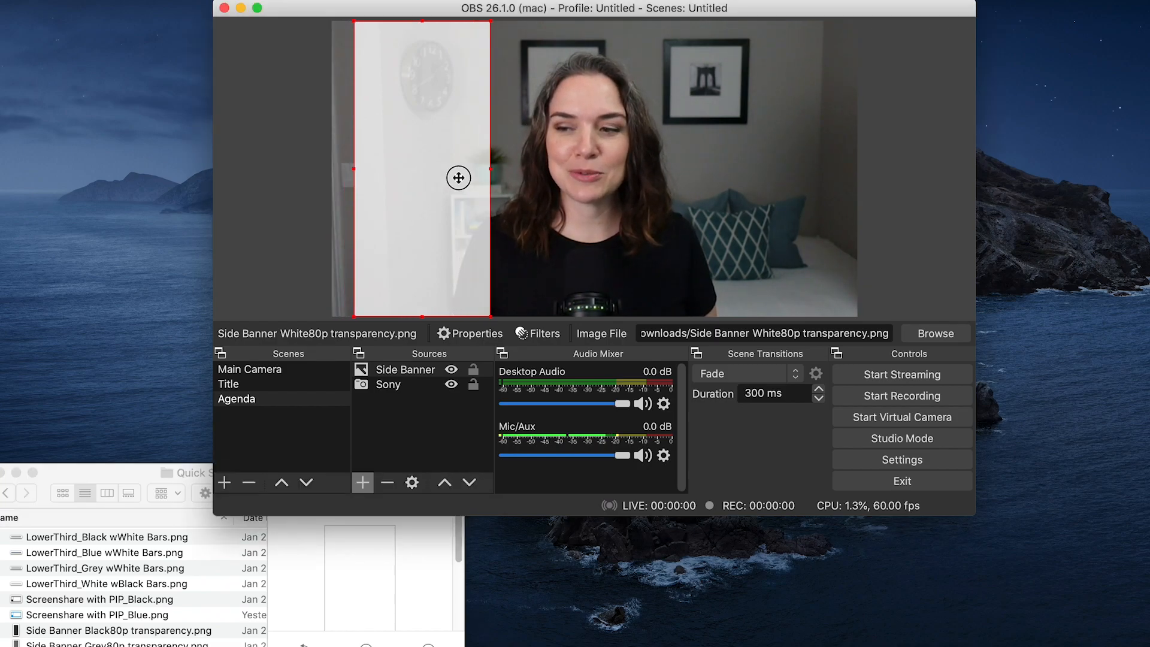
Move the side banner image flush against the left edge of the Agenda canvas
{"action": "left_click_drag", "start_coordinate": [459, 178], "coordinate": [492, 204]}
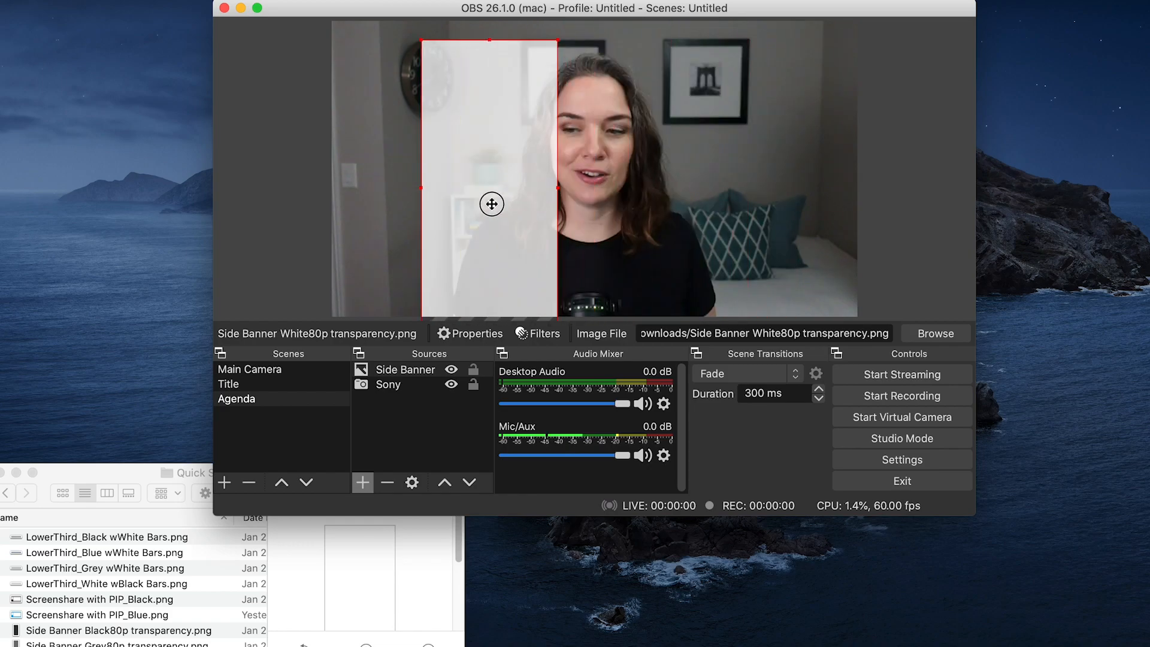
{"action": "left_click_drag", "start_coordinate": [491, 203], "coordinate": [400, 185]}
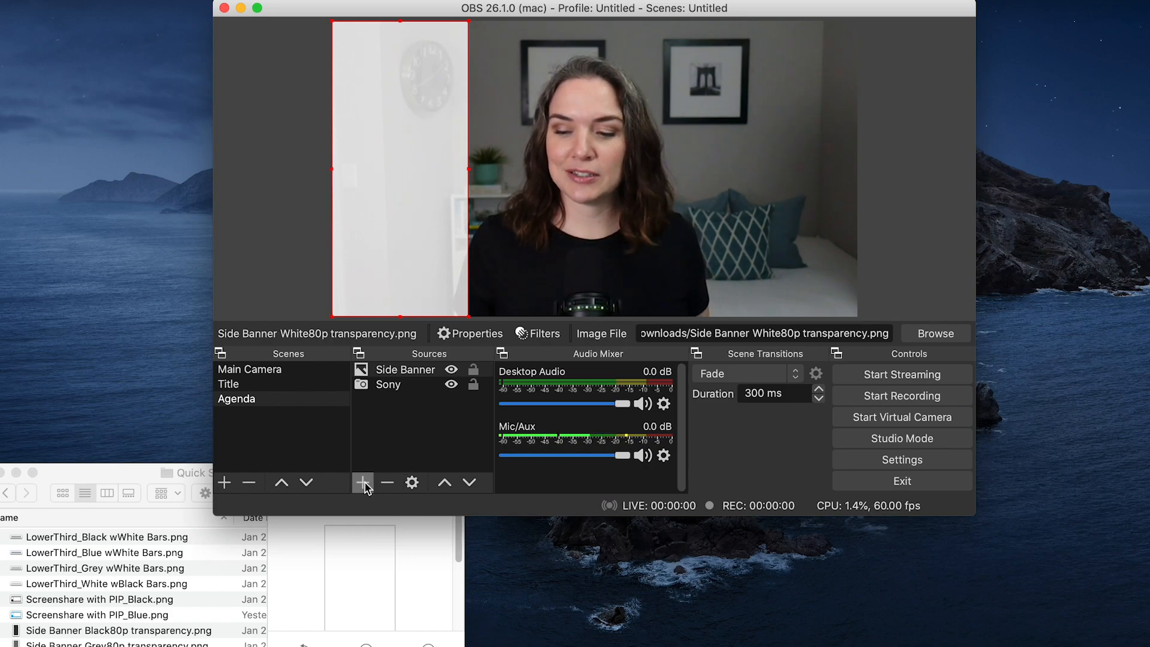
Add a text source named Agenda Items reading AGENDA to the Agenda scene
{"action": "left_click", "coordinate": [362, 482]}
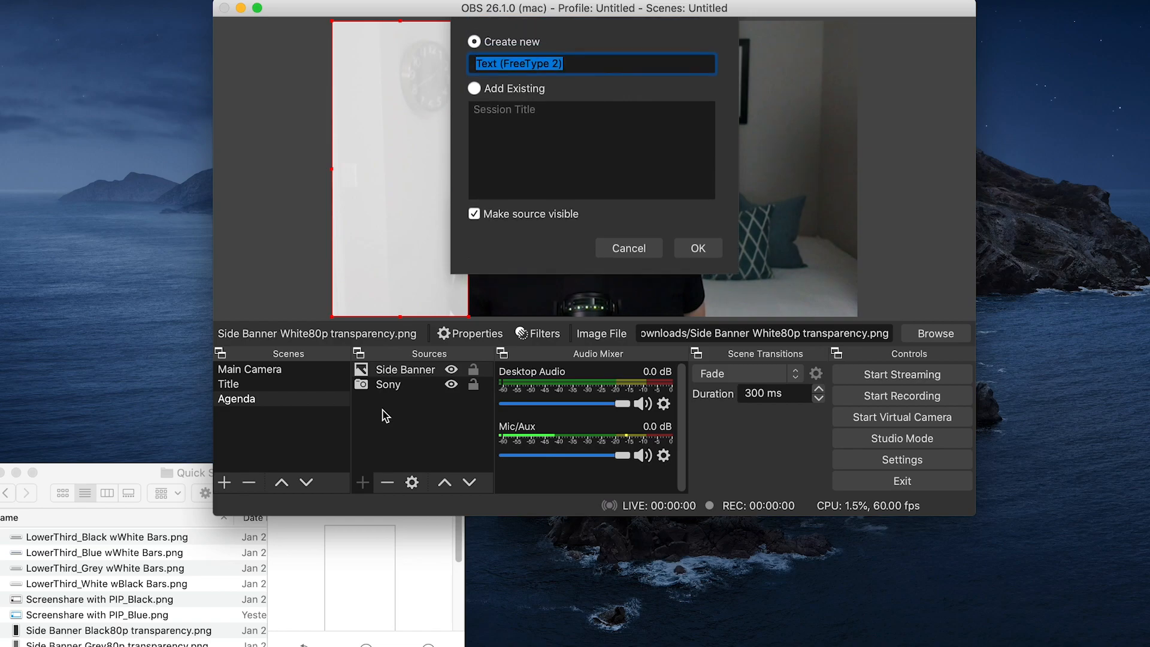
{"action": "type", "text": "Agenda Items"}
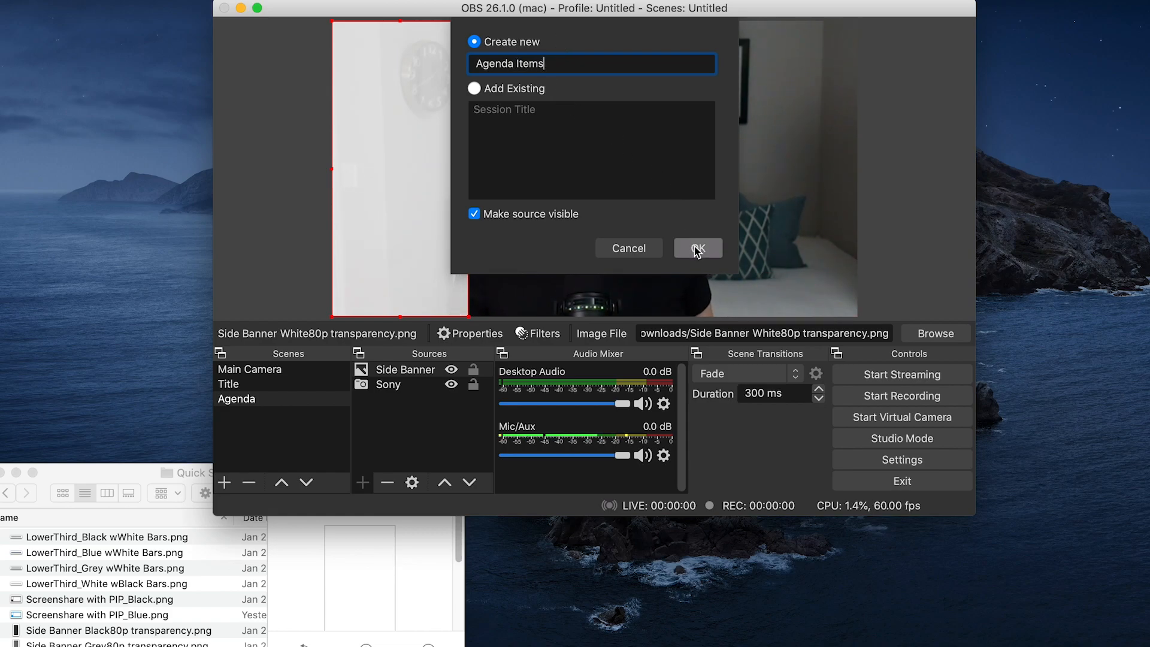
{"action": "left_click", "coordinate": [696, 248]}
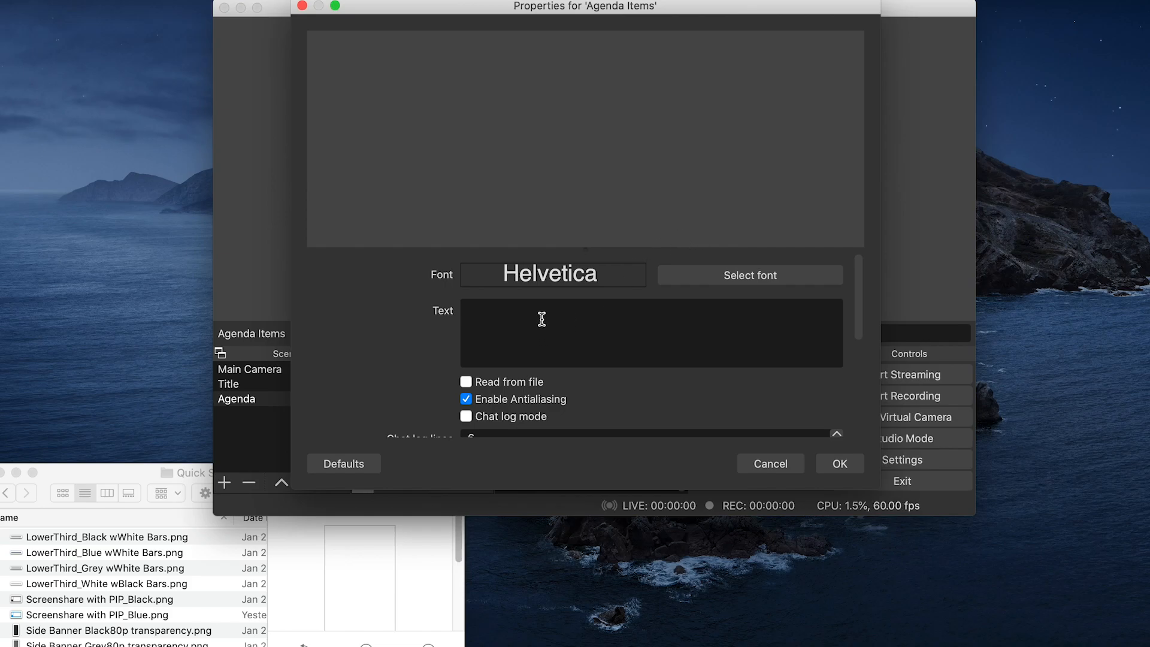
{"action": "mouse_move", "coordinate": [532, 308]}
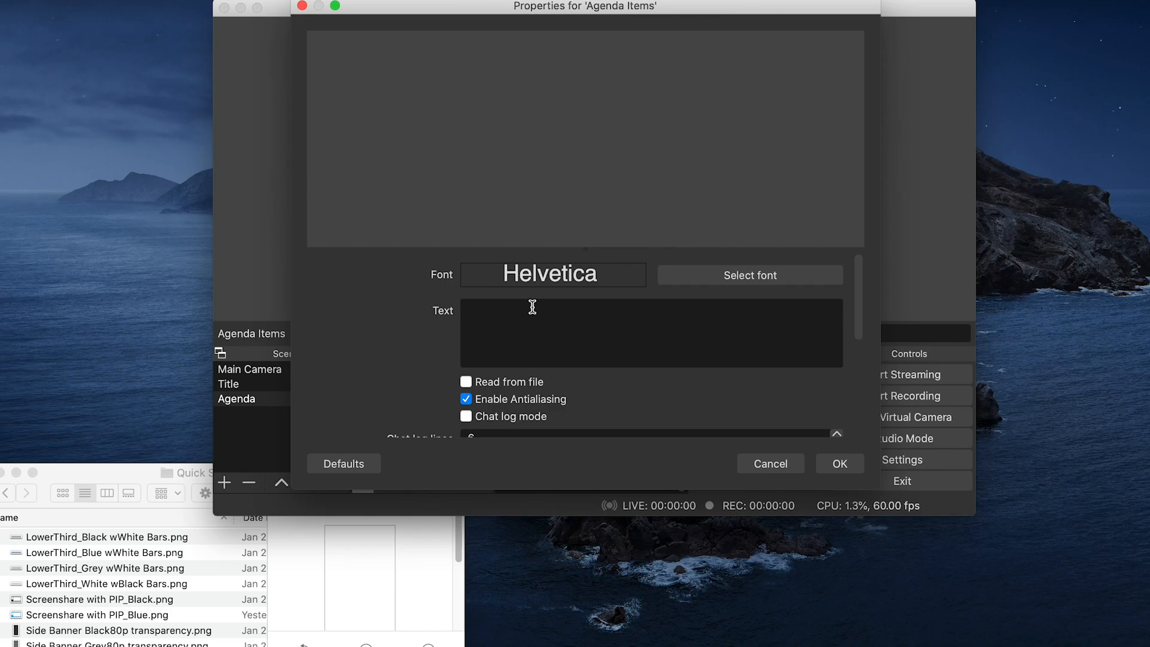
{"action": "type", "text": "AGENDA"}
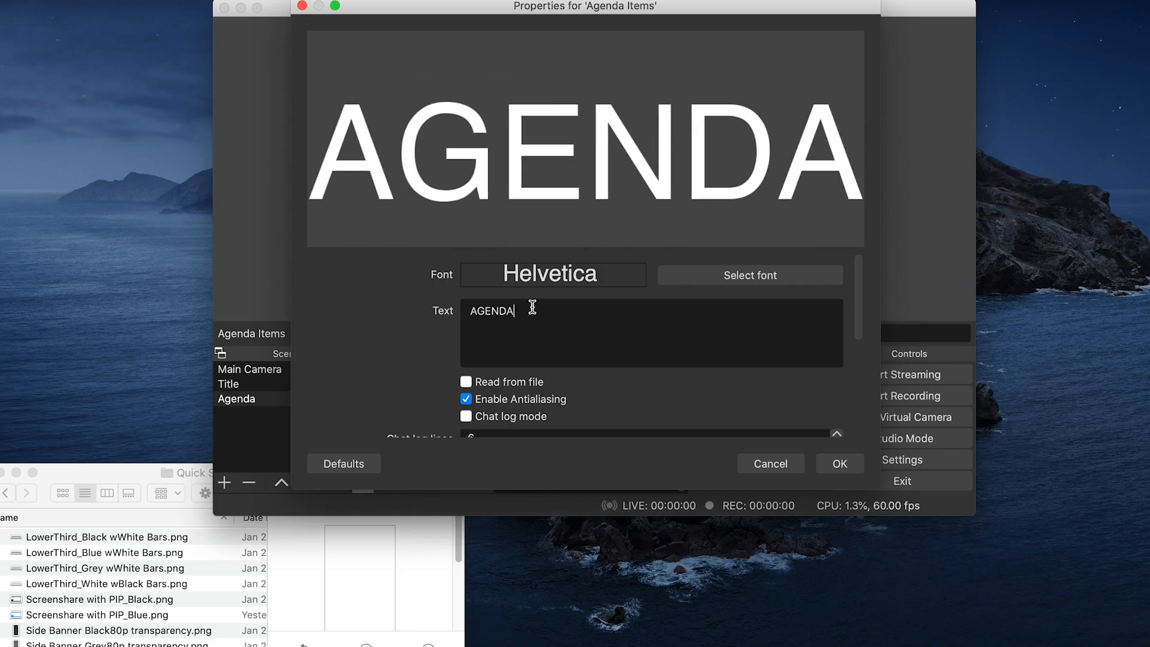
{"action": "mouse_move", "coordinate": [644, 318]}
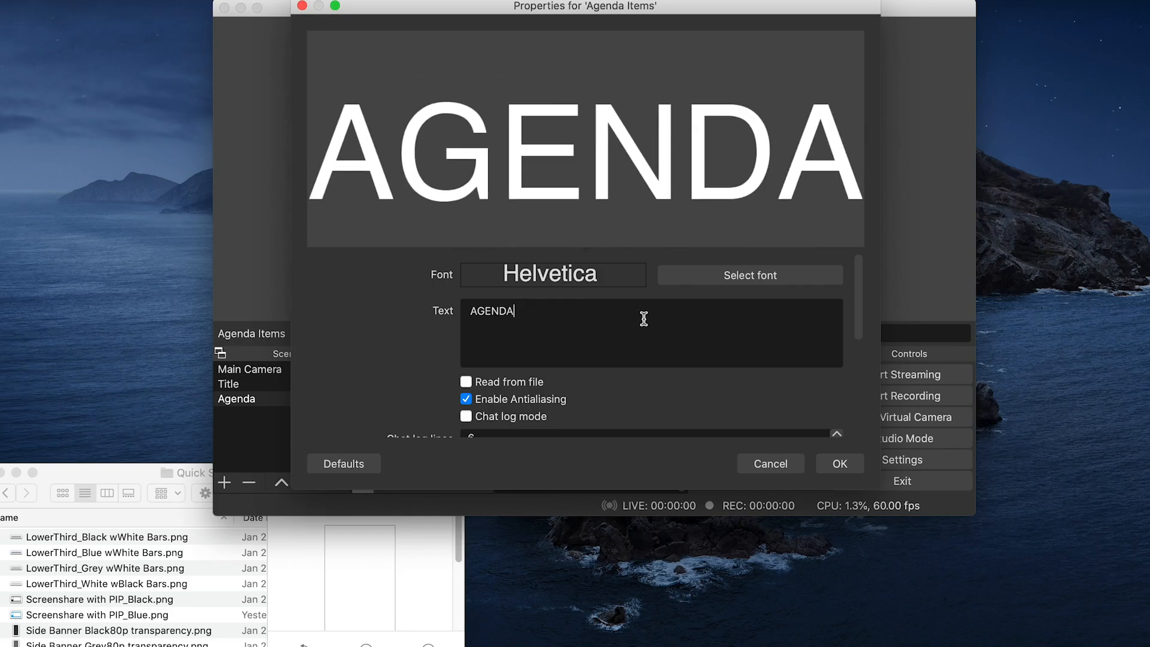
Set the AGENDA text's colours and Helvetica font size, then confirm its properties
{"action": "scroll", "scroll_direction": "down", "scroll_amount": 3}
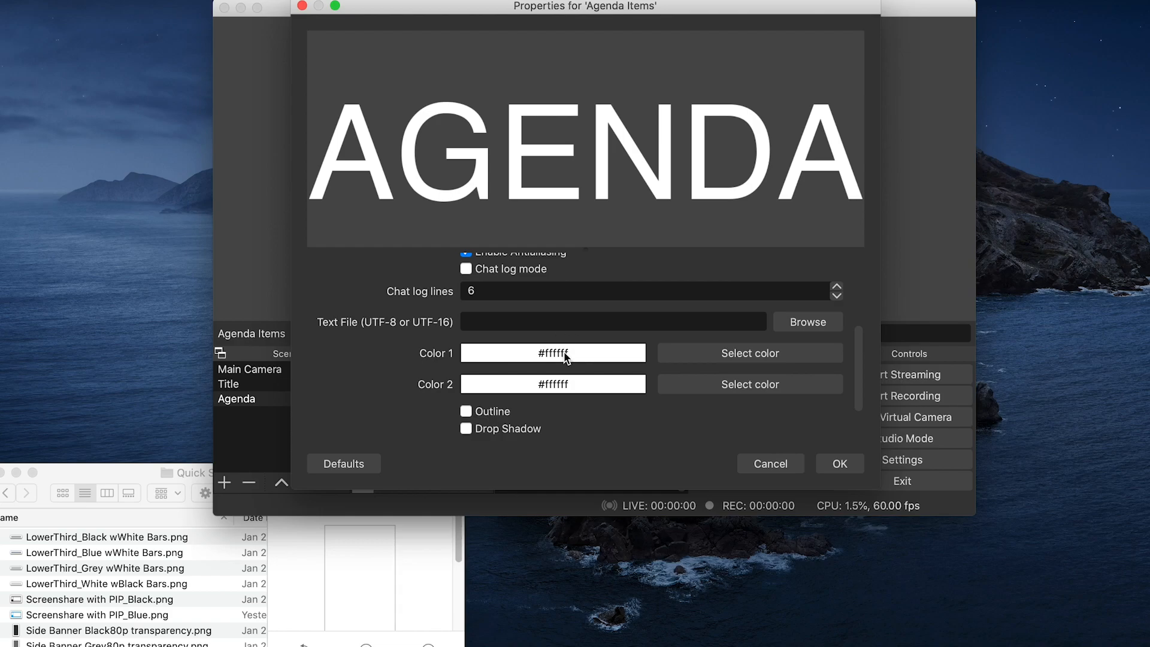
{"action": "left_click", "coordinate": [749, 353]}
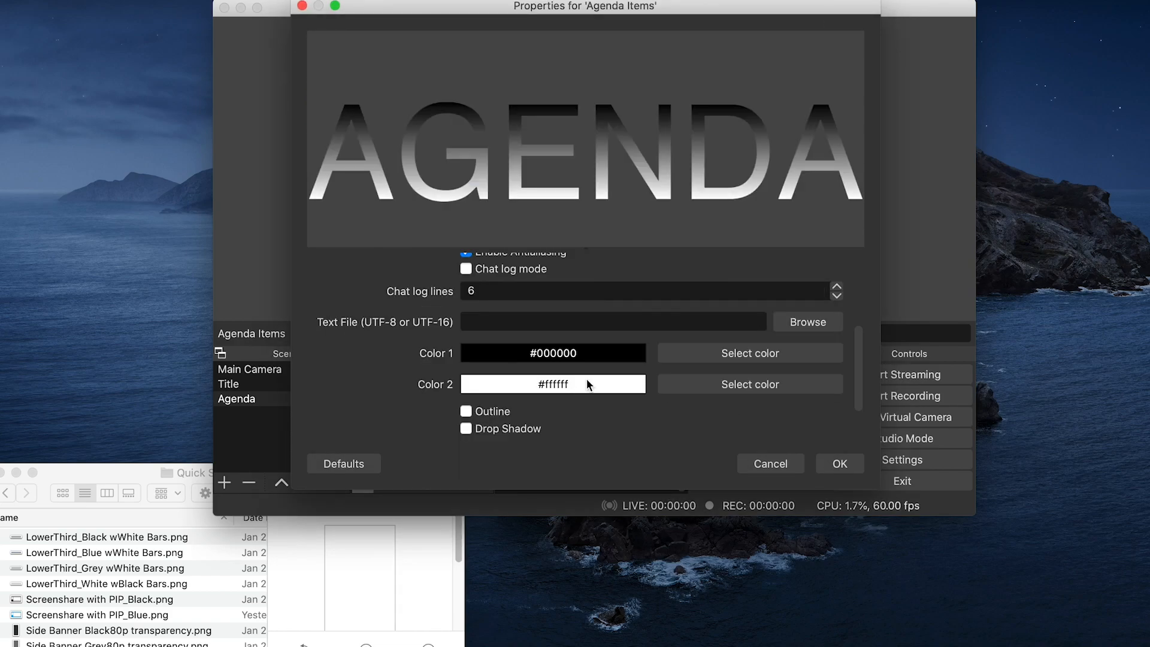
{"action": "left_click", "coordinate": [748, 383]}
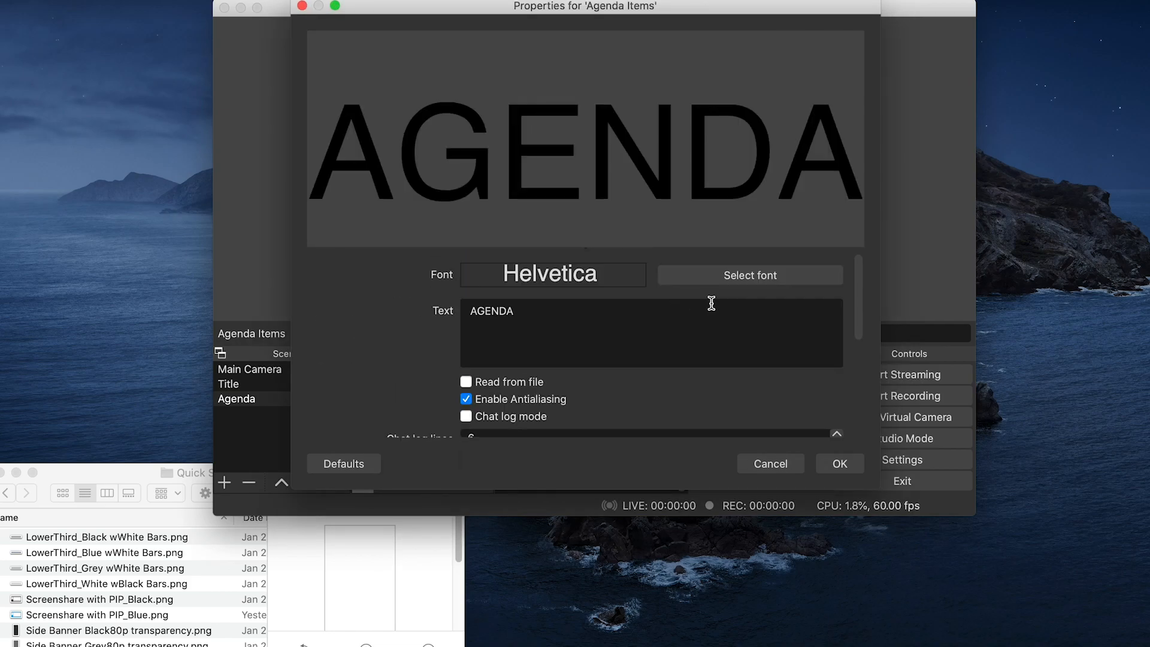
{"action": "left_click", "coordinate": [750, 276]}
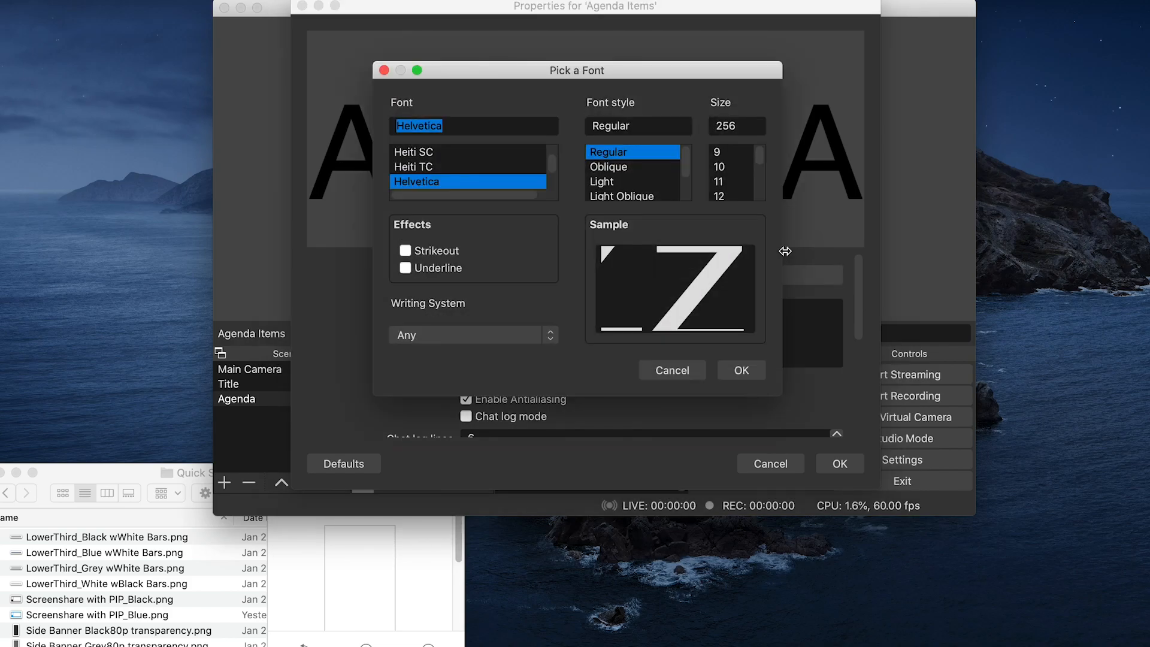
{"action": "left_click", "coordinate": [737, 126]}
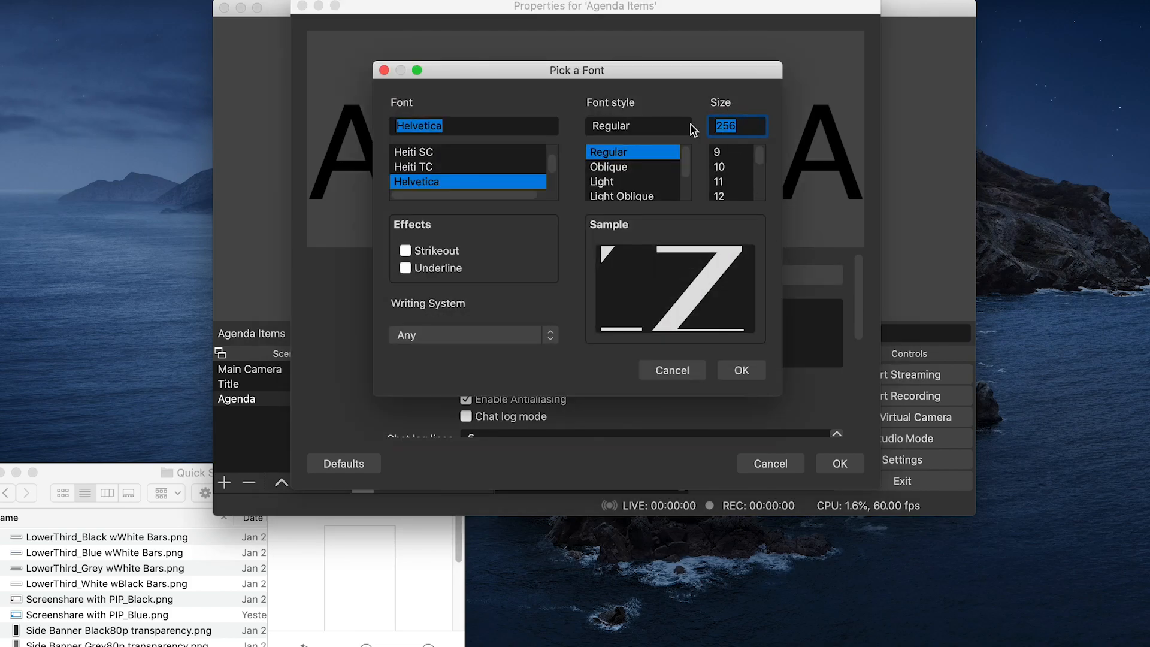
{"action": "left_click", "coordinate": [740, 370]}
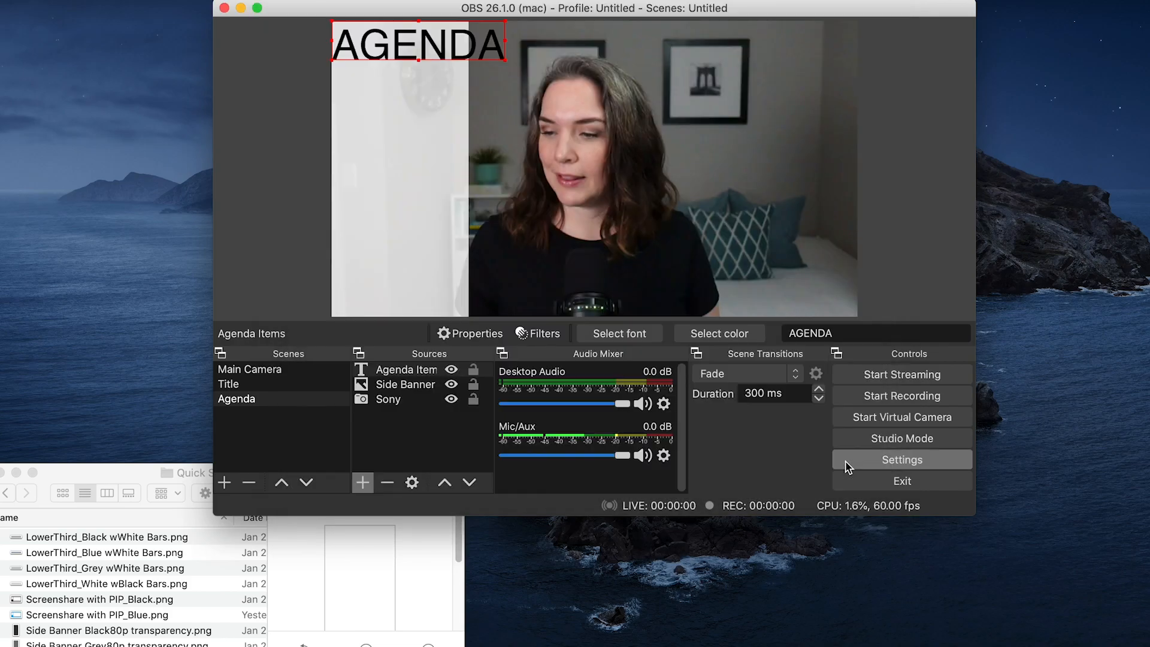
{"action": "mouse_move", "coordinate": [488, 68]}
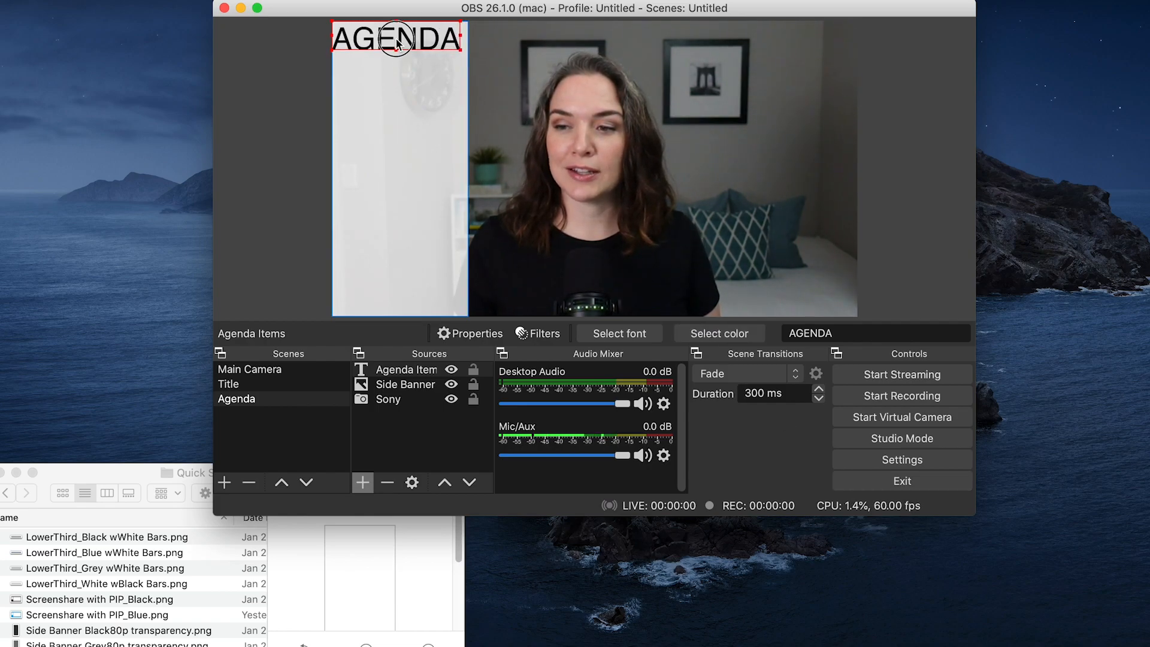
Nudge the AGENDA title down and inset it from the banner's left edge
{"action": "left_click_drag", "start_coordinate": [397, 41], "coordinate": [398, 66]}
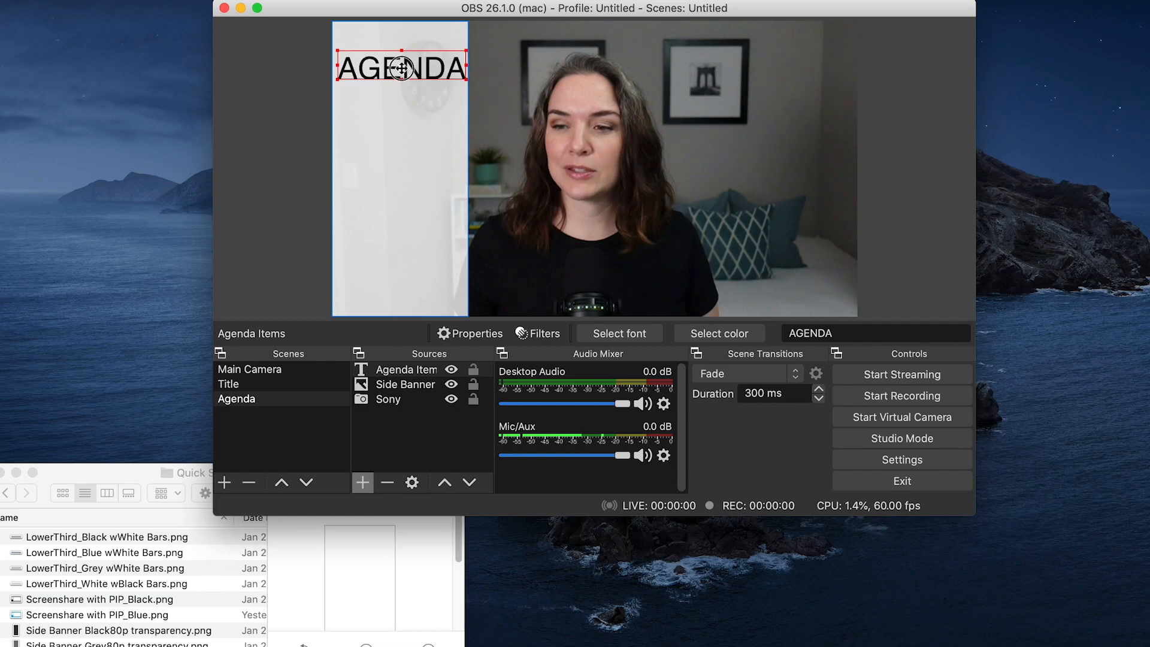
{"action": "mouse_move", "coordinate": [413, 469]}
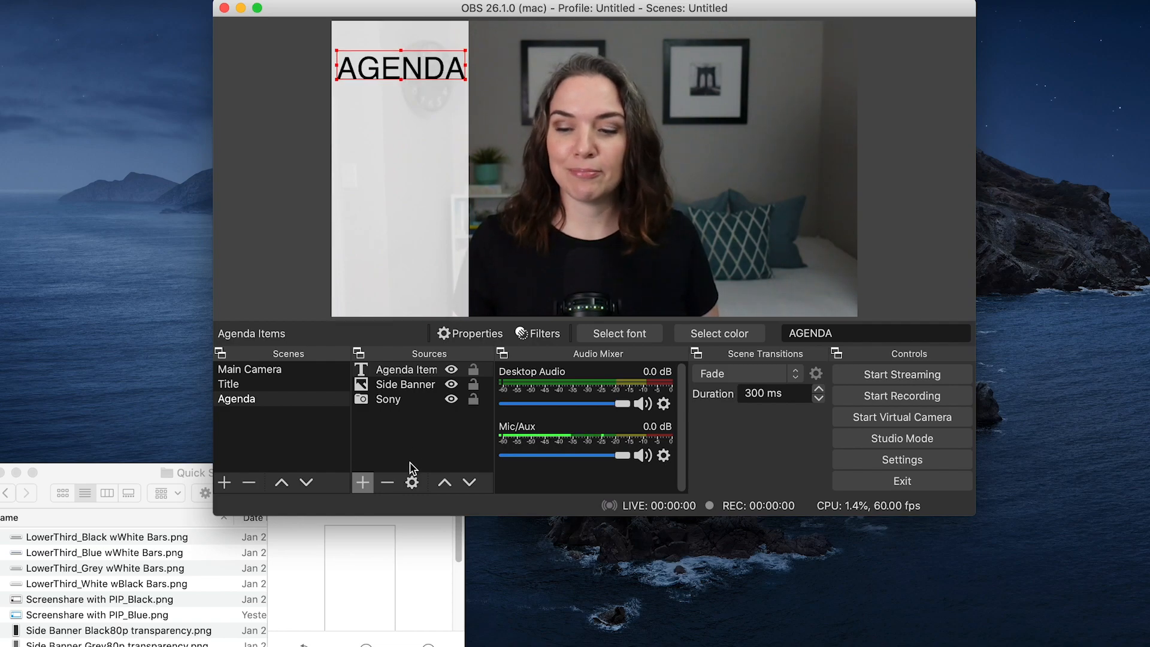
Add a Text (FreeType 2) source named Agenda List to the Agenda scene
{"action": "left_click", "coordinate": [362, 482]}
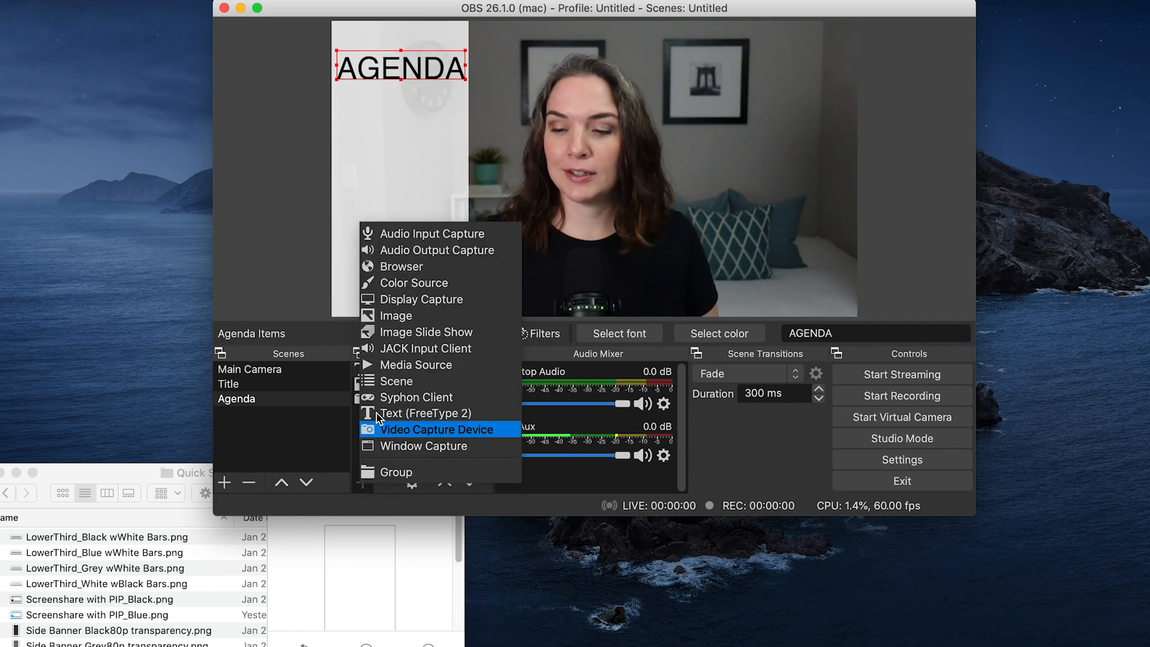
{"action": "left_click", "coordinate": [439, 429]}
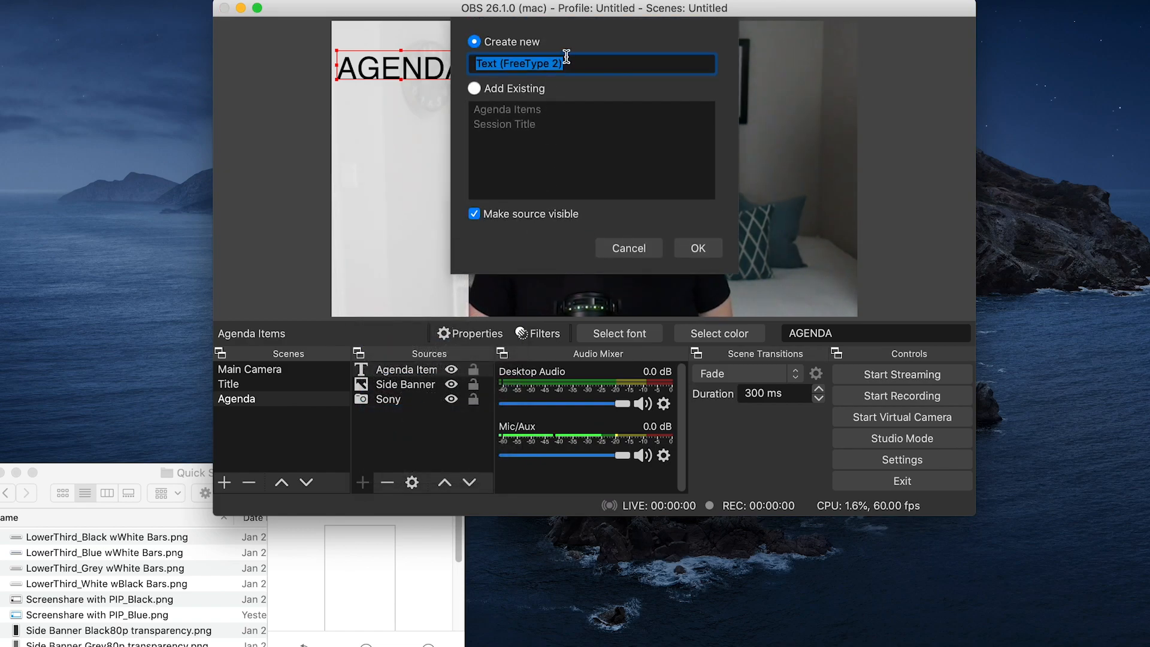
{"action": "type", "text": "Agenda List"}
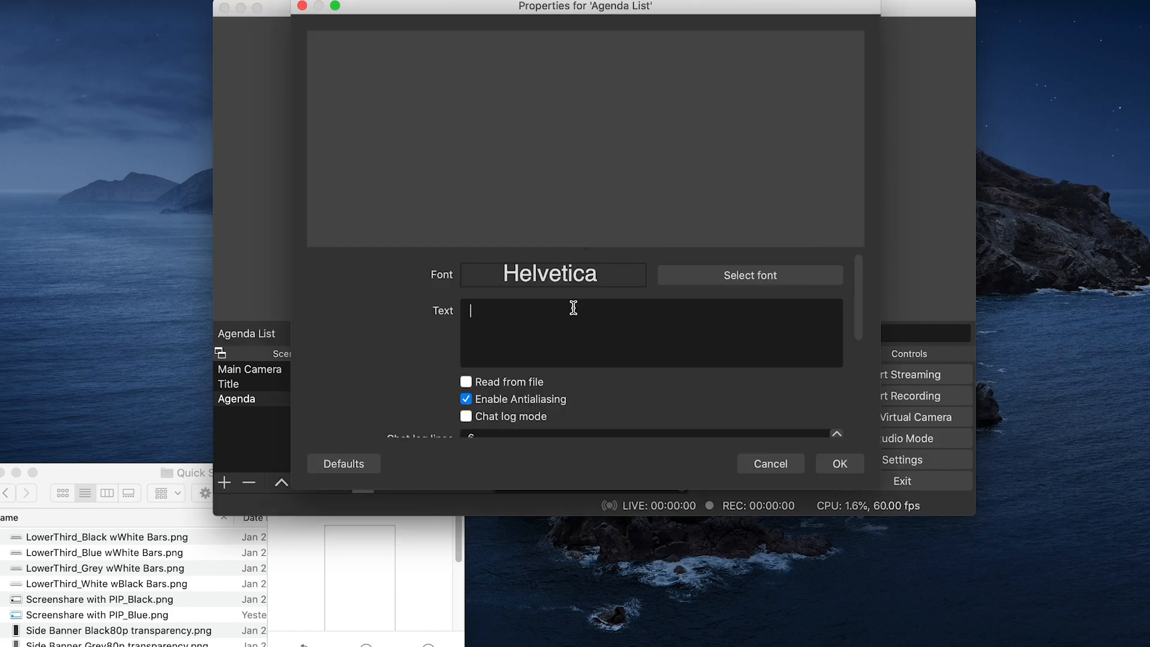
Enter the items Introductions, New Initiatives, Budget Update and Milestones as the list text
{"action": "type", "text": "Introductions"}
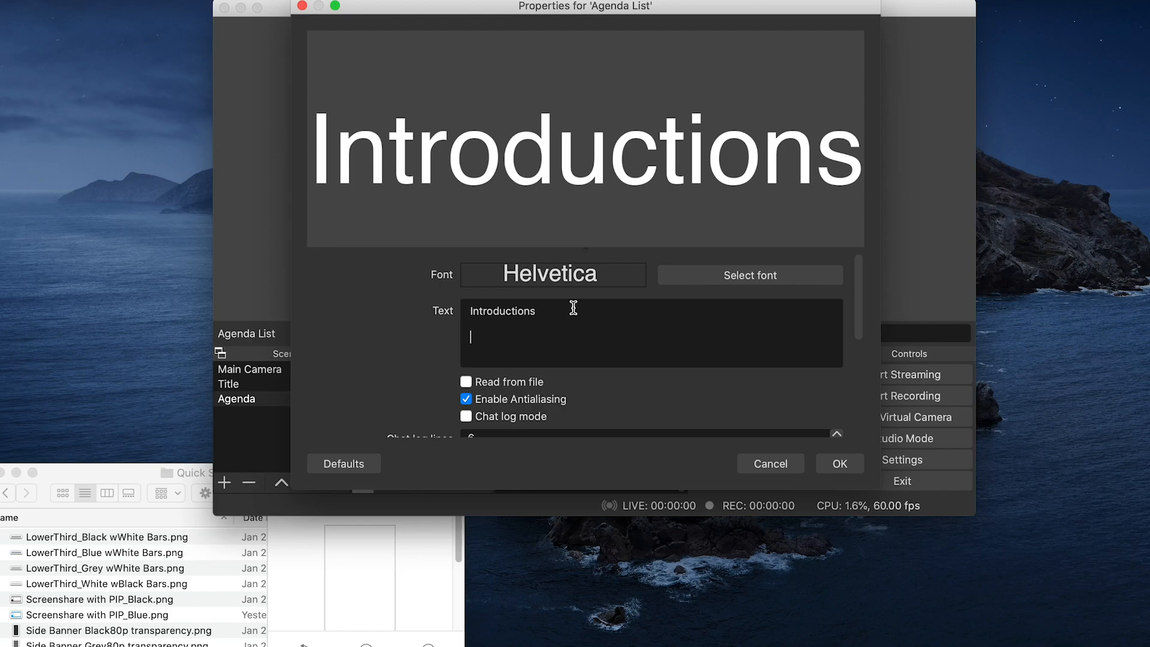
{"action": "type", "text": "New I"}
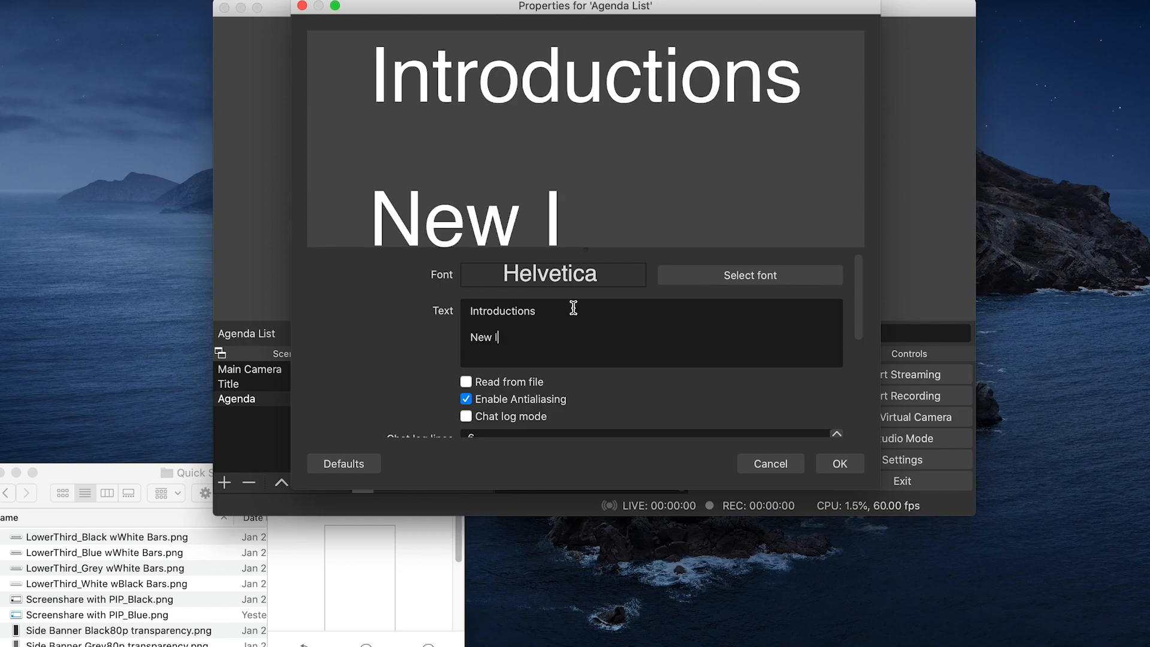
{"action": "type", "text": "nitiat"}
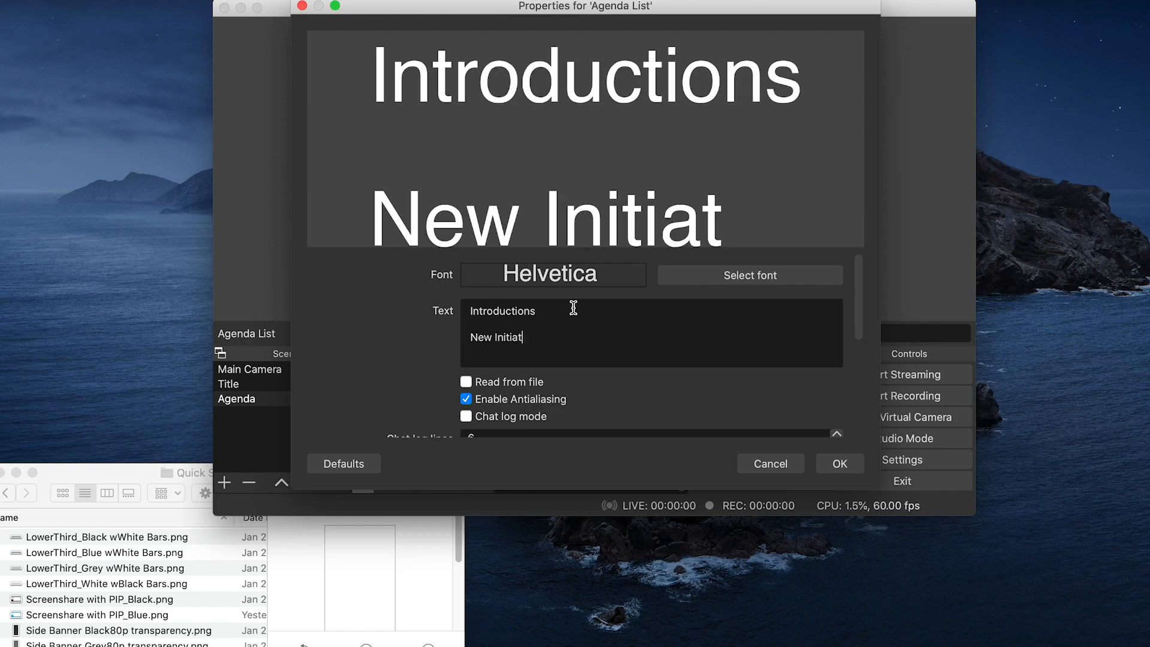
{"action": "type", "text": "ives"}
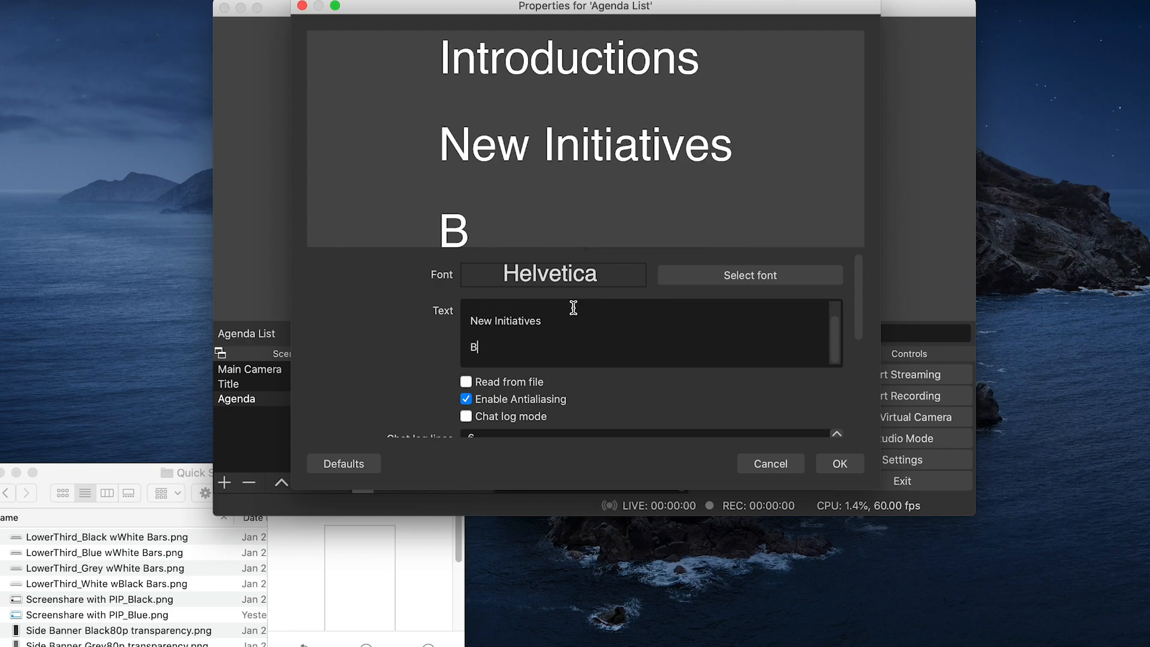
{"action": "type", "text": "udget Update"}
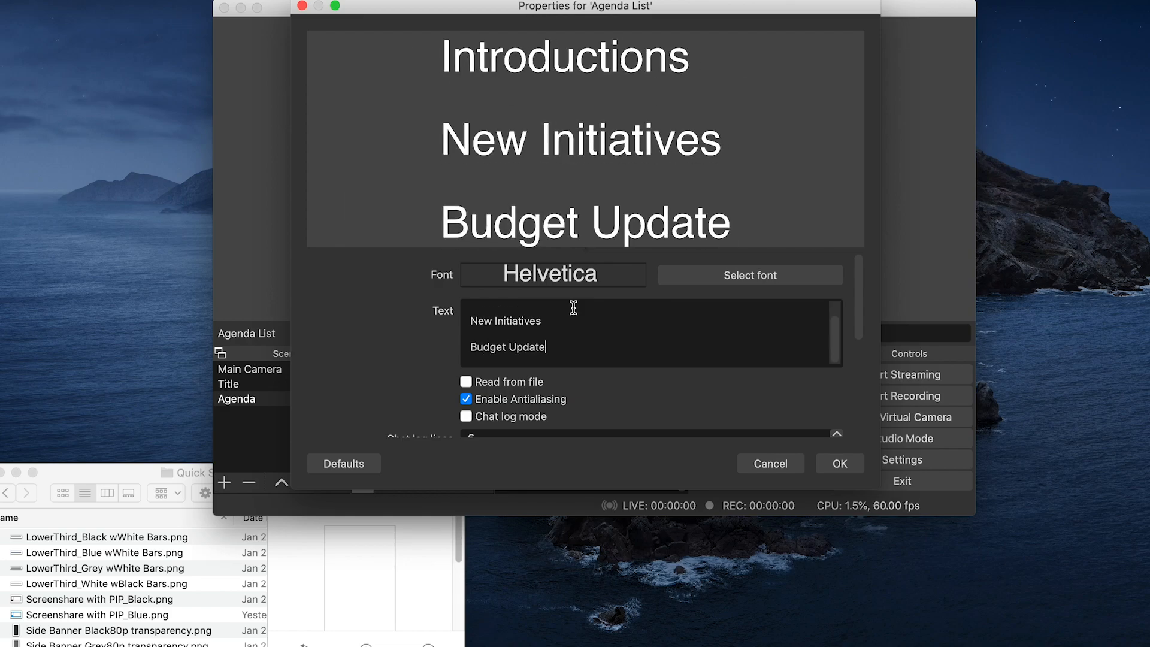
{"action": "type", "text": "Mil"}
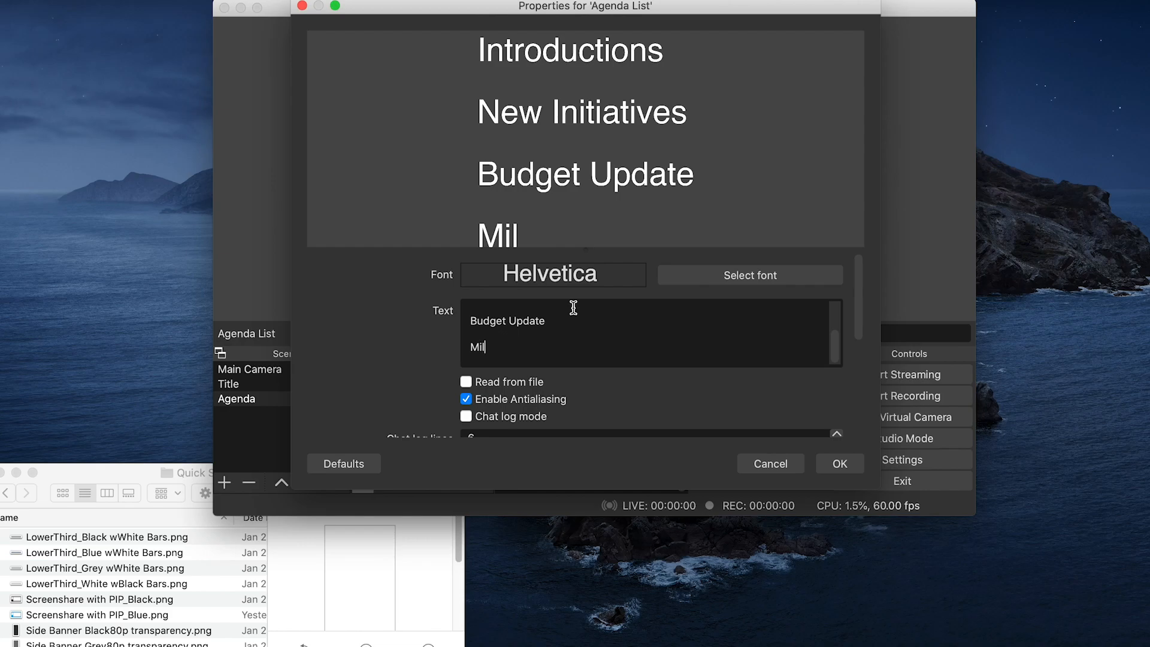
{"action": "type", "text": "estones"}
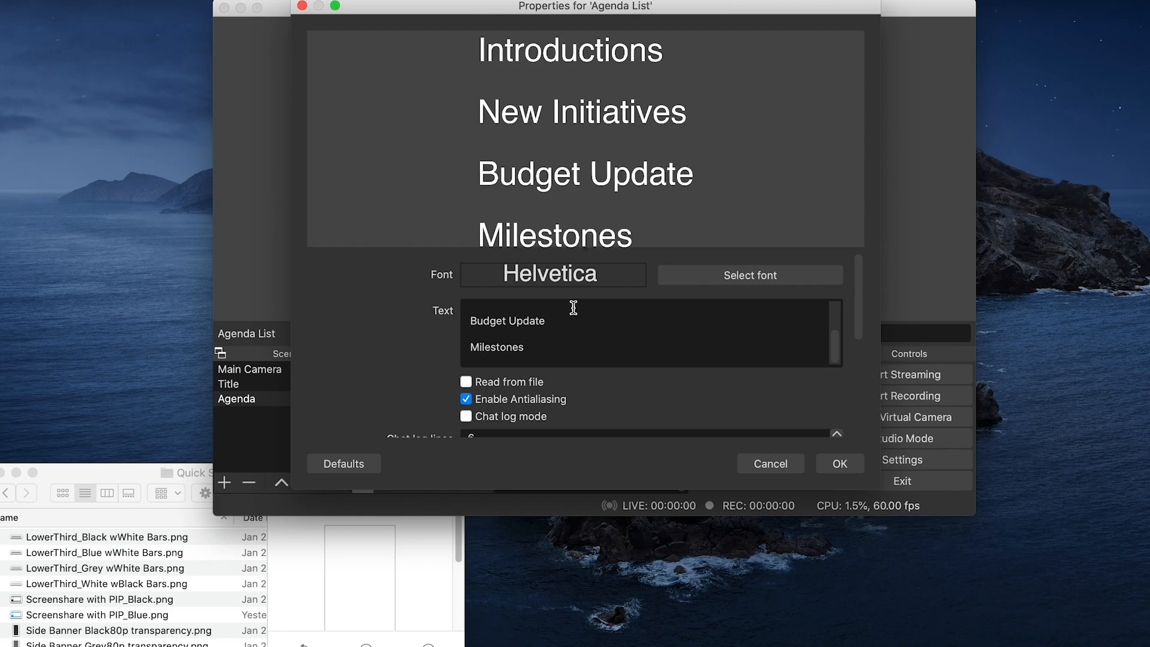
Choose a smaller font size for the list and save the Agenda List source
{"action": "left_click", "coordinate": [750, 276]}
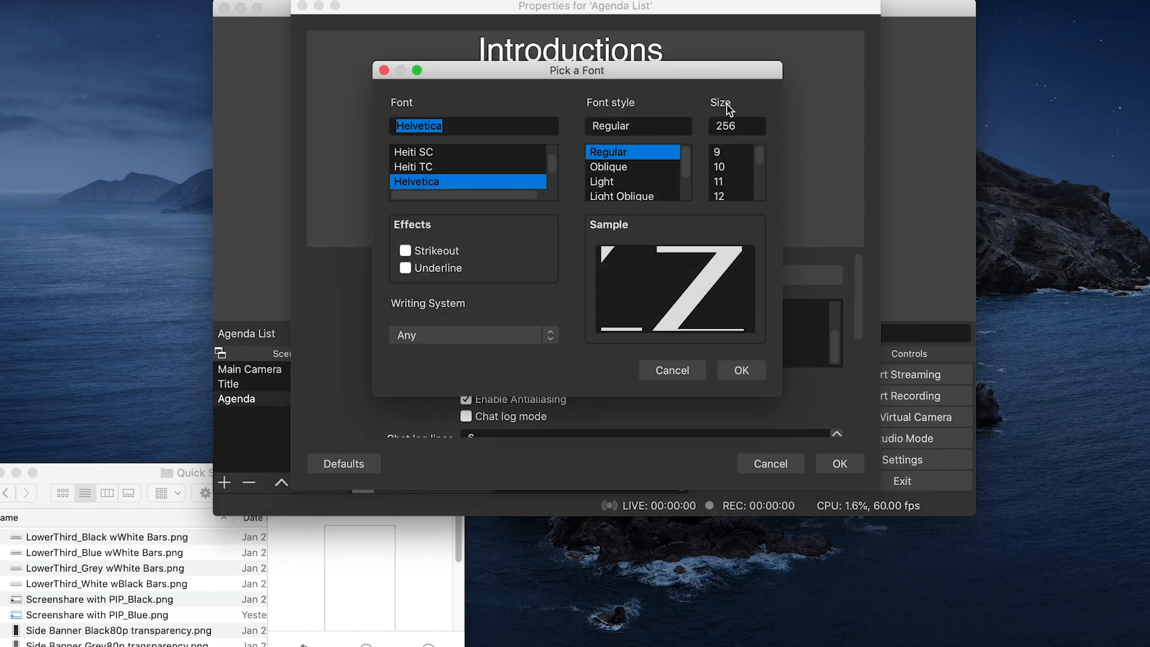
{"action": "left_click", "coordinate": [731, 193]}
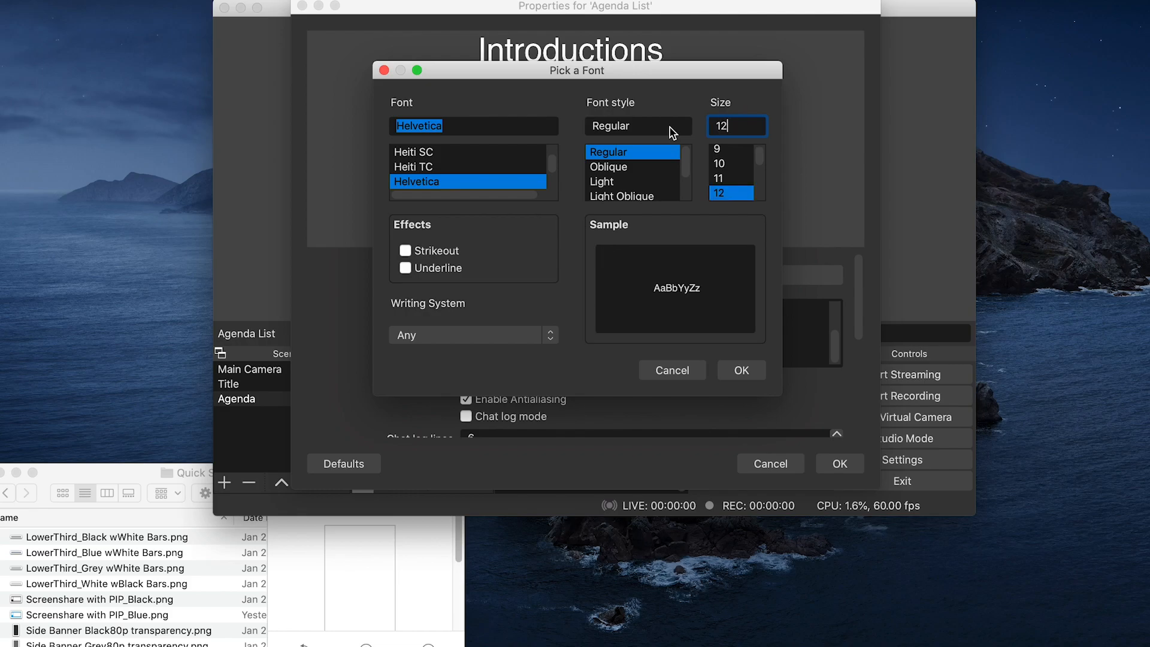
{"action": "left_click", "coordinate": [741, 371]}
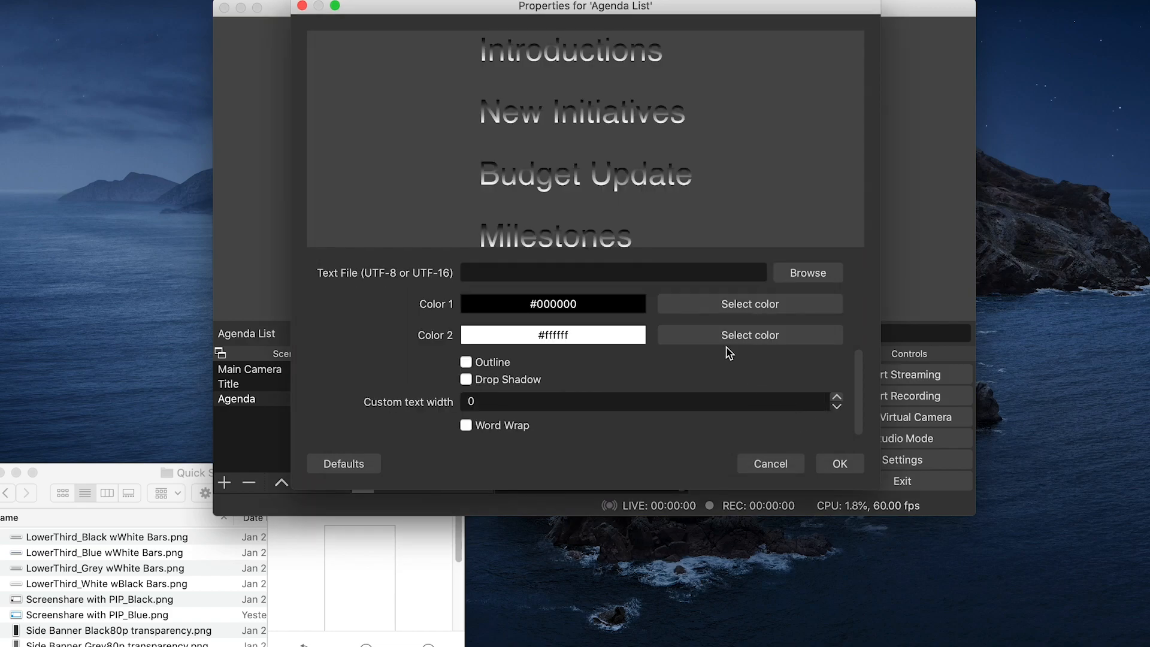
{"action": "left_click", "coordinate": [750, 336]}
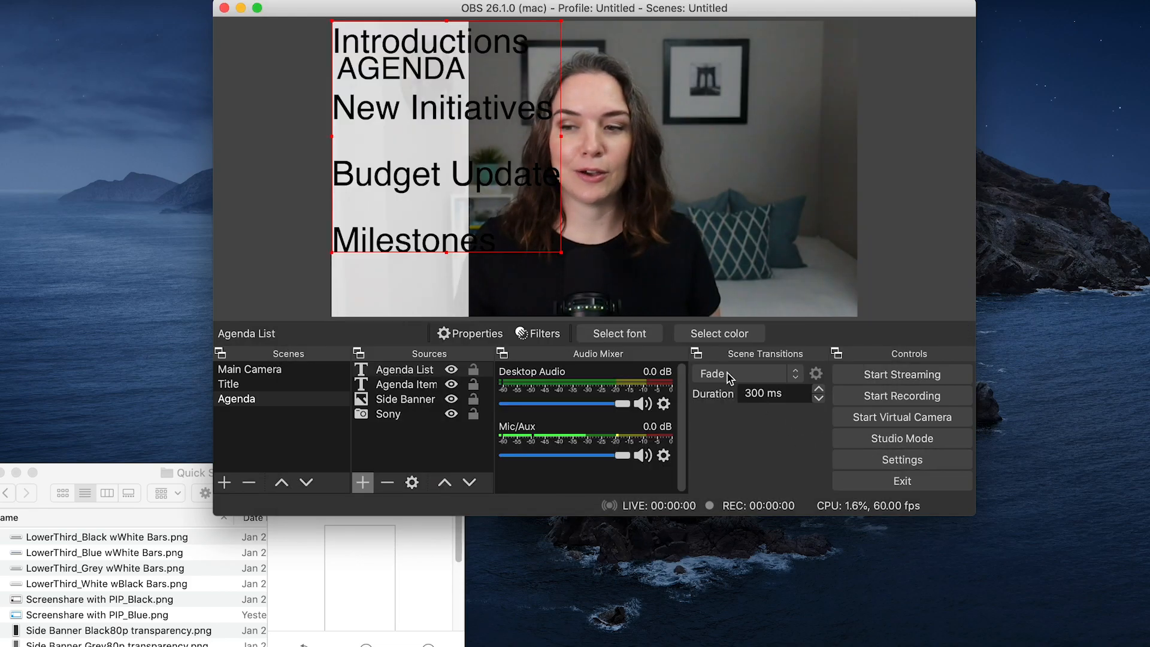
Shrink the agenda list to the banner width and place it beneath the AGENDA title
{"action": "left_click_drag", "start_coordinate": [560, 253], "coordinate": [443, 178]}
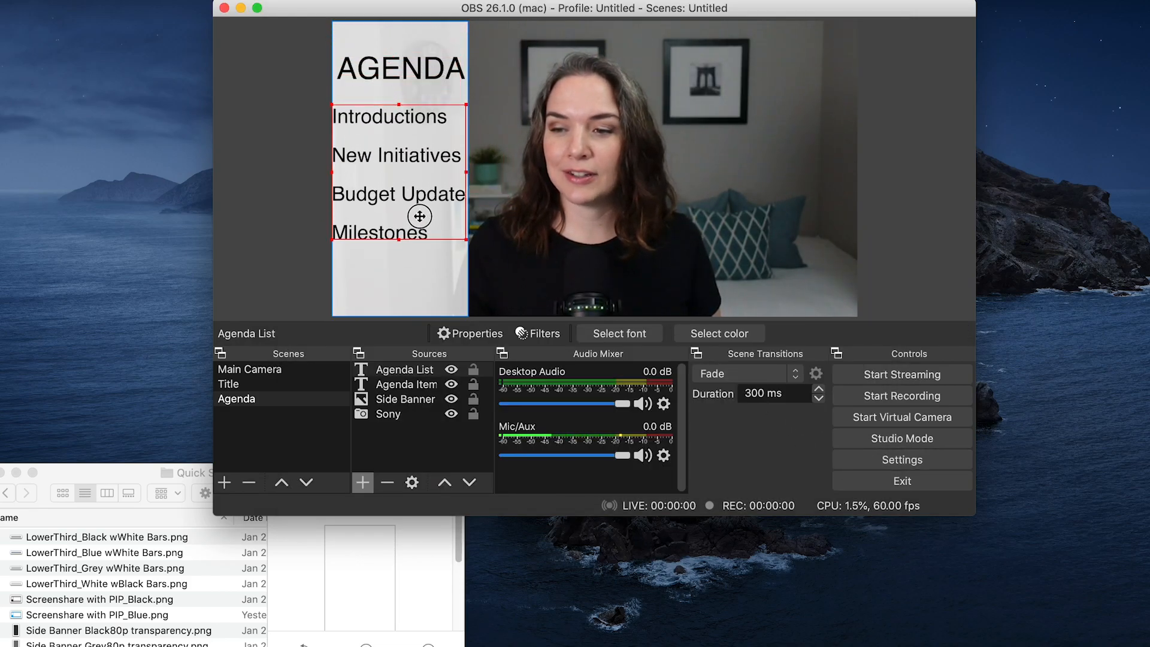
{"action": "left_click_drag", "start_coordinate": [419, 215], "coordinate": [400, 203]}
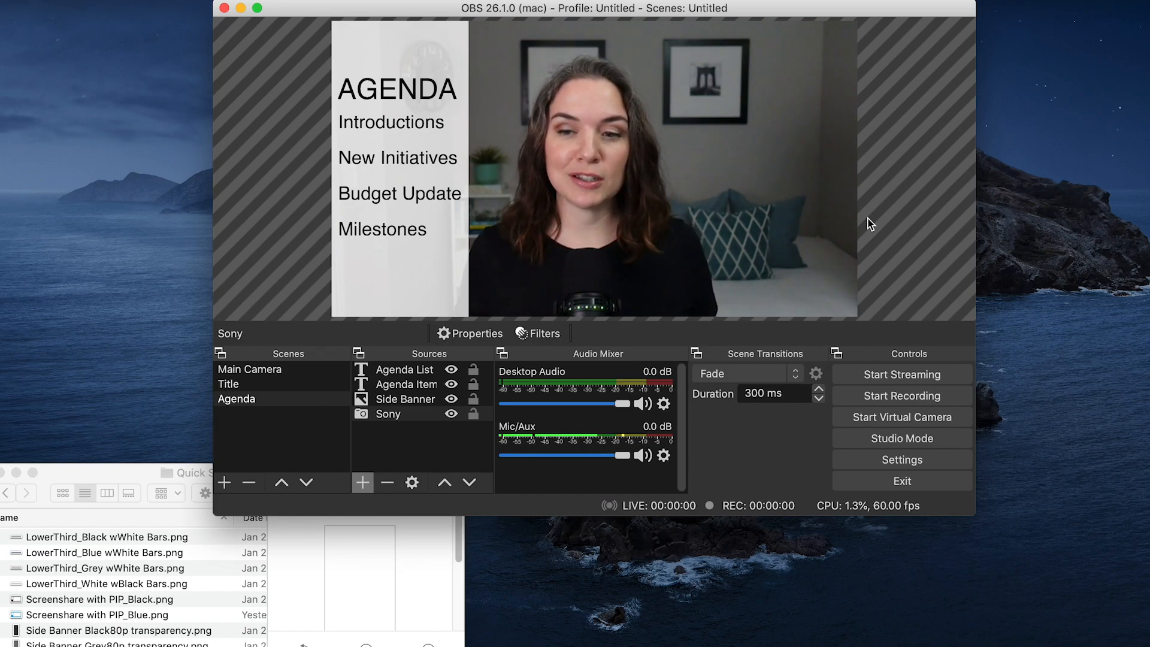
{"action": "mouse_move", "coordinate": [879, 234]}
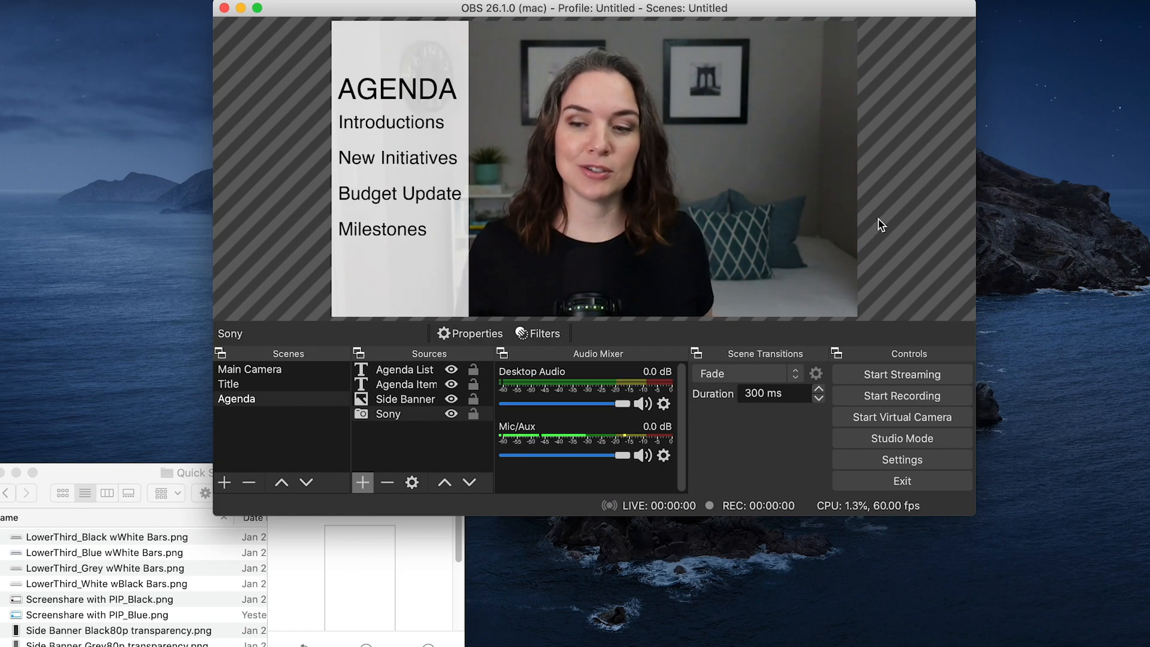
Duplicate the Main Camera scene as a new scene named Screen share
{"action": "left_click", "coordinate": [249, 369]}
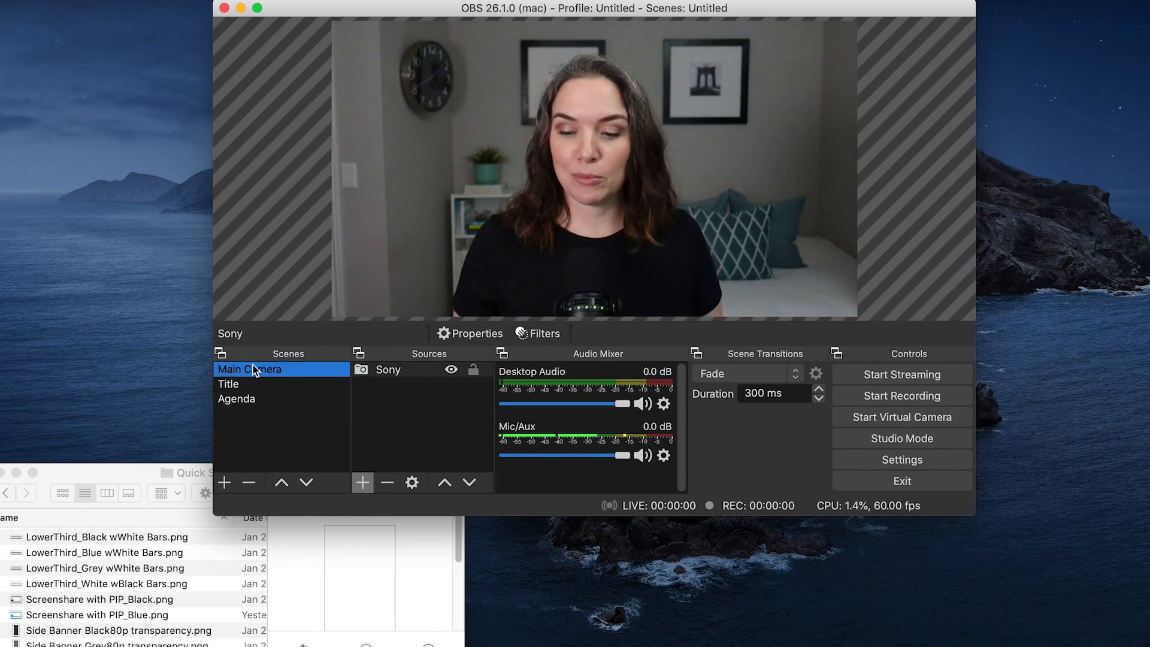
{"action": "right_click", "coordinate": [249, 369]}
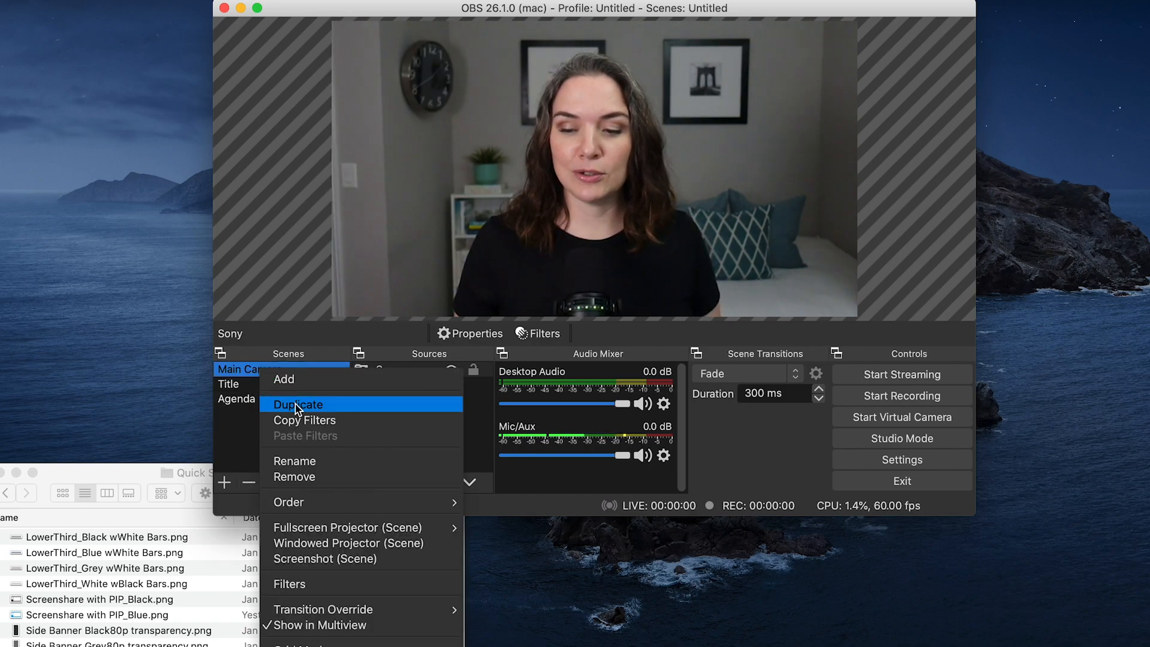
{"action": "left_click", "coordinate": [298, 403]}
{"action": "type", "text": "Screen s"}
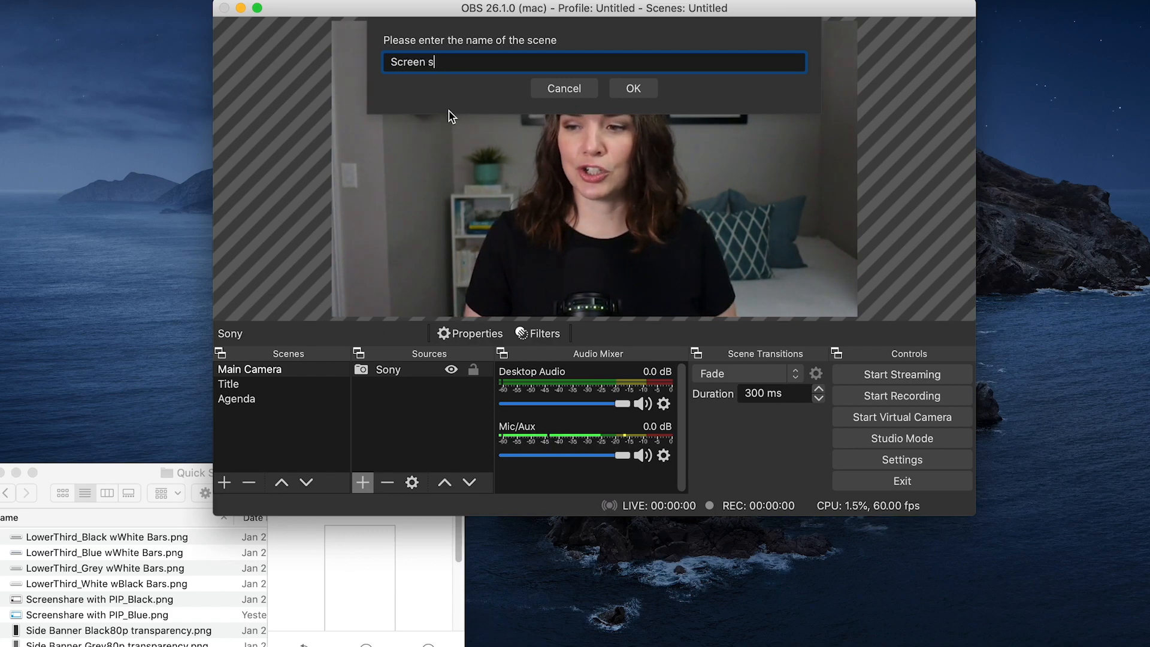
{"action": "left_click", "coordinate": [633, 88]}
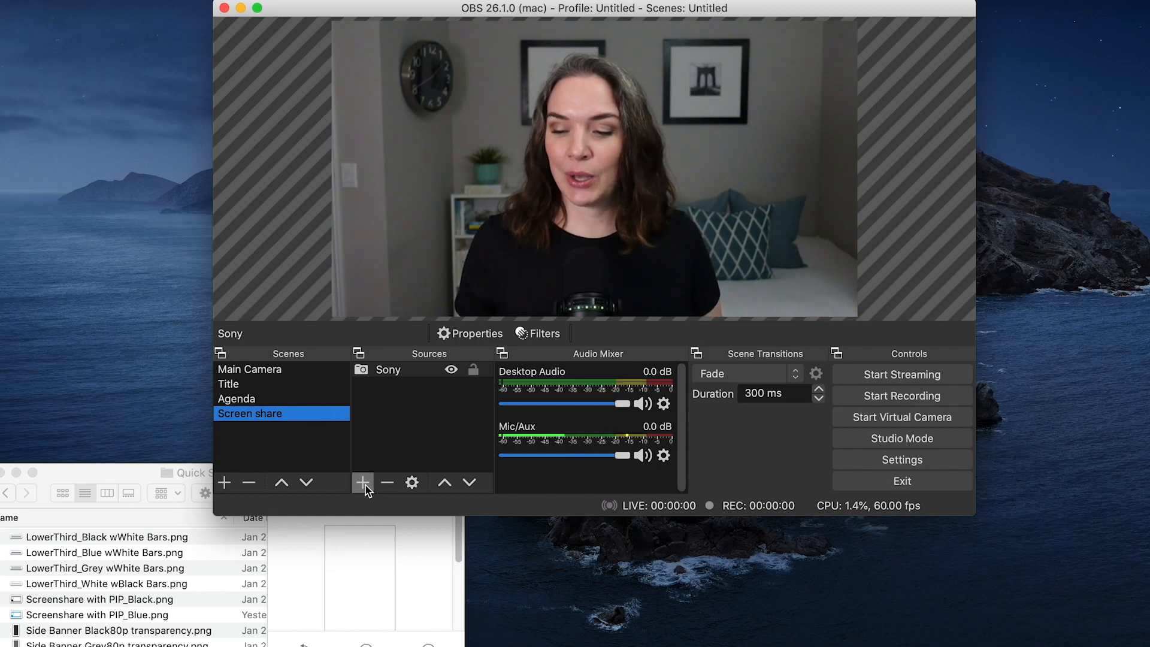
Add a display capture source named Browser to the Screen share scene
{"action": "left_click", "coordinate": [360, 482]}
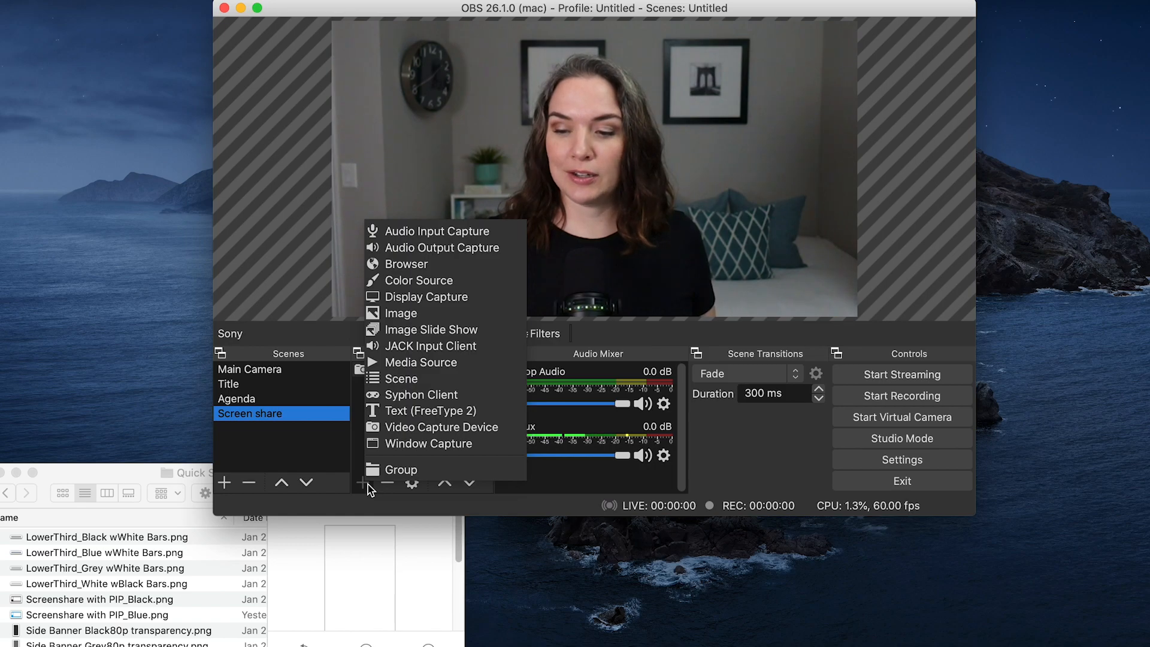
{"action": "mouse_move", "coordinate": [429, 443]}
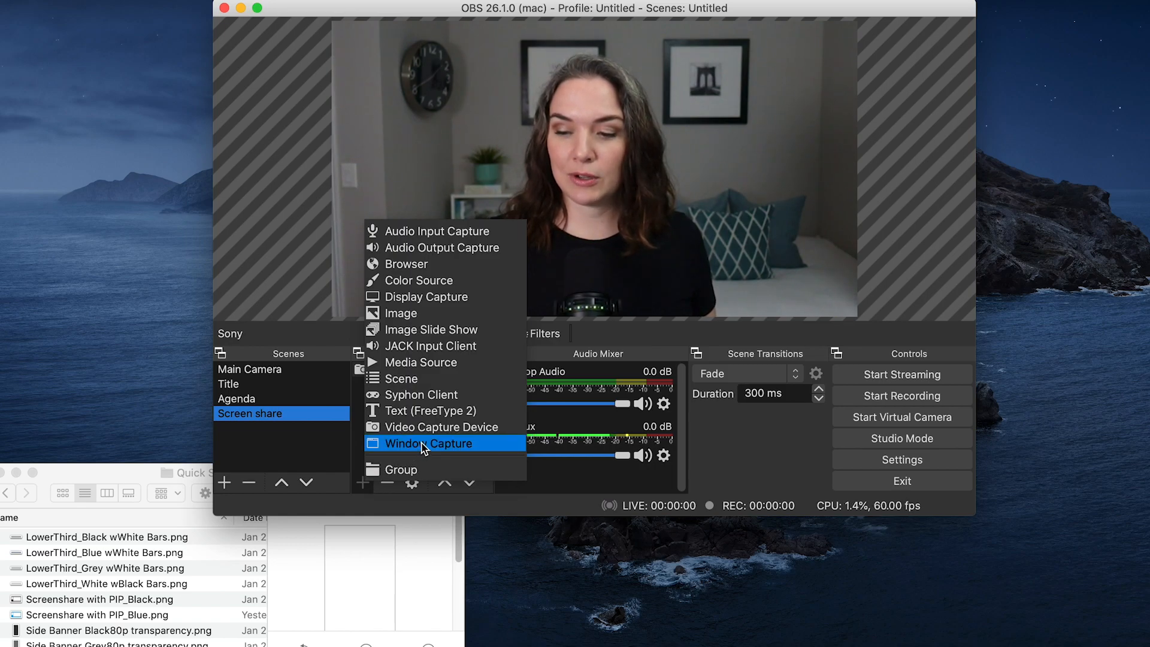
{"action": "mouse_move", "coordinate": [446, 298]}
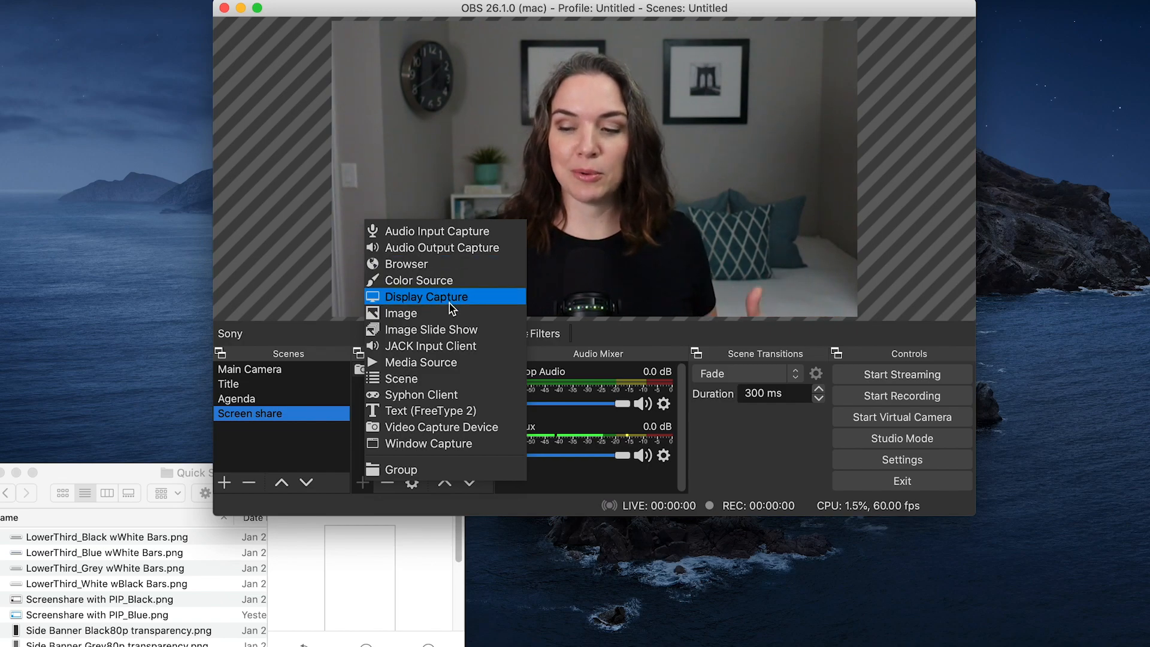
{"action": "left_click", "coordinate": [427, 297]}
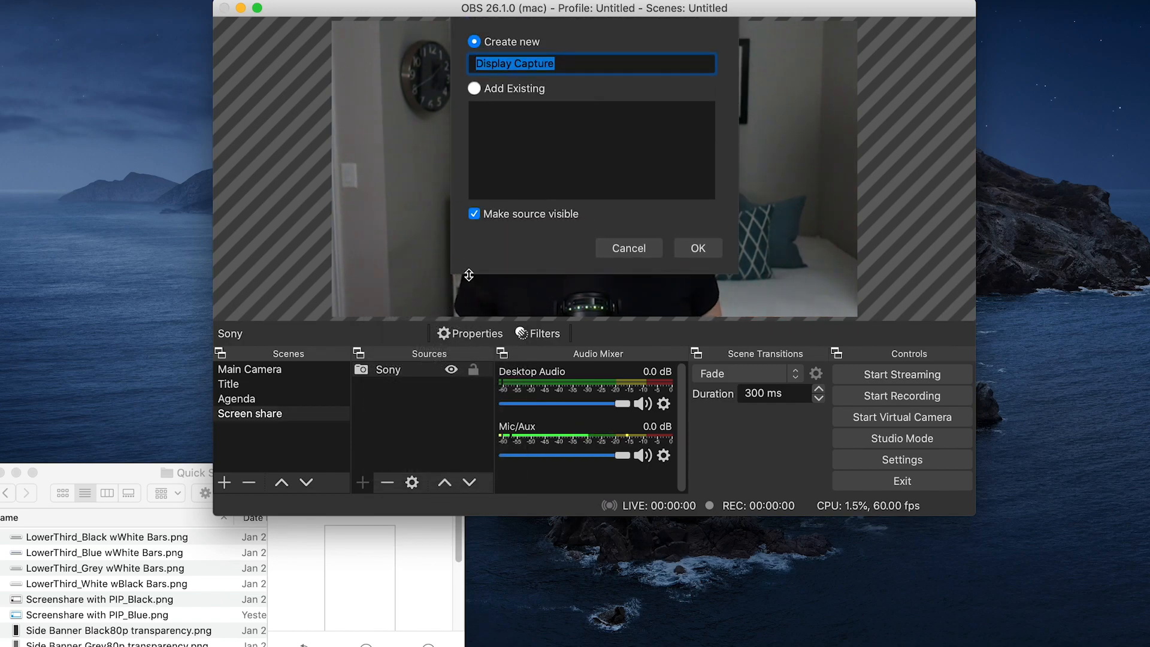
{"action": "type", "text": "Brow"}
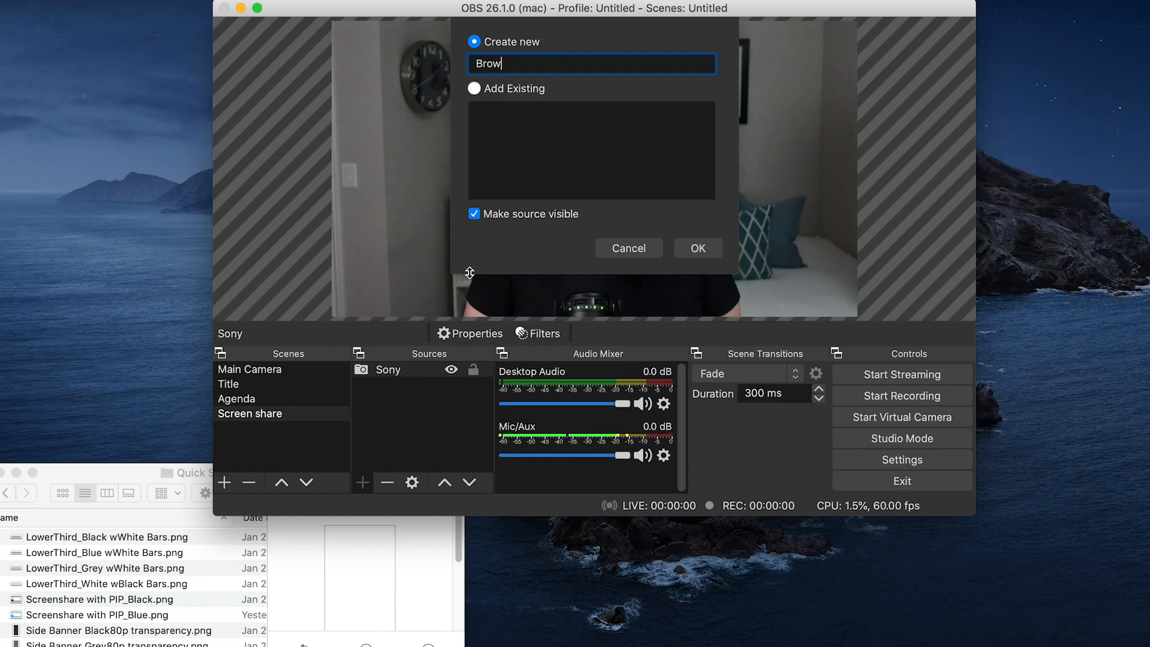
{"action": "type", "text": "ser"}
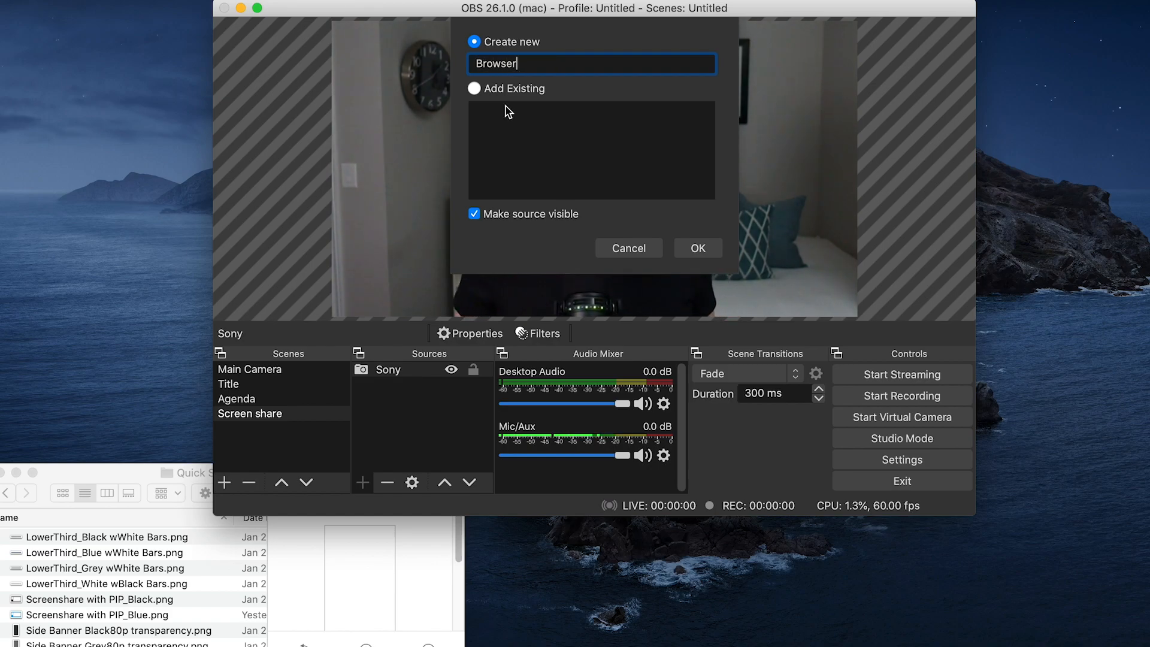
{"action": "left_click", "coordinate": [697, 248]}
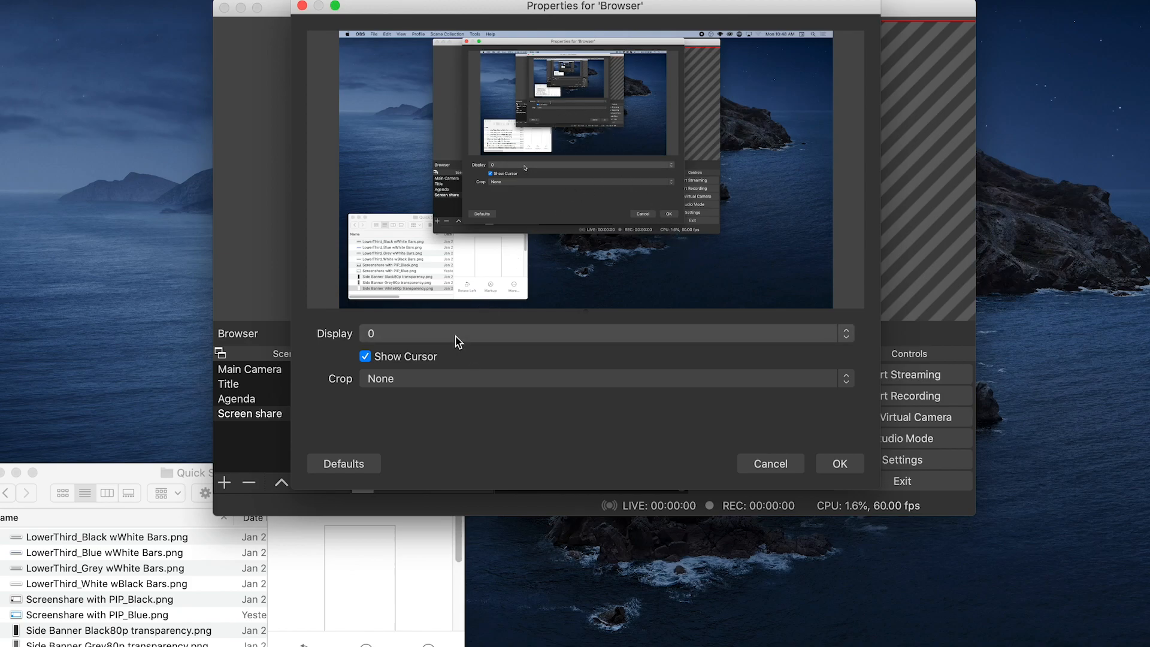
Capture the other display showing the website, leave Crop at None, and confirm
{"action": "left_click", "coordinate": [844, 328]}
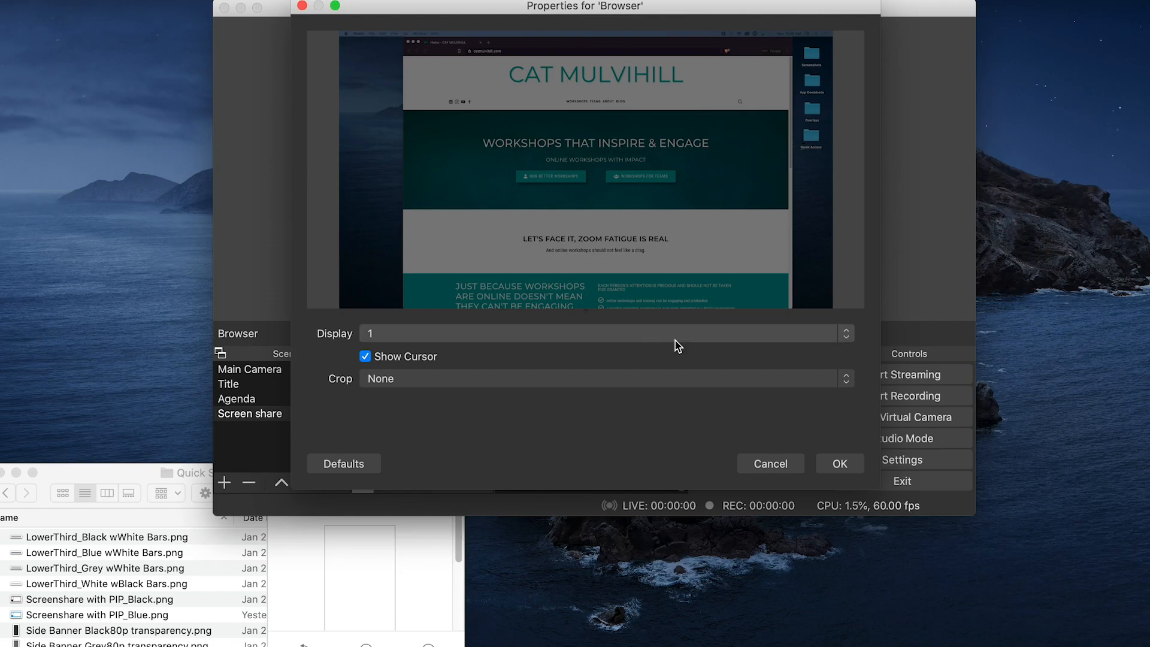
{"action": "left_click", "coordinate": [602, 379]}
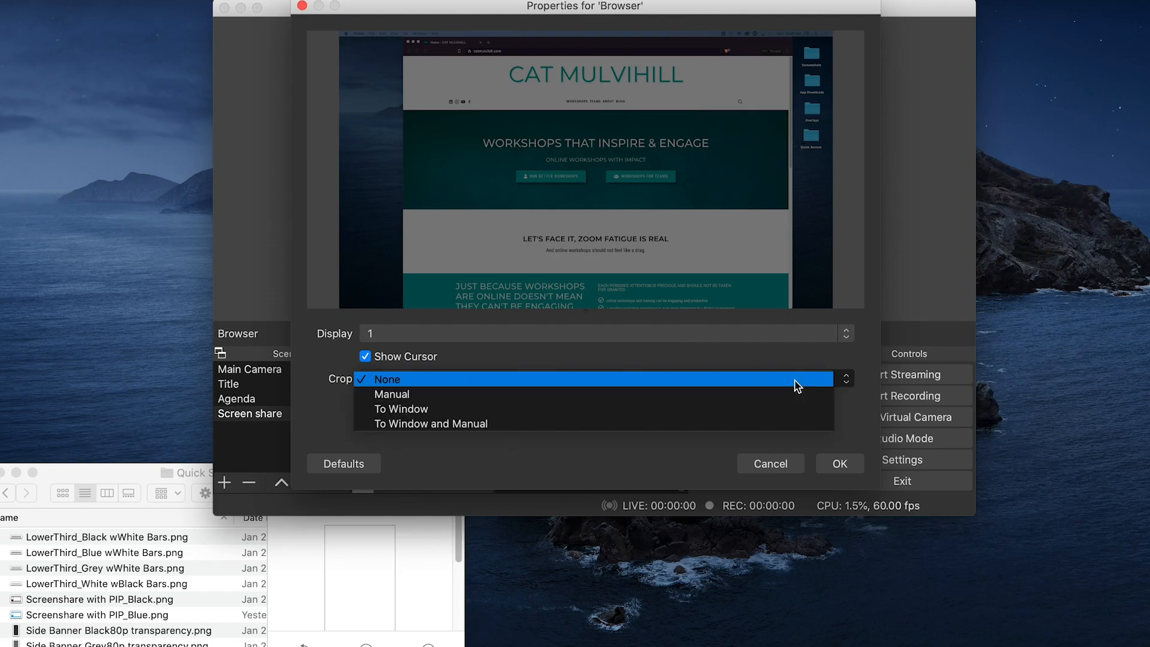
{"action": "left_click", "coordinate": [392, 394]}
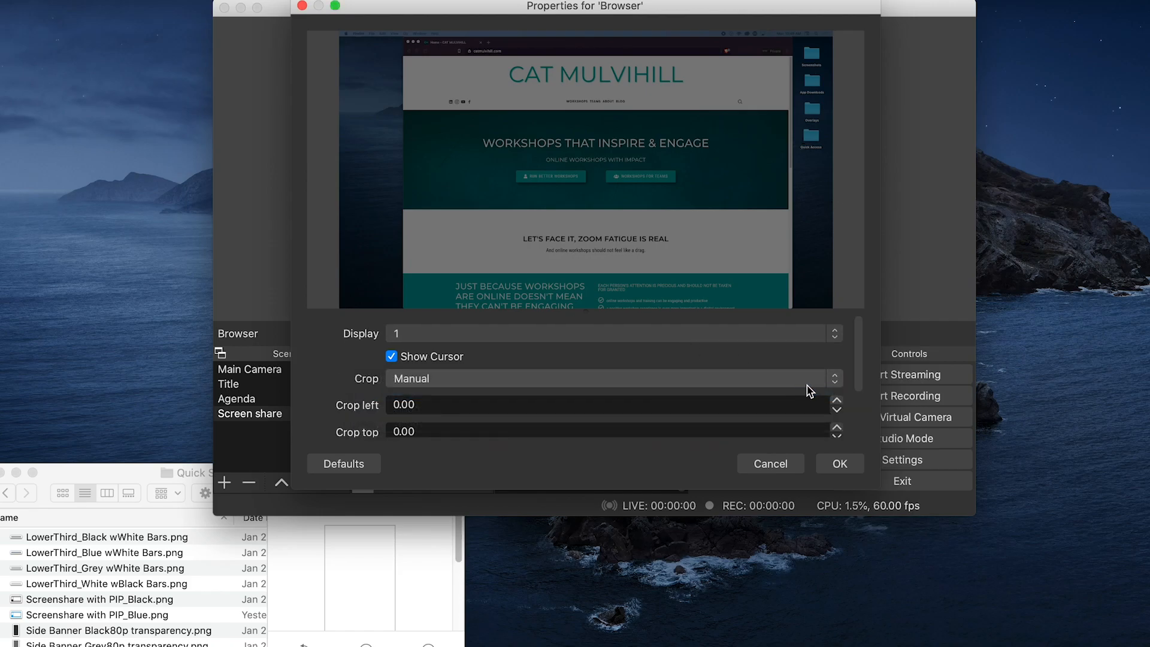
{"action": "left_click", "coordinate": [602, 379]}
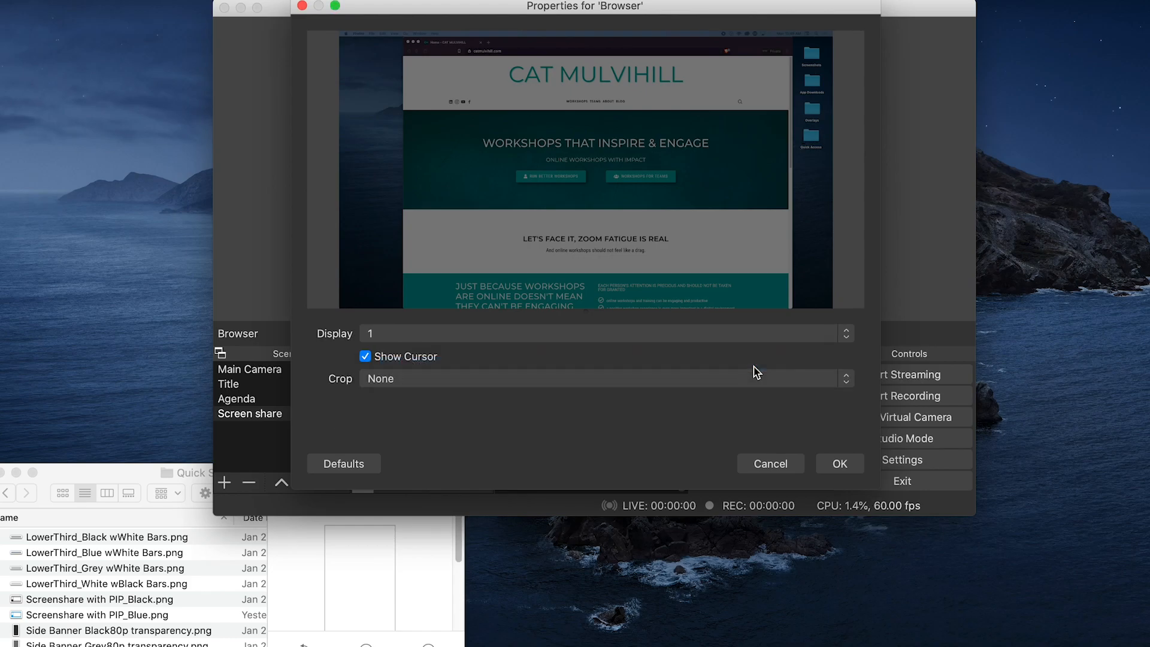
{"action": "left_click", "coordinate": [839, 463]}
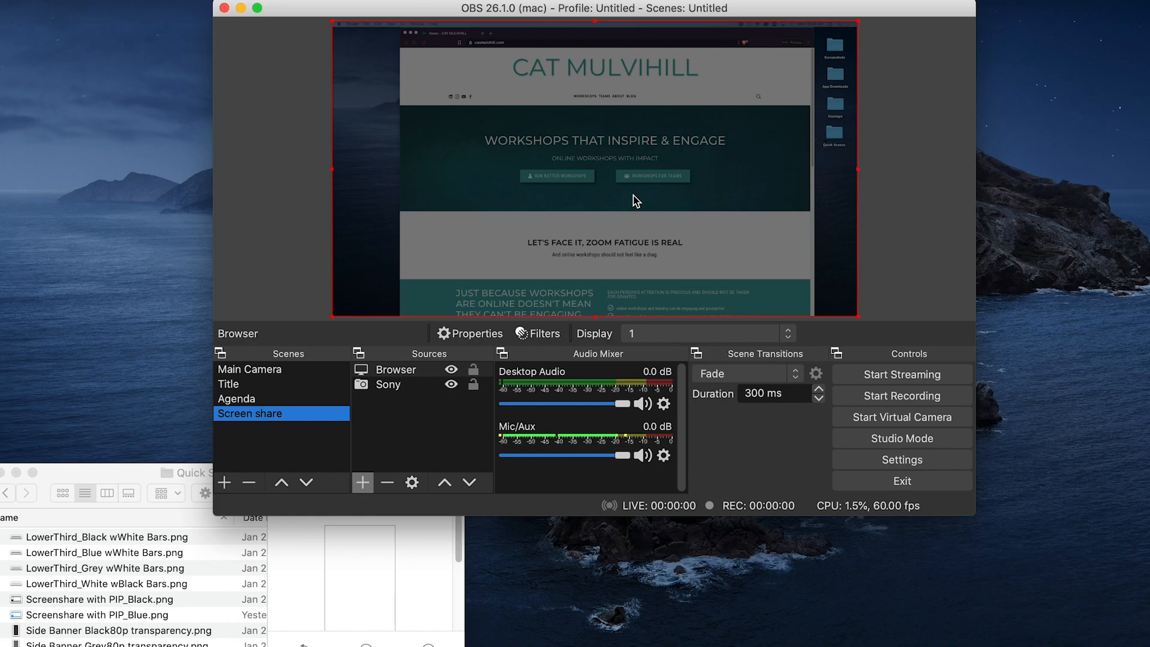
{"action": "mouse_move", "coordinate": [390, 397]}
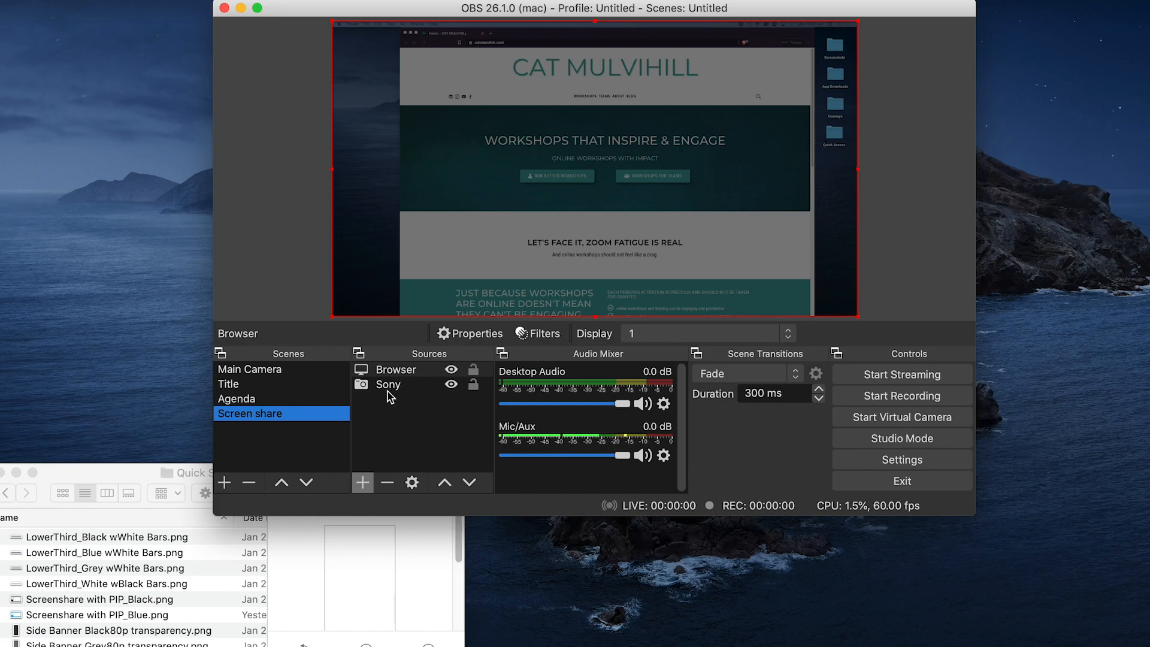
{"action": "mouse_move", "coordinate": [391, 387]}
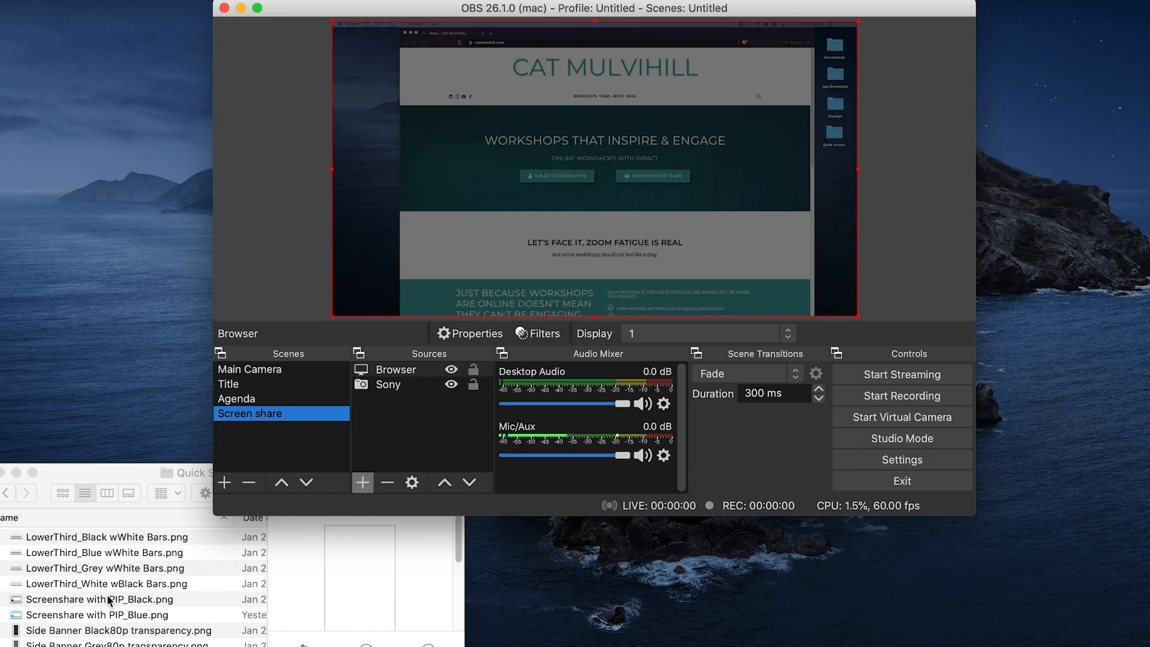
{"action": "mouse_move", "coordinate": [101, 614]}
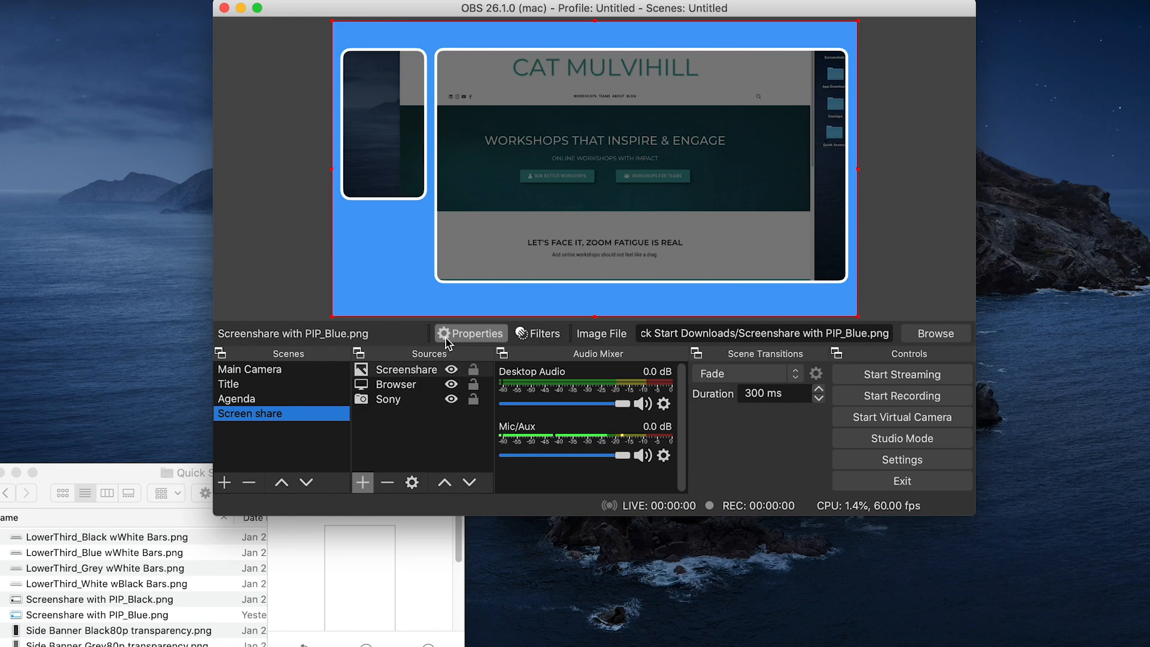
{"action": "mouse_move", "coordinate": [555, 241]}
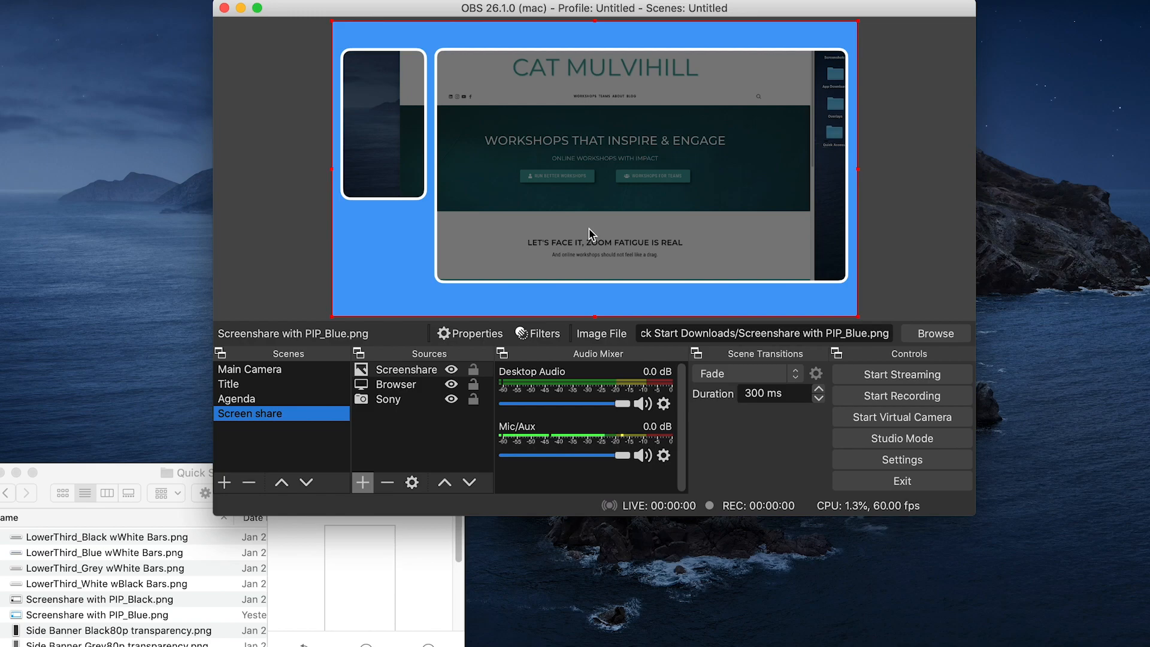
{"action": "mouse_move", "coordinate": [388, 158]}
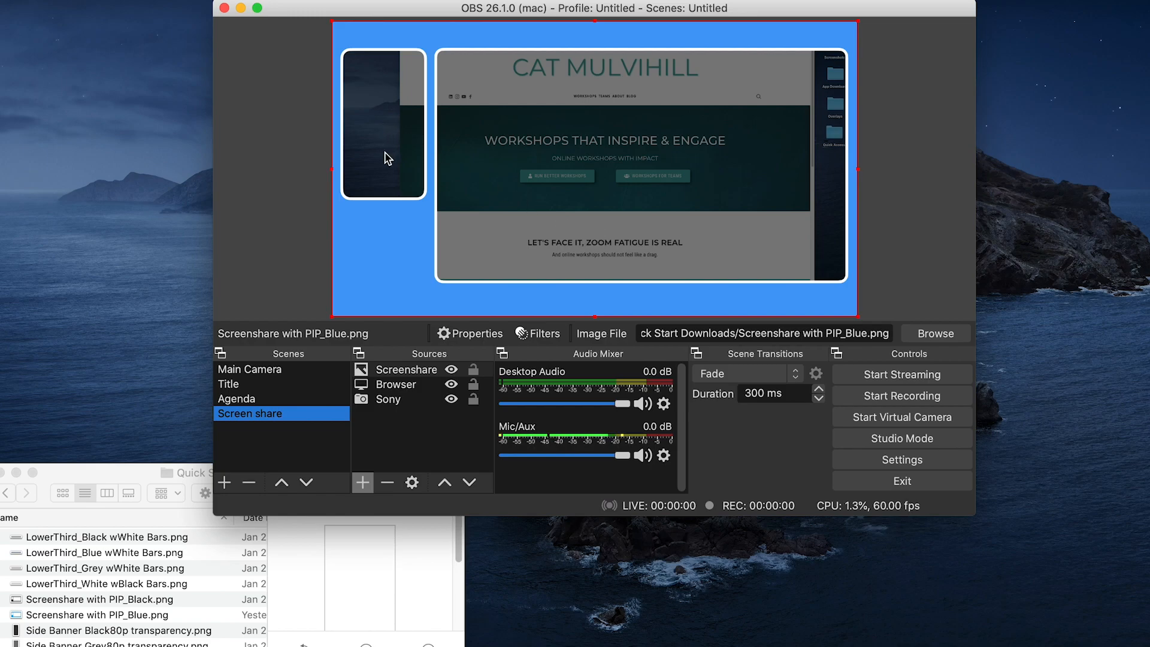
{"action": "mouse_move", "coordinate": [369, 152]}
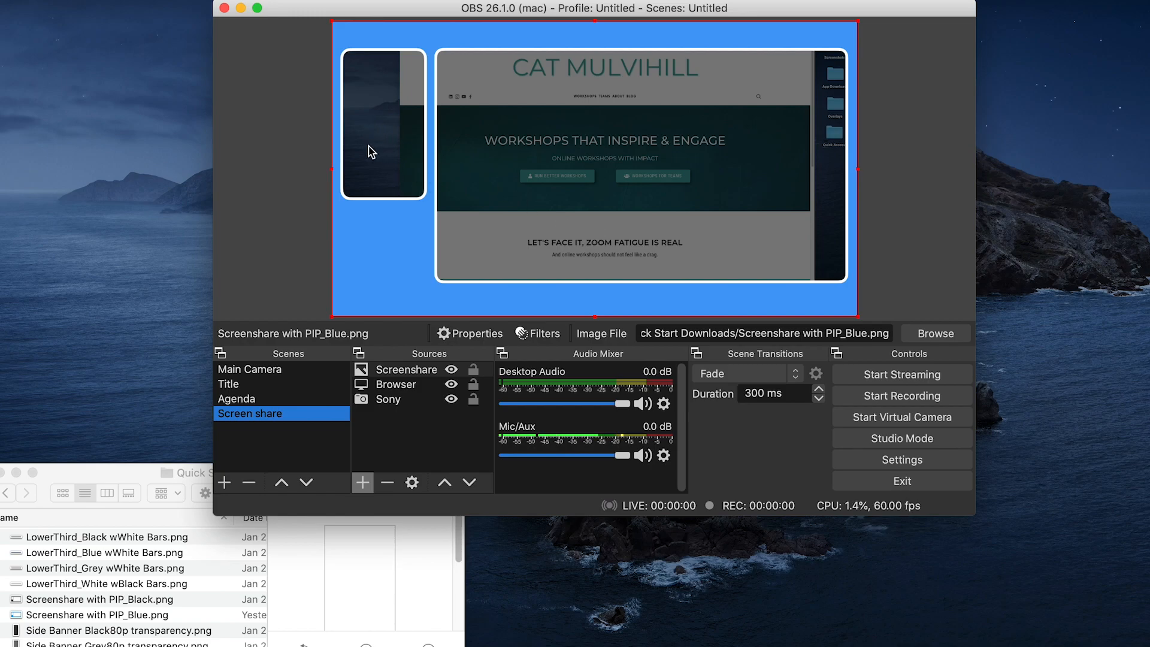
{"action": "mouse_move", "coordinate": [402, 396]}
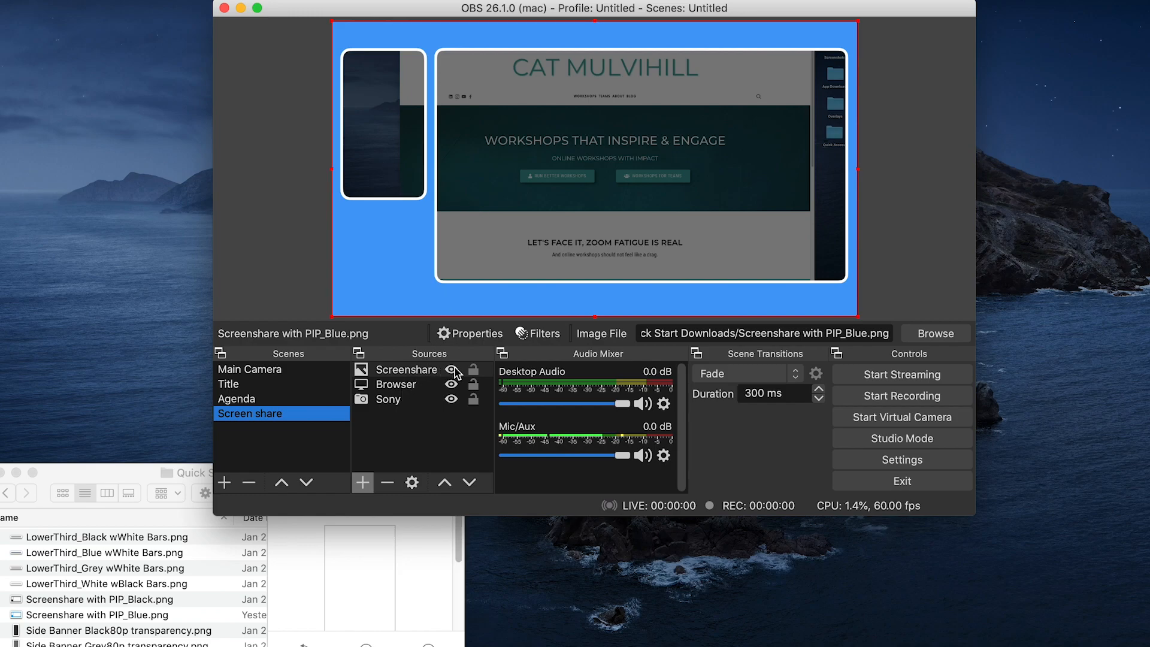
Hide the Screenshare overlay, fit the Browser capture to the large frame, then show the overlay again
{"action": "left_click", "coordinate": [406, 370]}
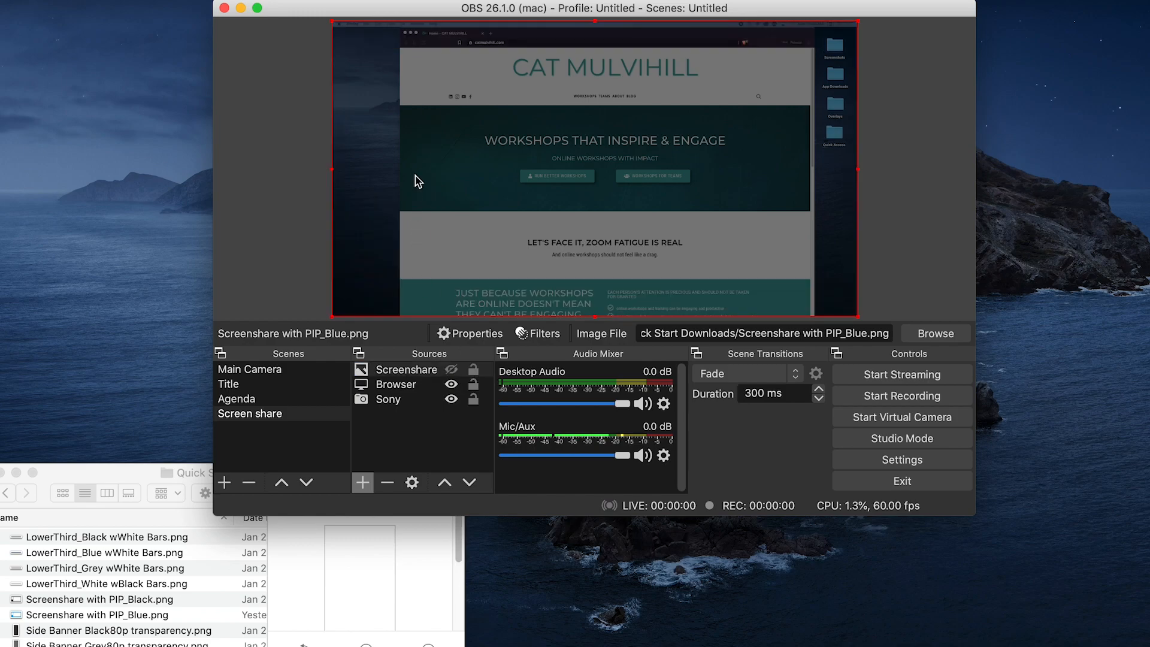
{"action": "left_click", "coordinate": [396, 384]}
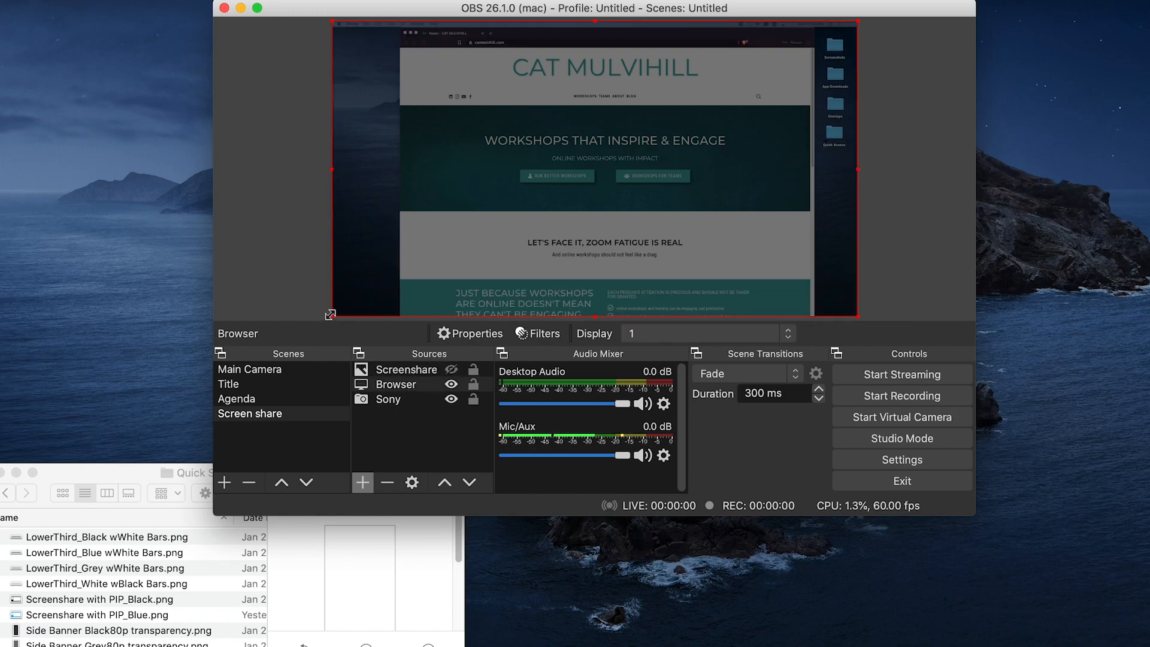
{"action": "mouse_move", "coordinate": [331, 169]}
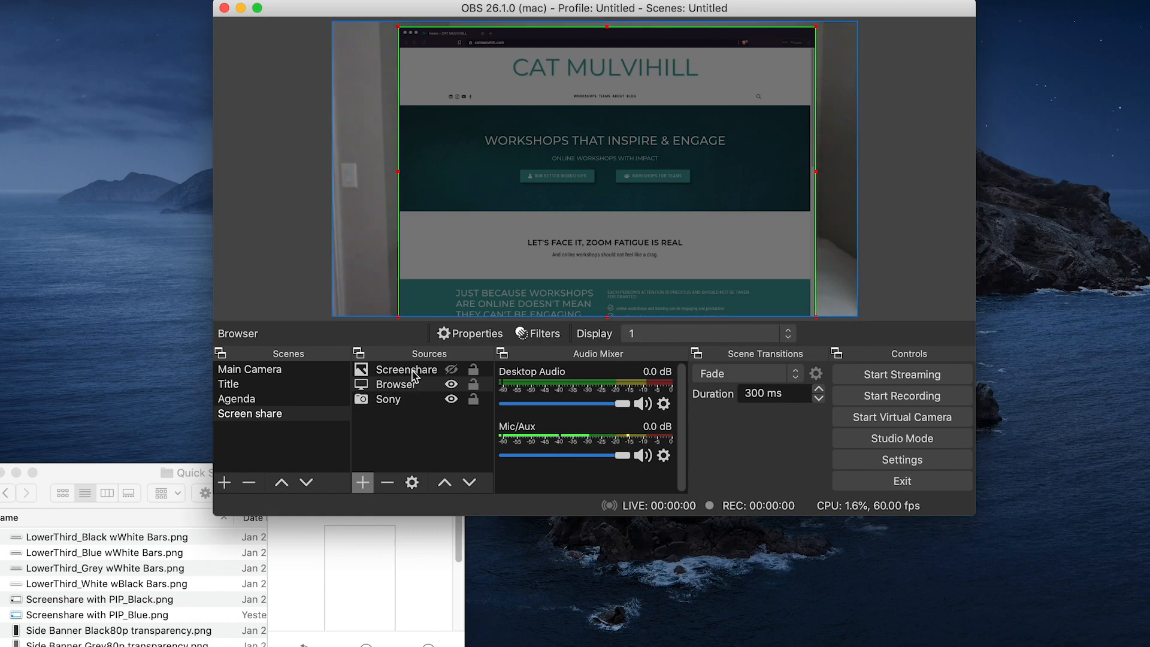
{"action": "left_click", "coordinate": [396, 385]}
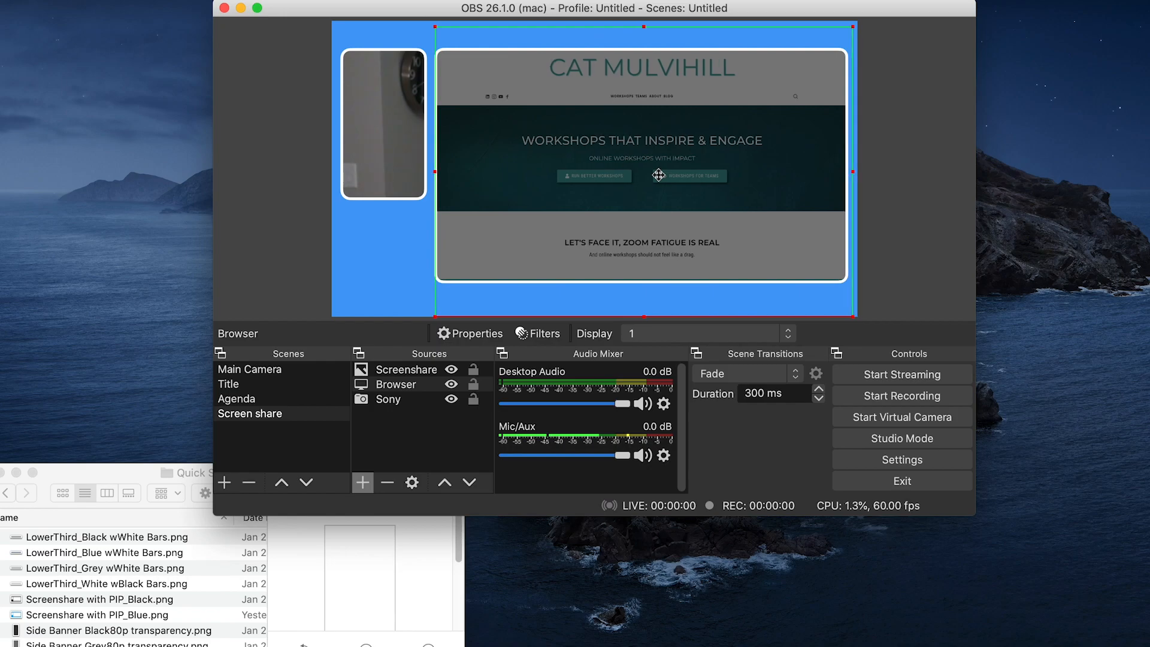
{"action": "mouse_move", "coordinate": [782, 137]}
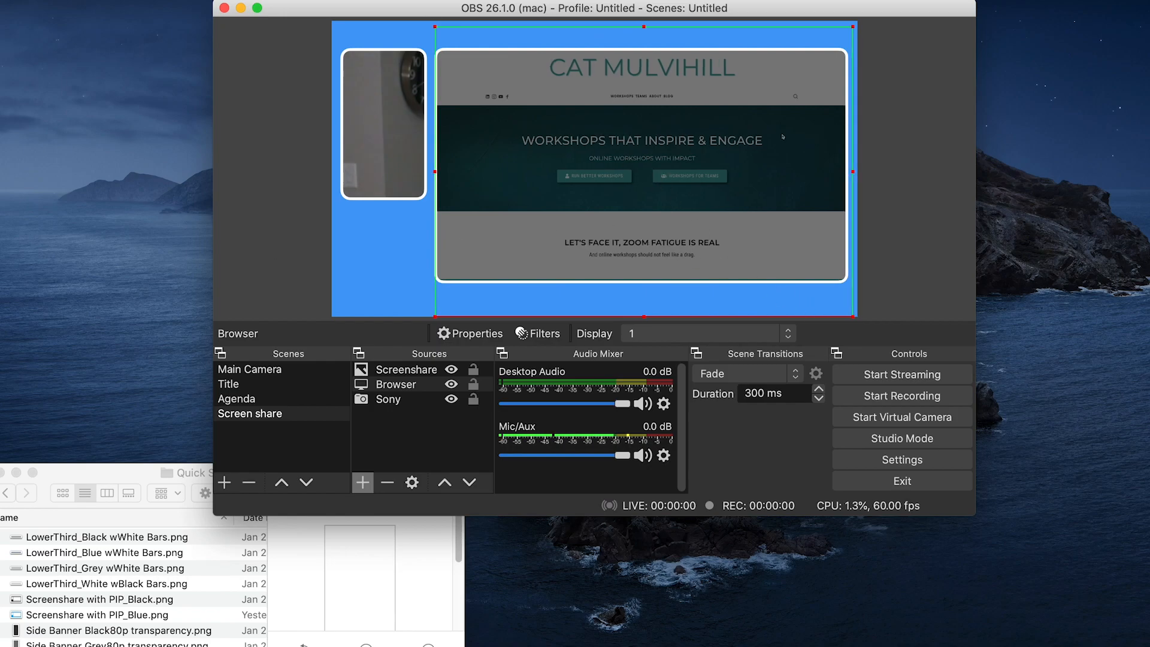
{"action": "scroll", "scroll_direction": "down", "scroll_amount": 3}
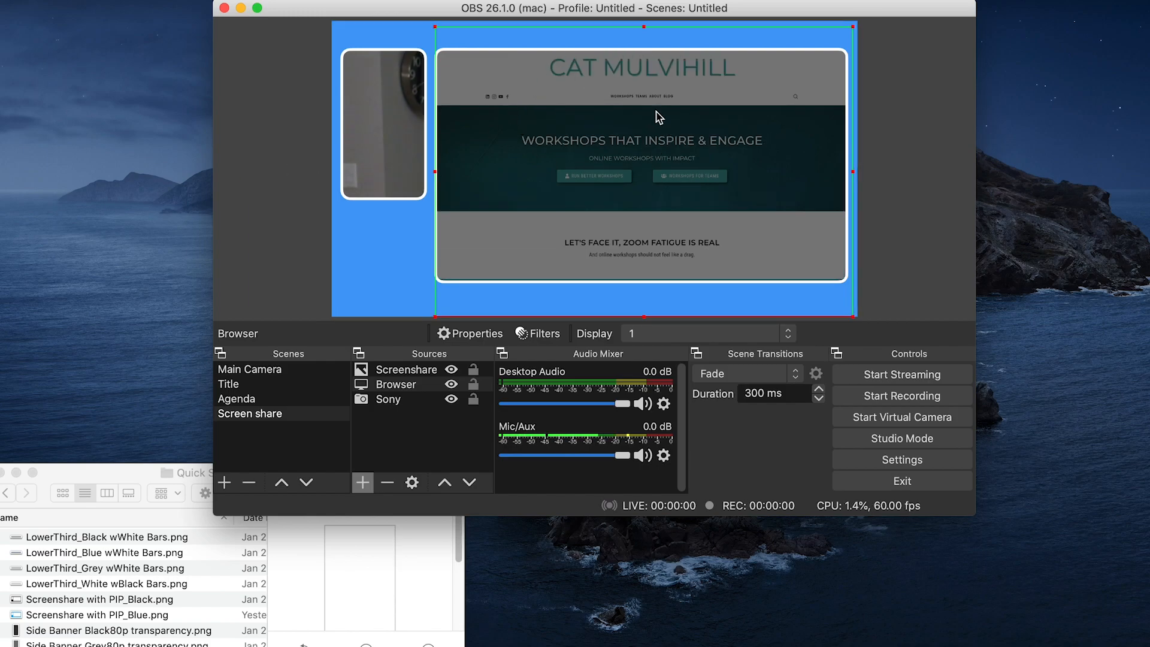
{"action": "mouse_move", "coordinate": [380, 135]}
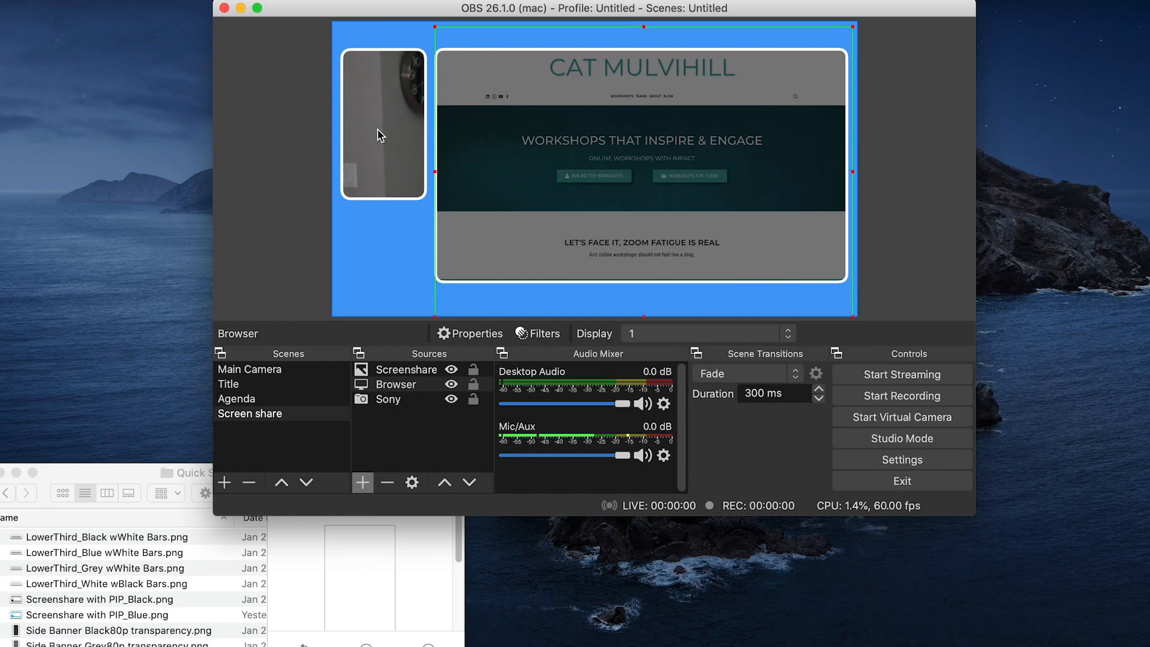
{"action": "mouse_move", "coordinate": [394, 387]}
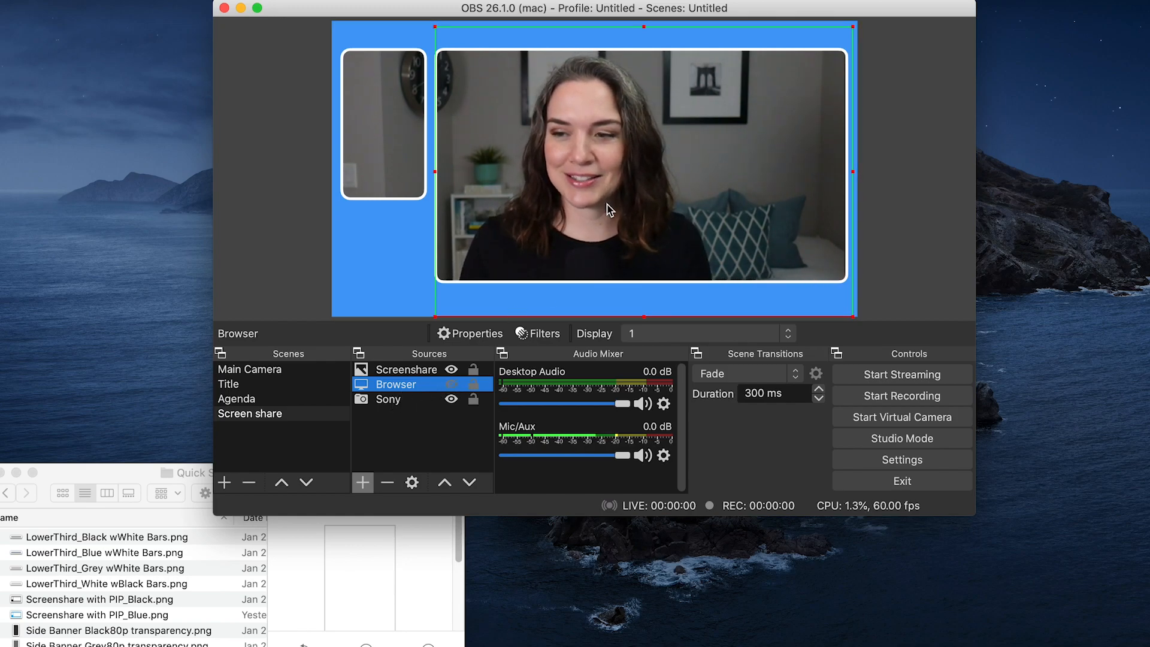
Hide Browser, crop the Sony camera into the small left frame, then show Browser again
{"action": "left_click", "coordinate": [389, 399]}
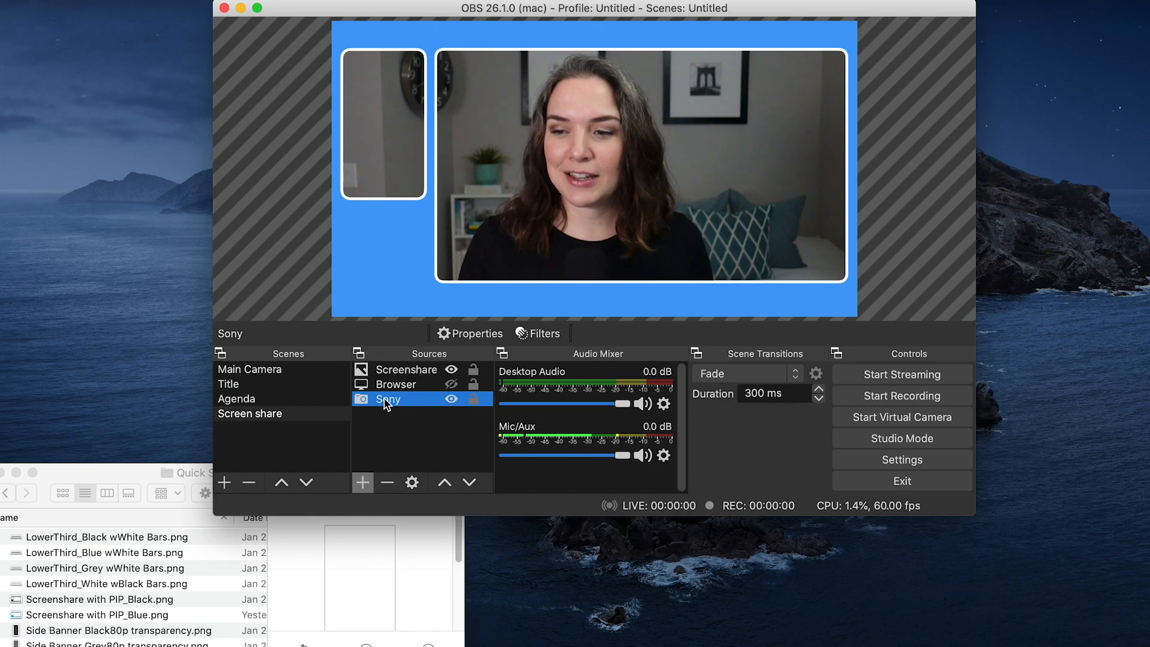
{"action": "left_click", "coordinate": [387, 399]}
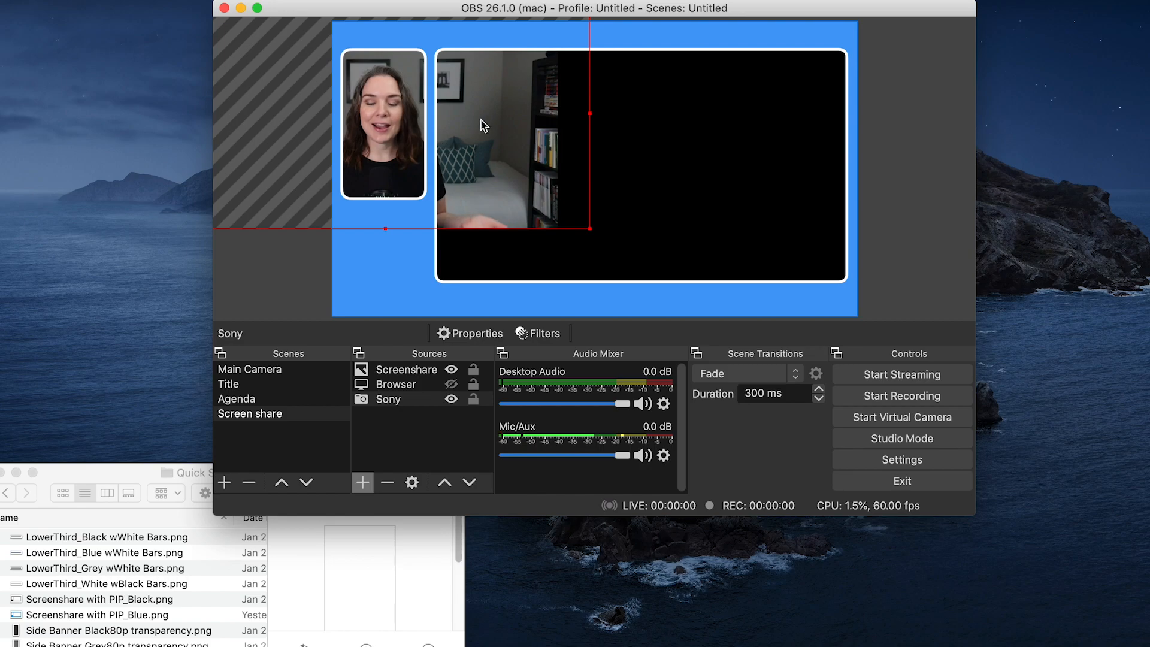
{"action": "mouse_move", "coordinate": [587, 124]}
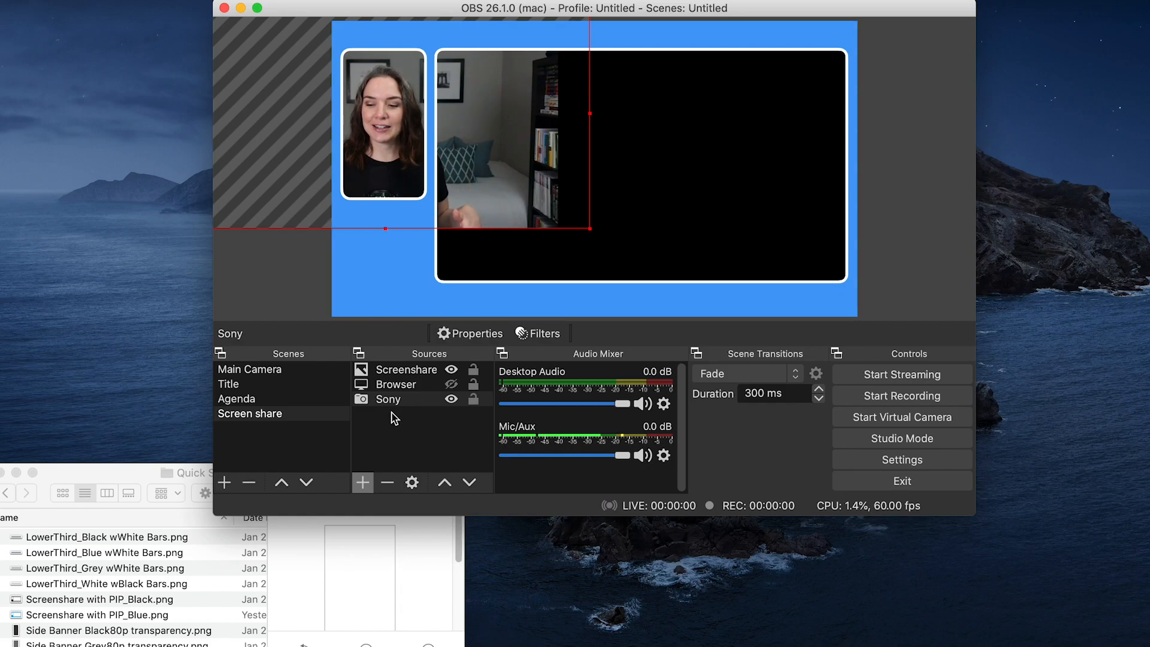
{"action": "left_click", "coordinate": [388, 399]}
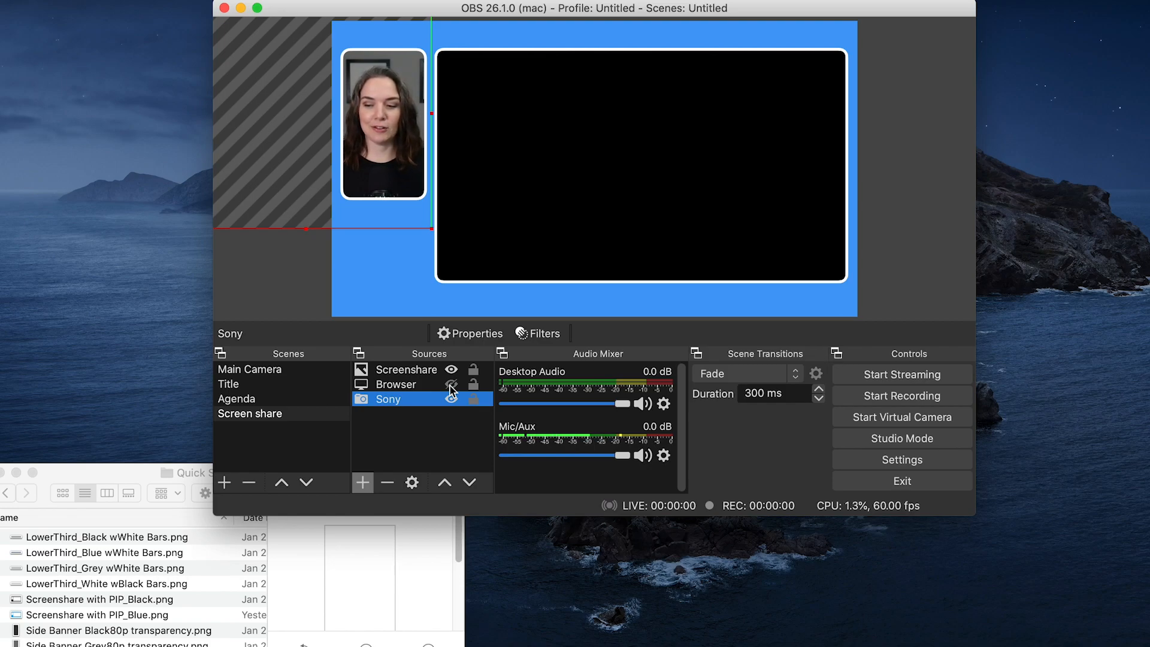
{"action": "left_click", "coordinate": [451, 384]}
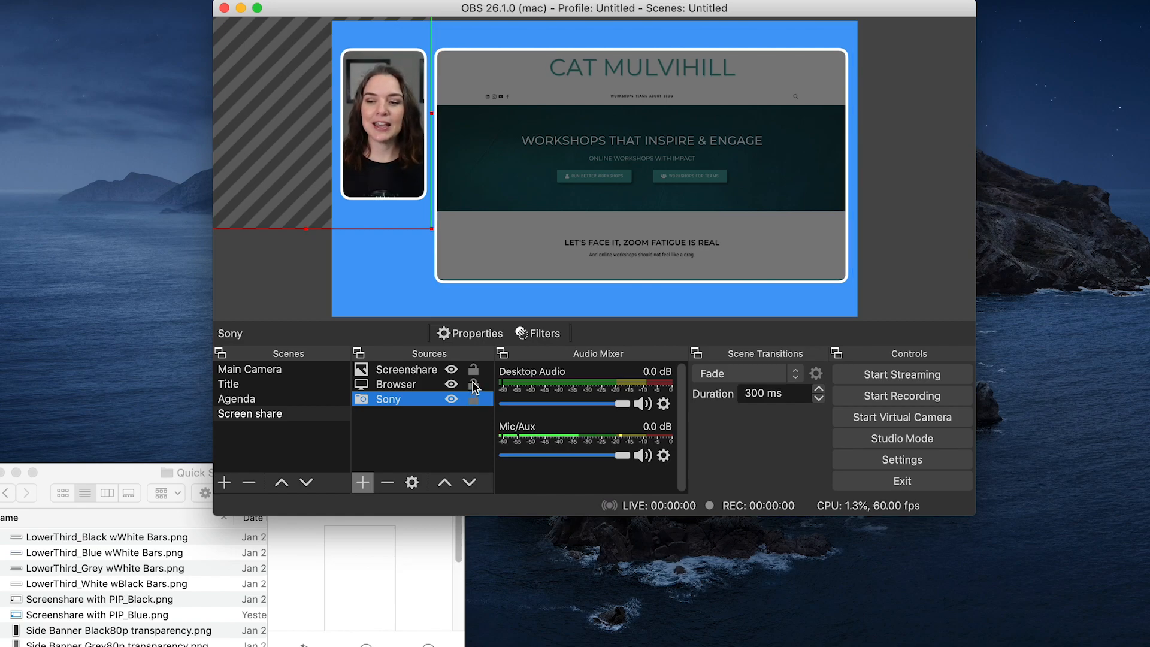
Preview Main Camera, Agenda and Screen share in turn, ending back on Main Camera
{"action": "left_click", "coordinate": [249, 369]}
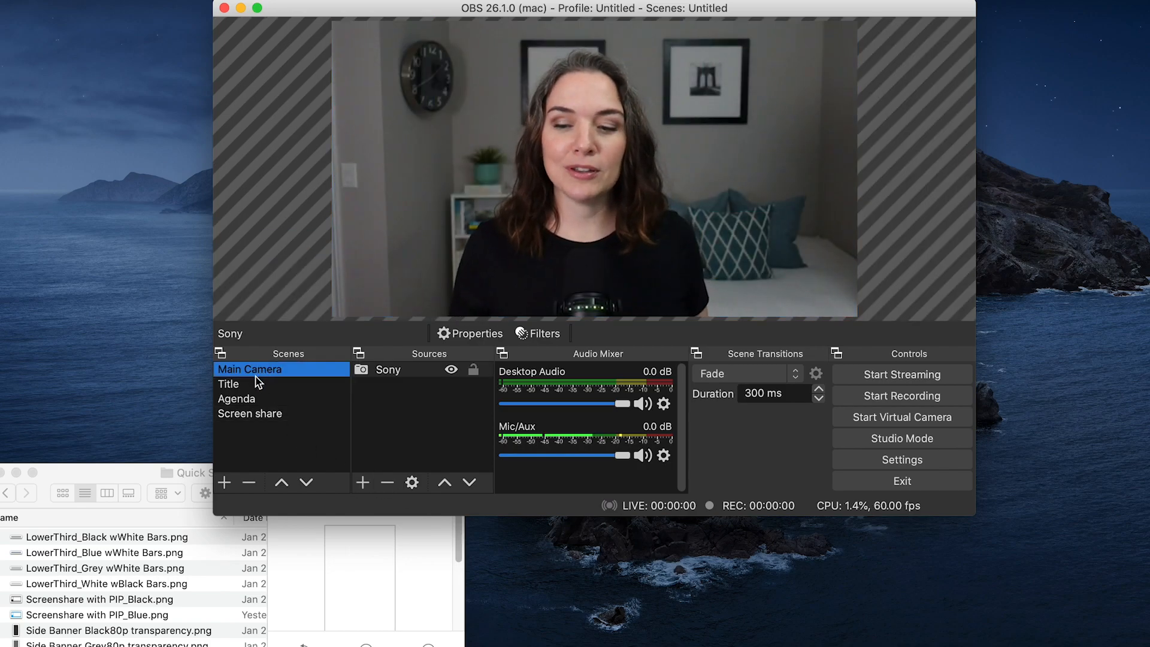
{"action": "left_click", "coordinate": [236, 398]}
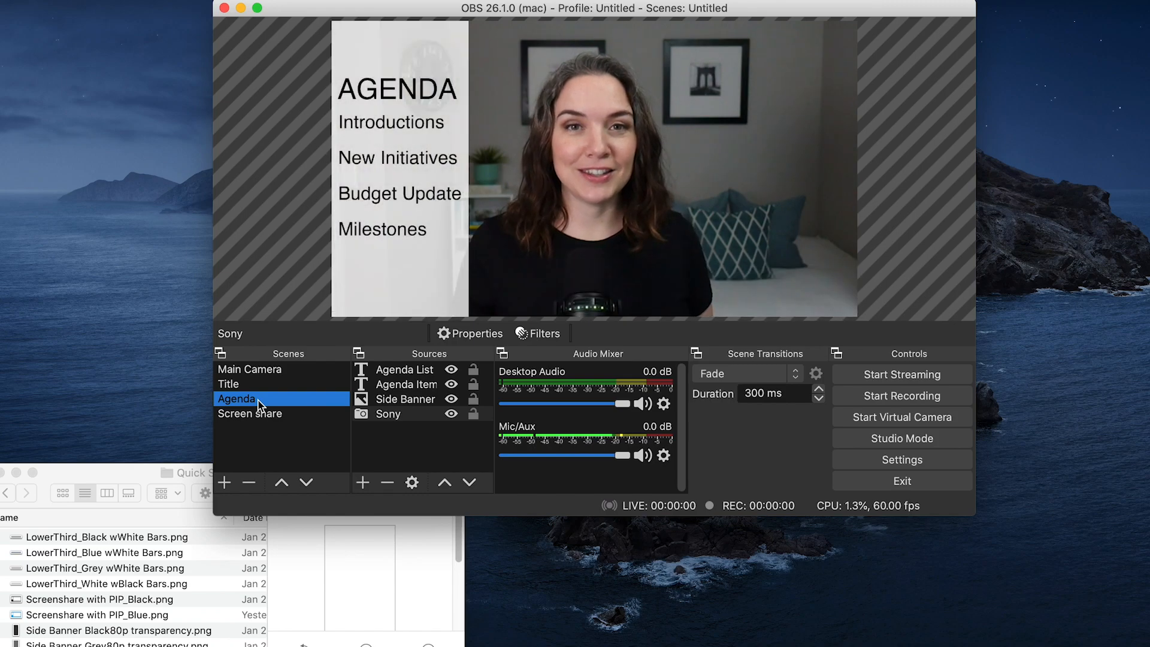
{"action": "left_click", "coordinate": [249, 413]}
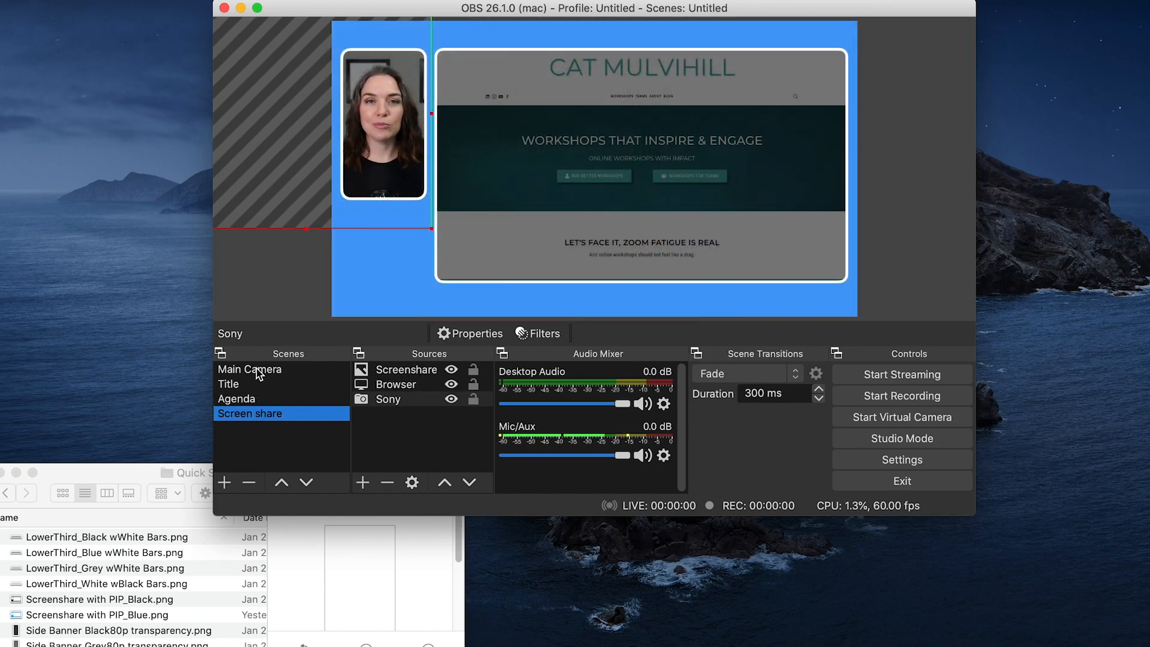
{"action": "left_click", "coordinate": [250, 370]}
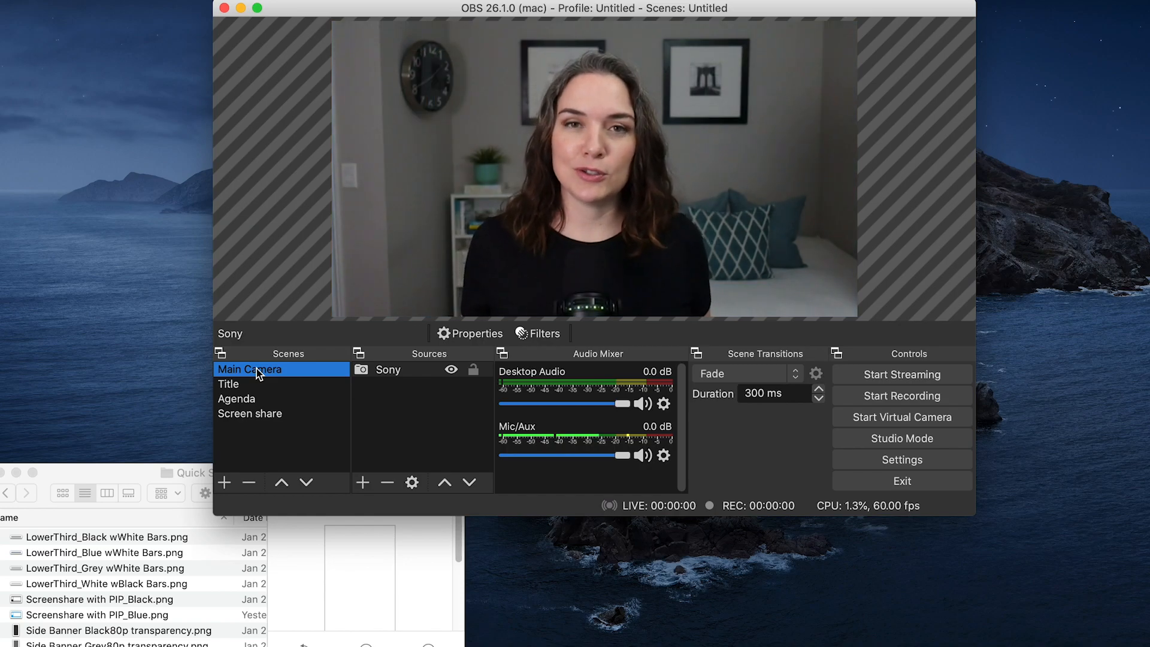